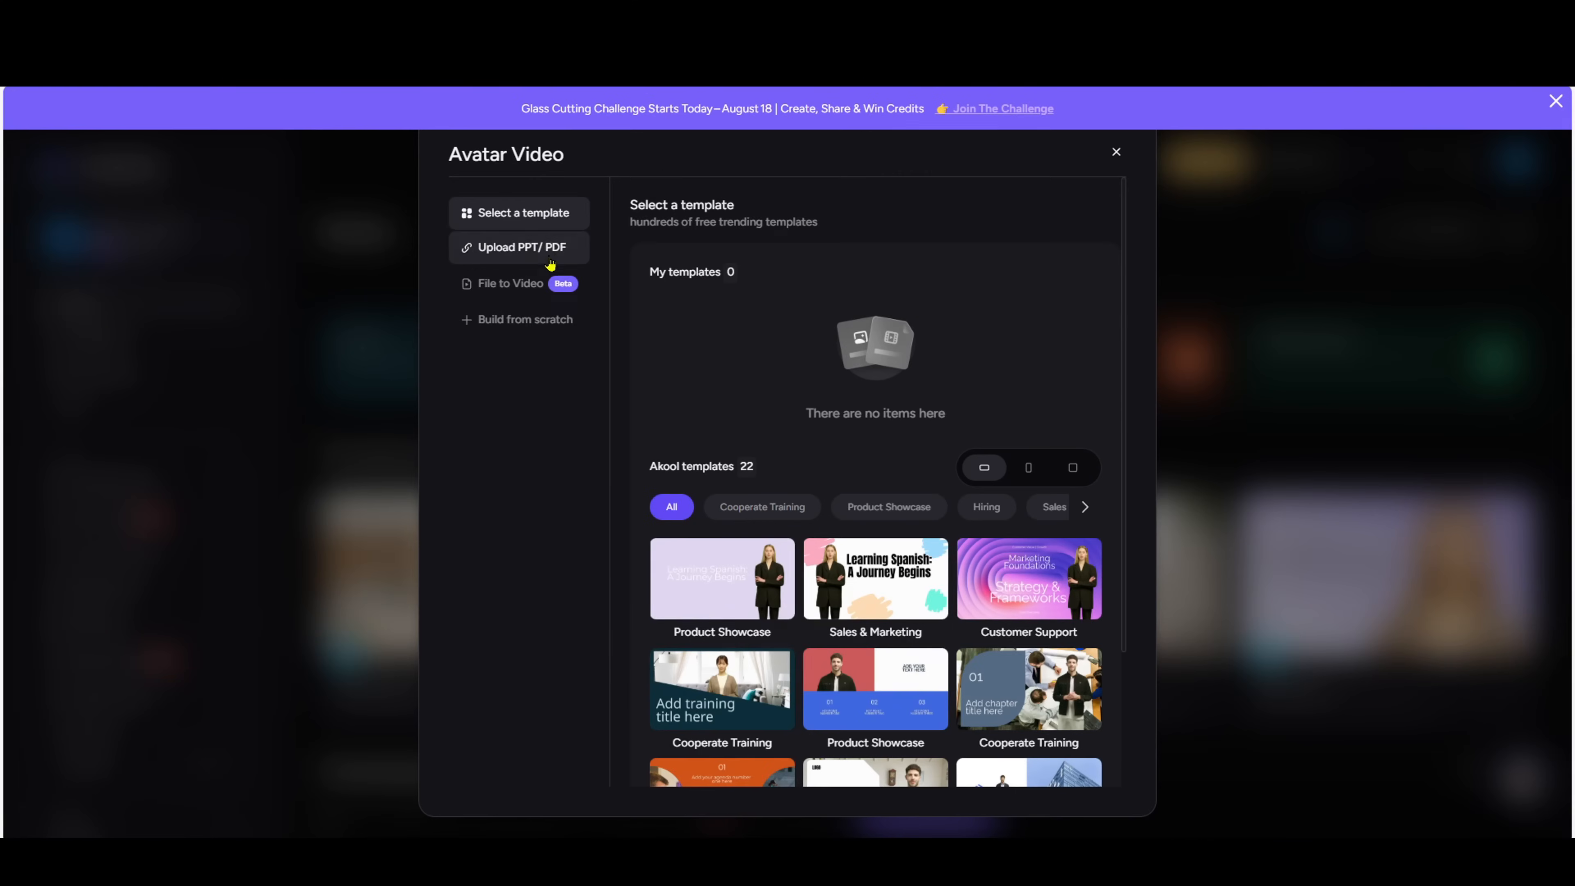
- Browse Video Translation, then Face Swap and its community gallery, ending on All Tools
{"action": "left_click", "coordinate": [1115, 151]}
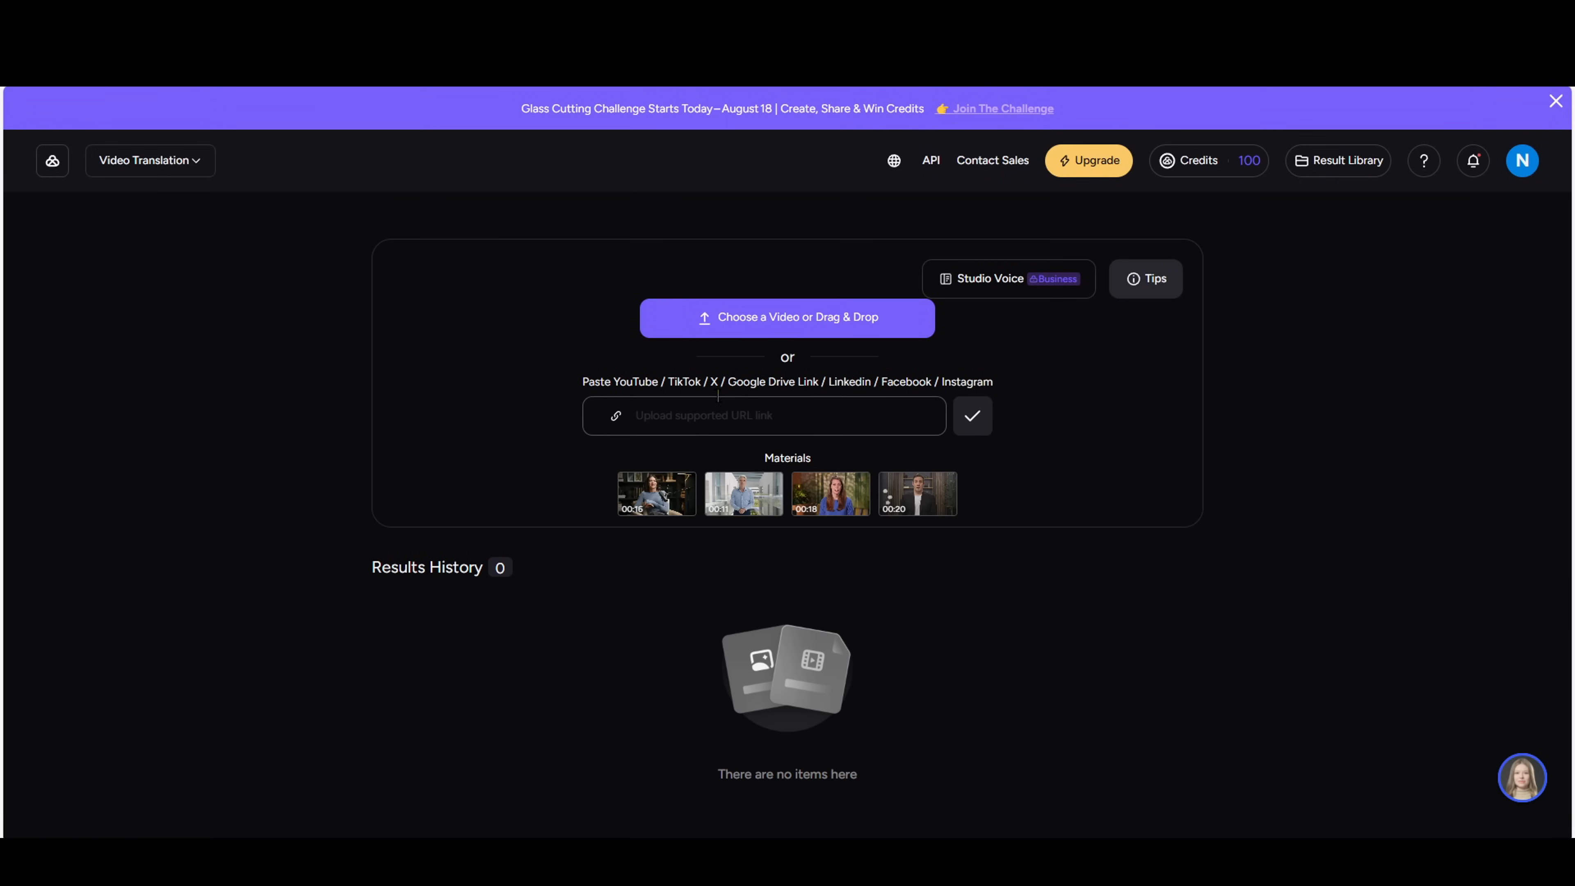
{"action": "left_click", "coordinate": [148, 161]}
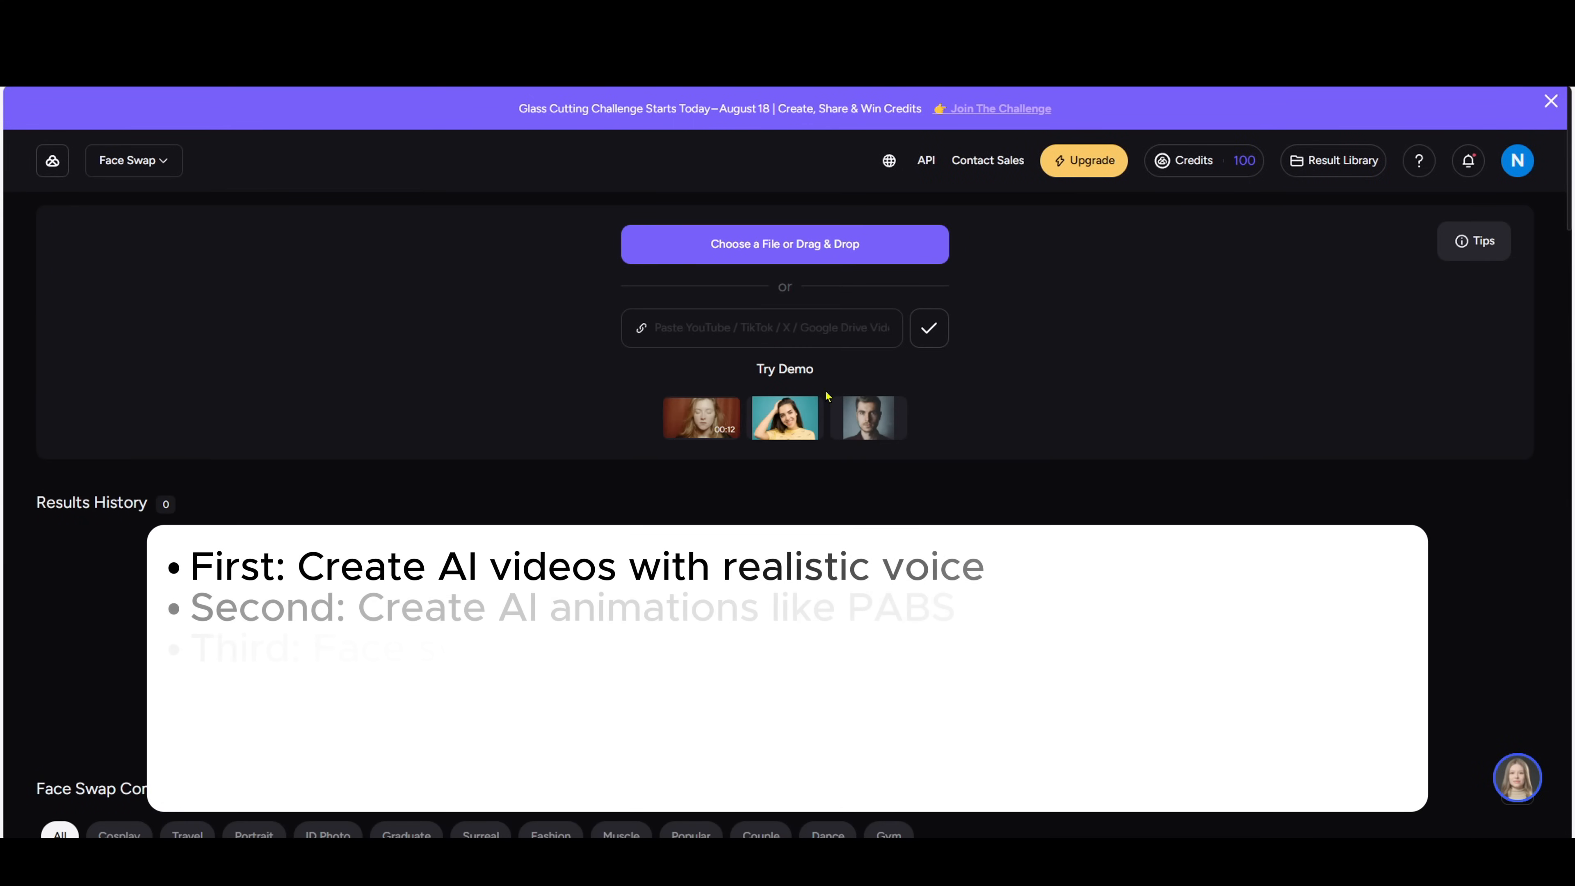
{"action": "scroll", "scroll_direction": "down", "scroll_amount": 3}
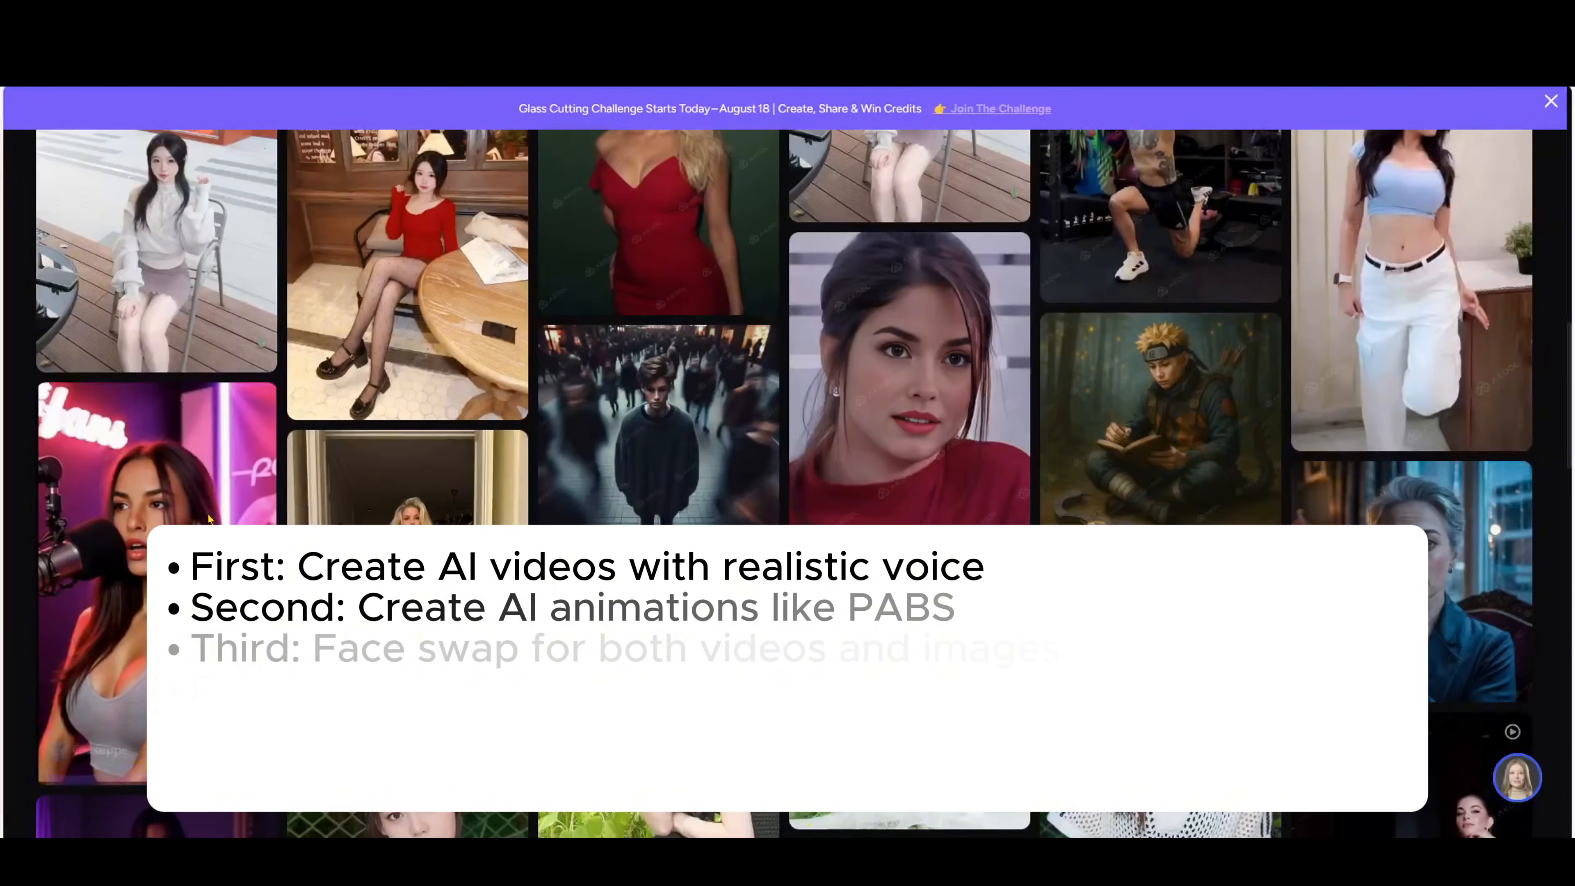
{"action": "scroll", "scroll_direction": "down", "scroll_amount": 3}
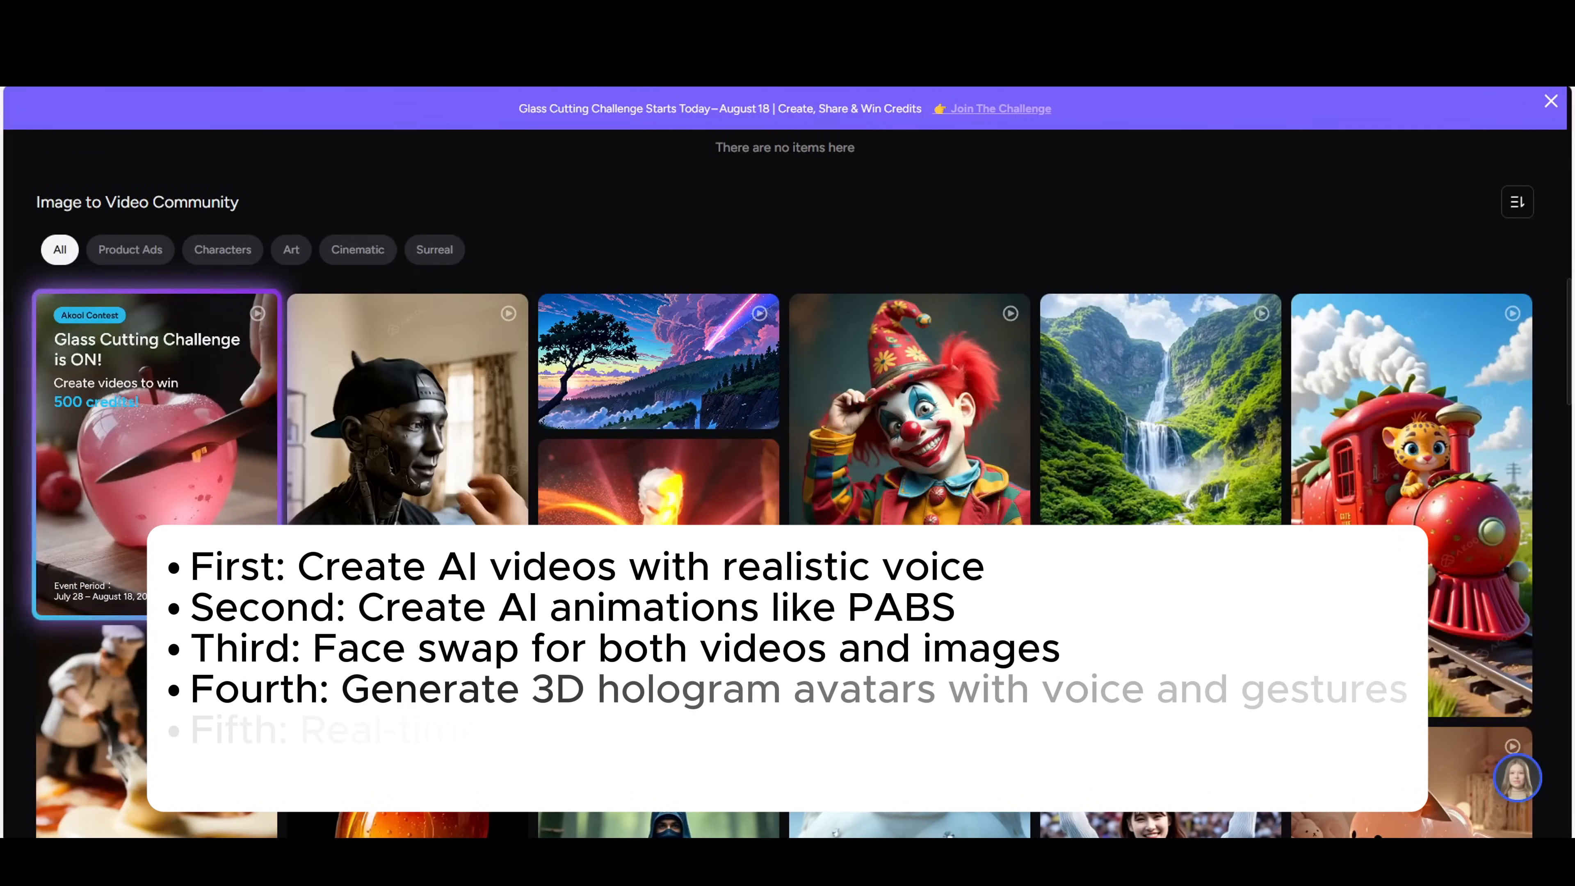
{"action": "scroll", "scroll_direction": "down", "scroll_amount": 3}
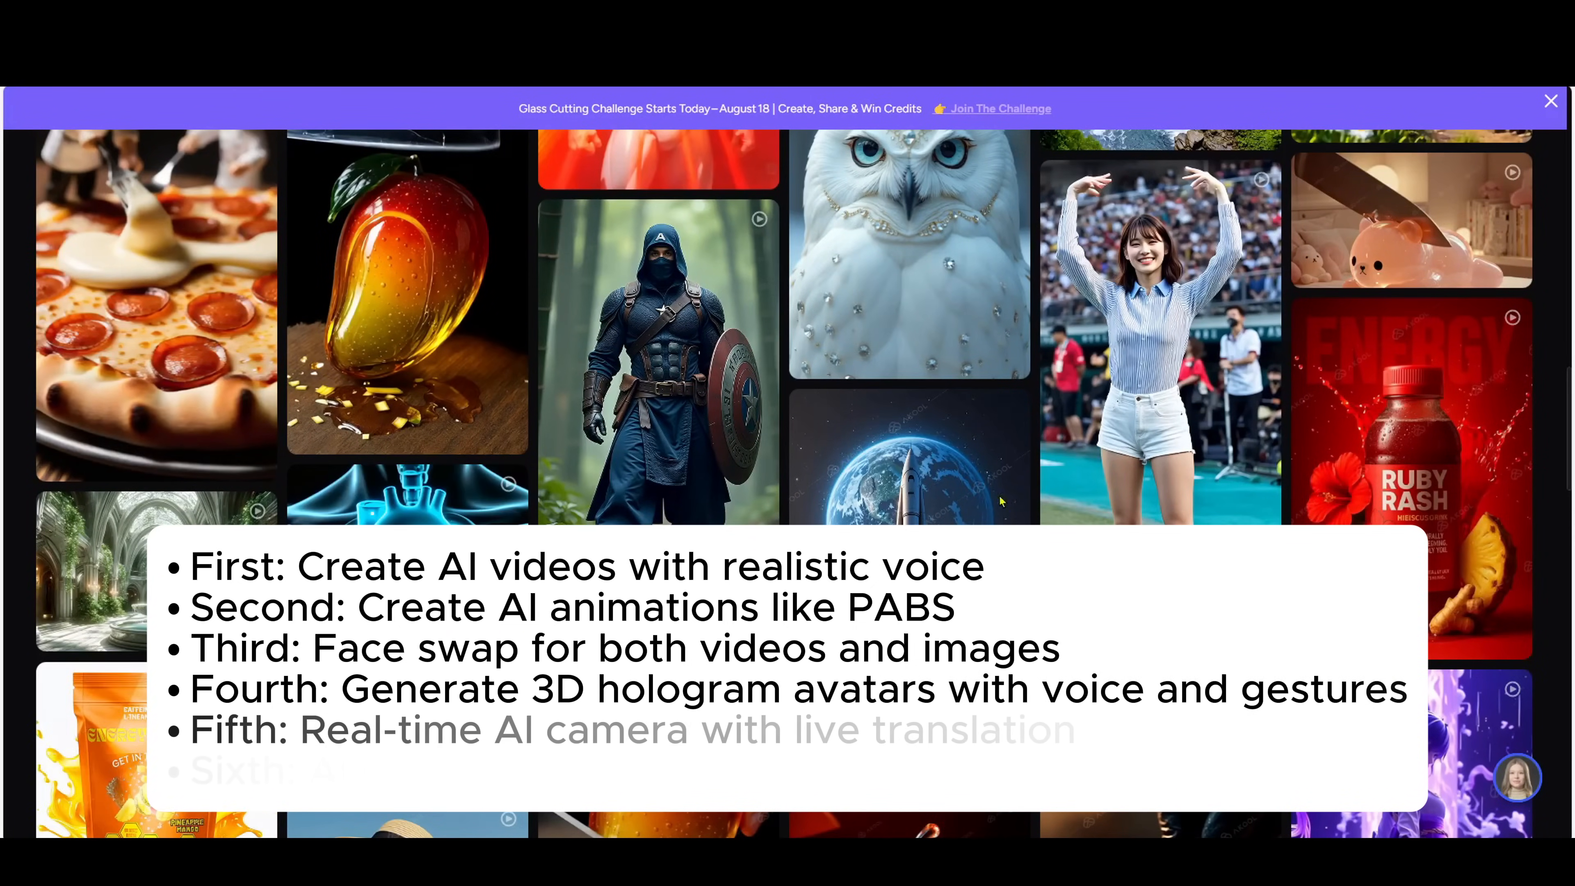
{"action": "scroll", "scroll_direction": "down", "scroll_amount": 3}
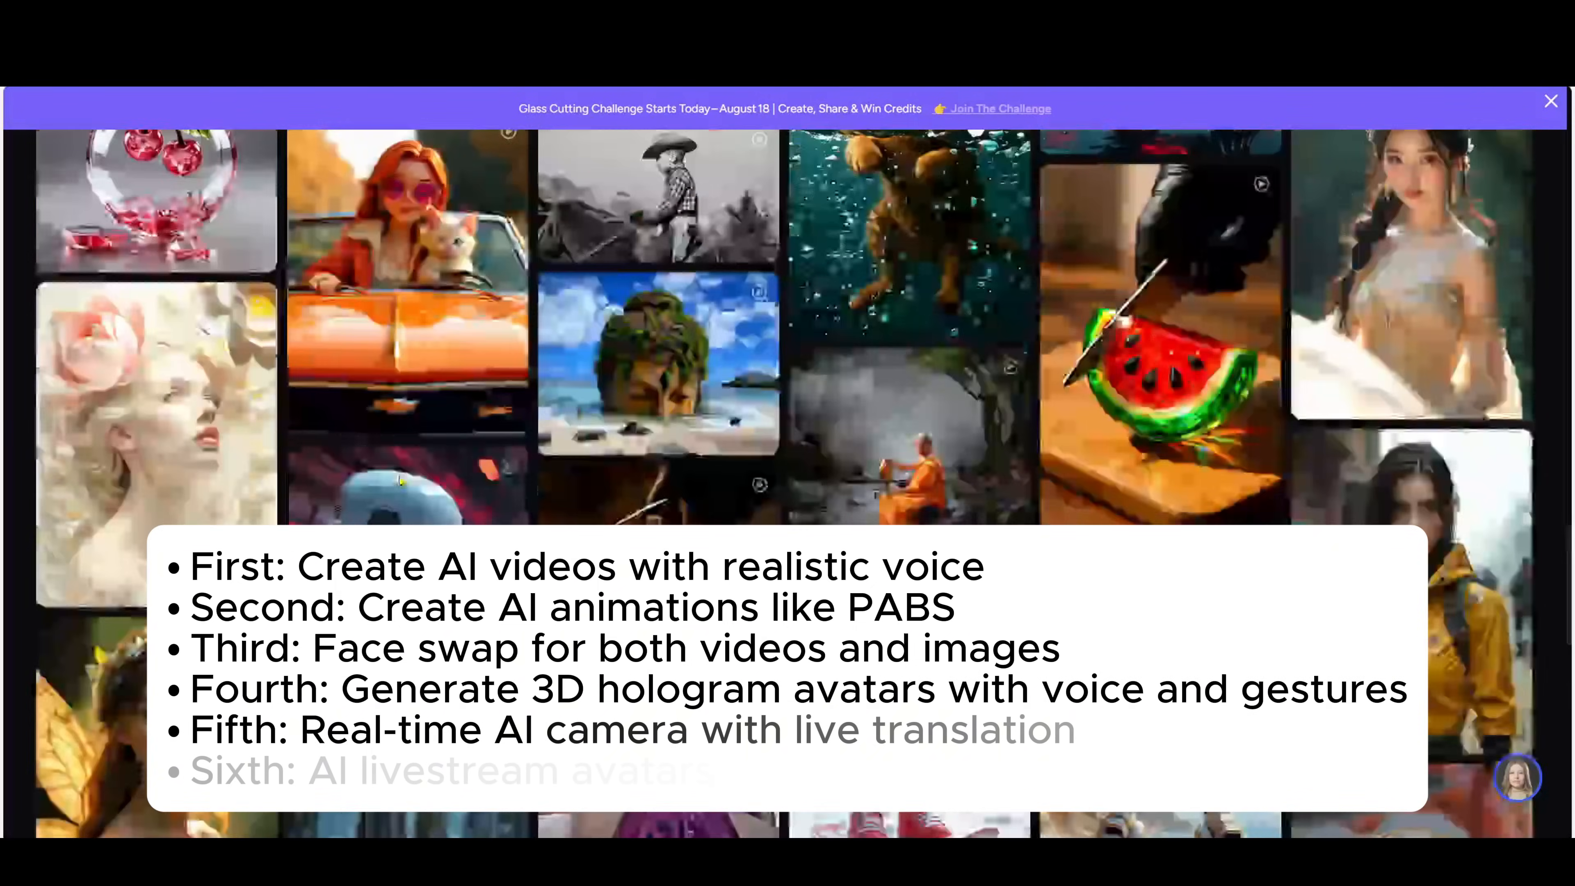
{"action": "scroll", "scroll_direction": "down", "scroll_amount": 3}
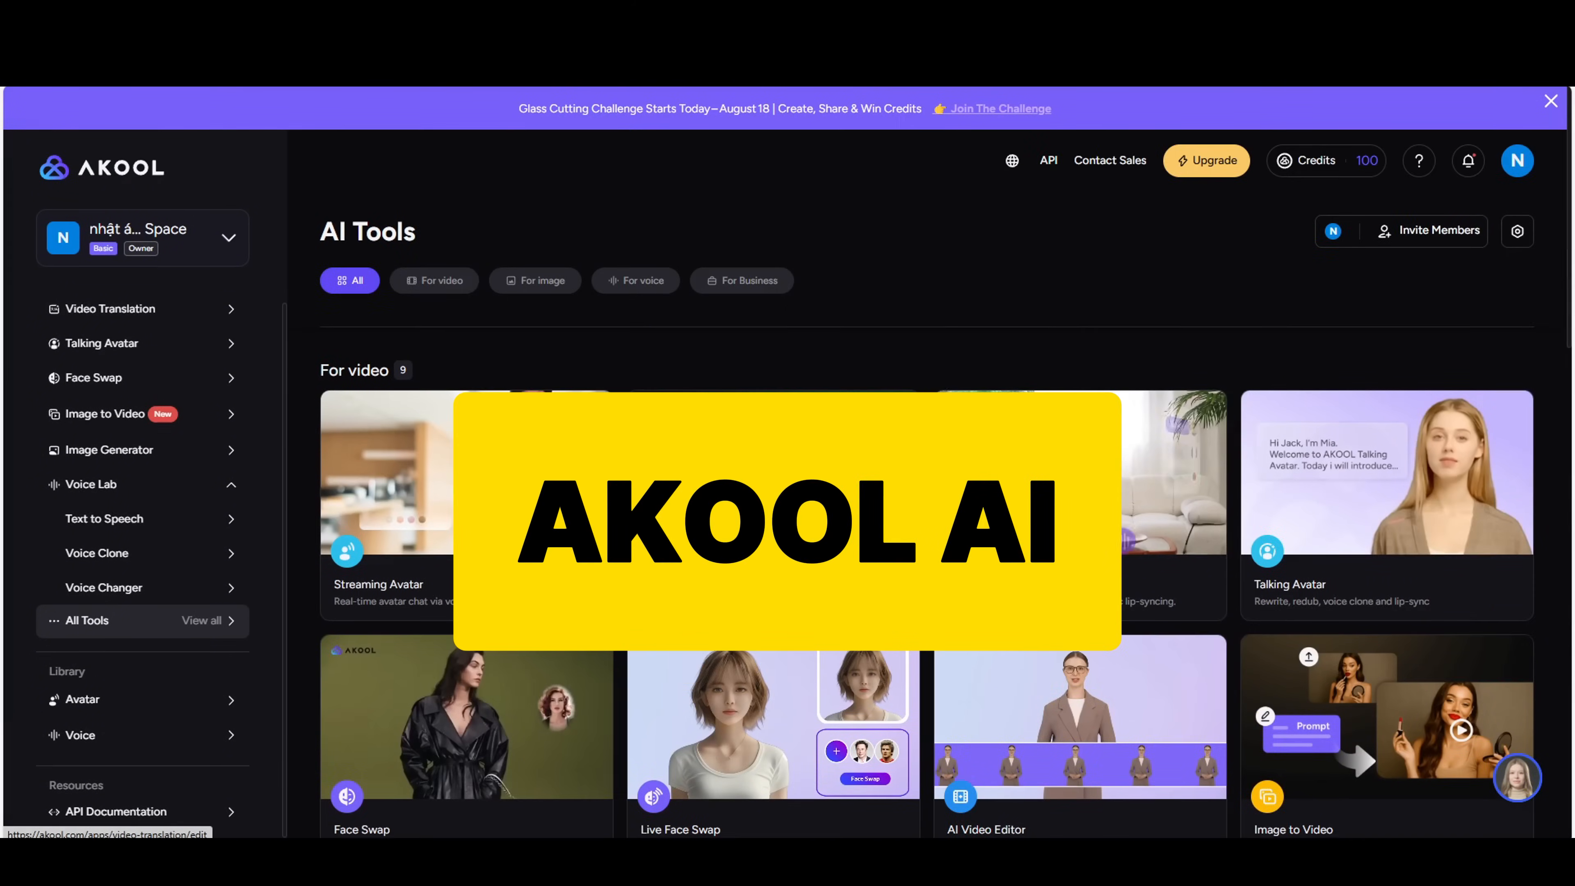
- Bring up the Akool sign-in window and focus the email field
{"action": "left_click", "coordinate": [742, 280]}
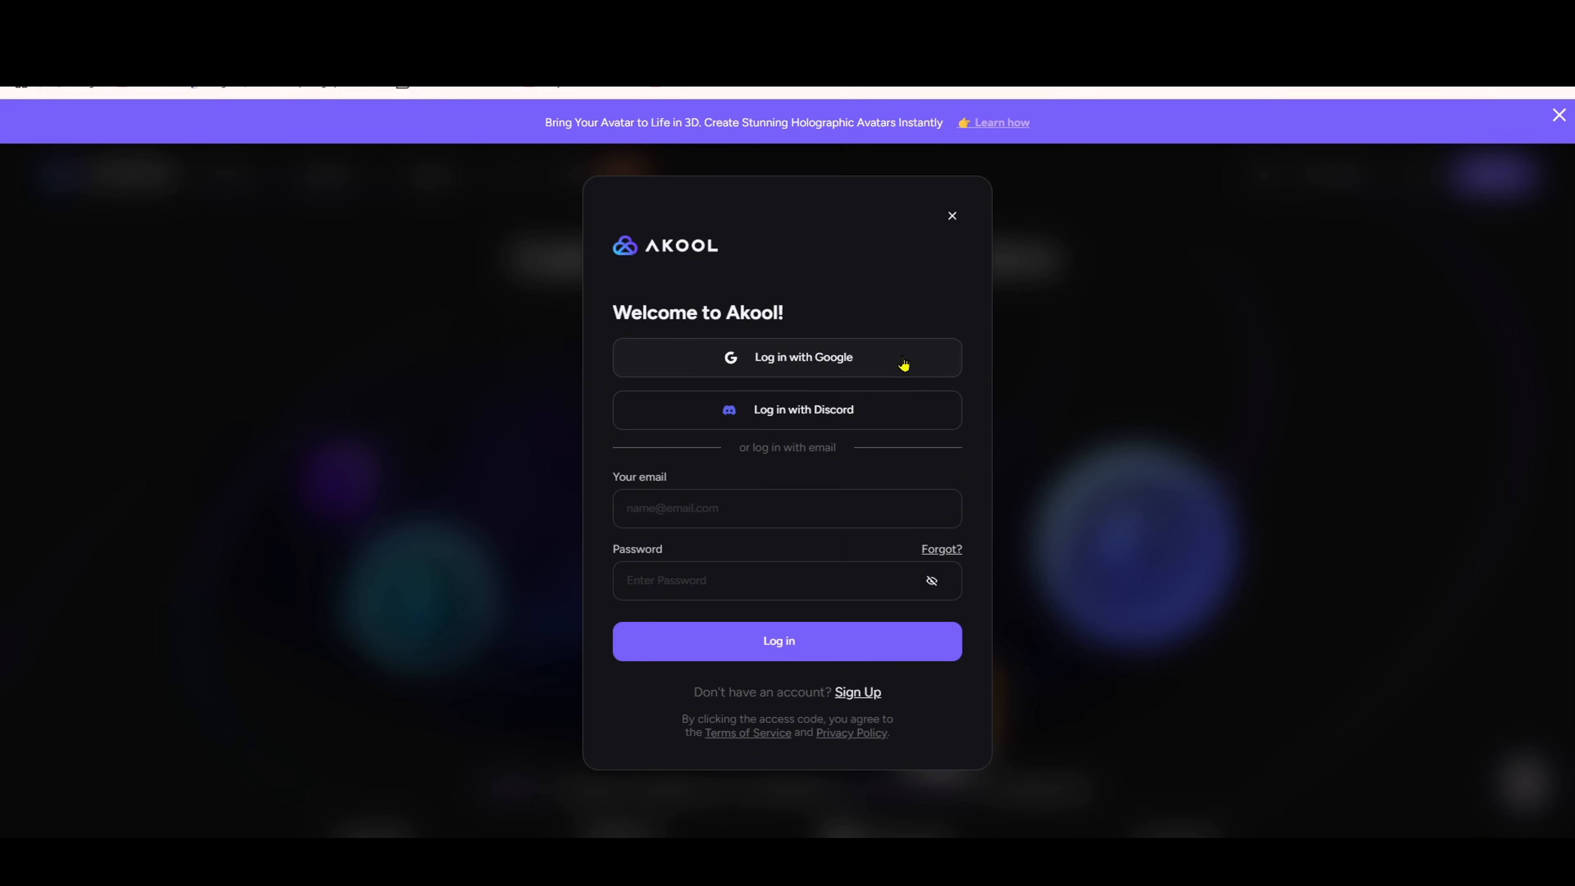
{"action": "mouse_move", "coordinate": [916, 407]}
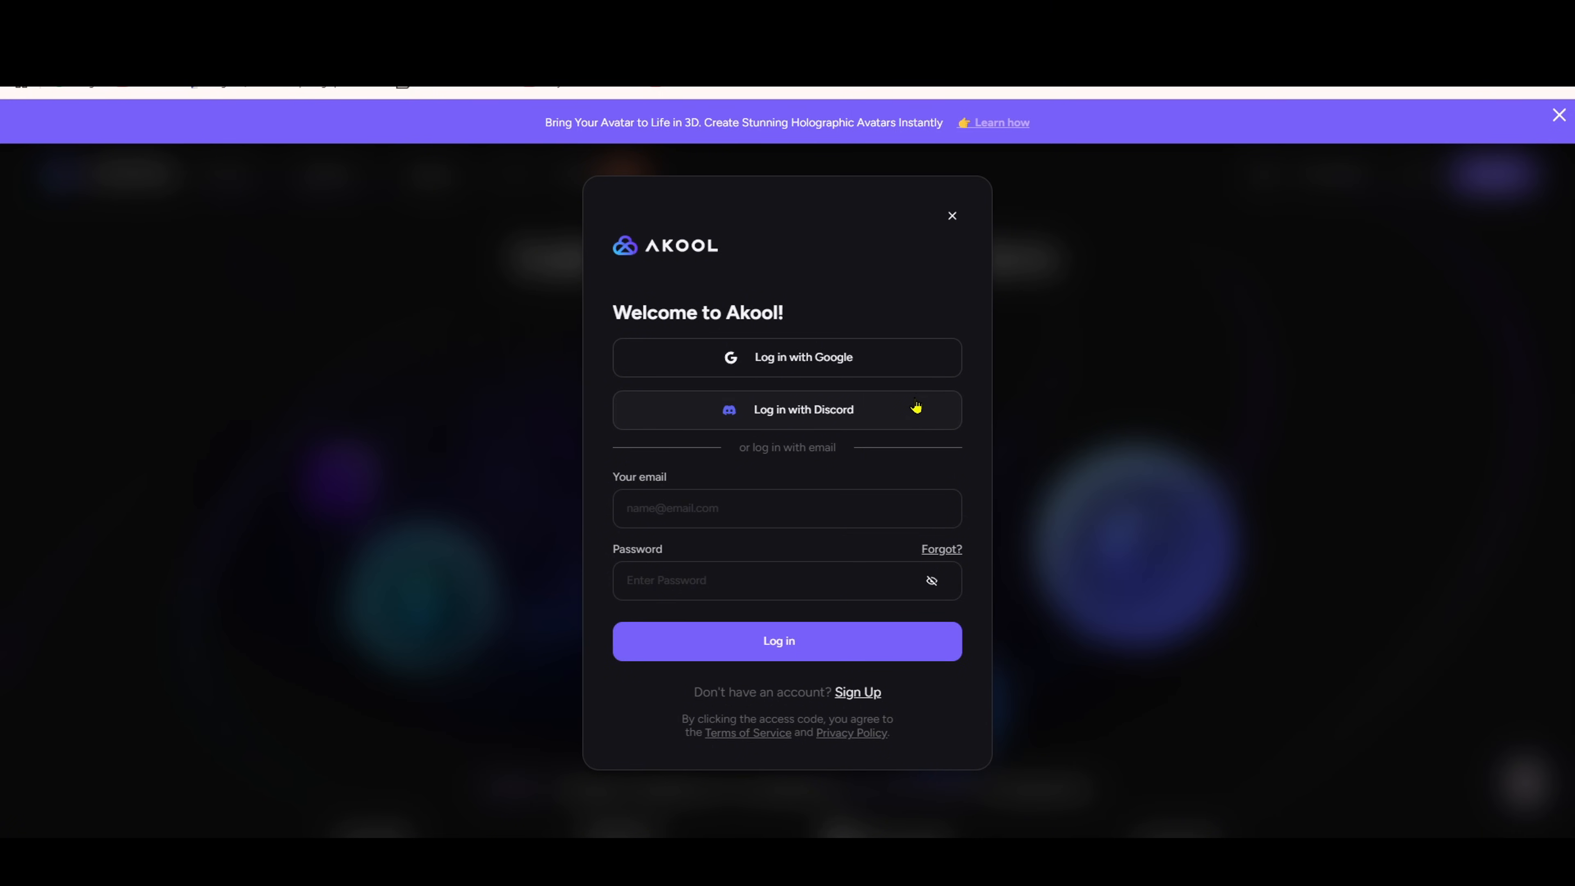
{"action": "mouse_move", "coordinate": [913, 417]}
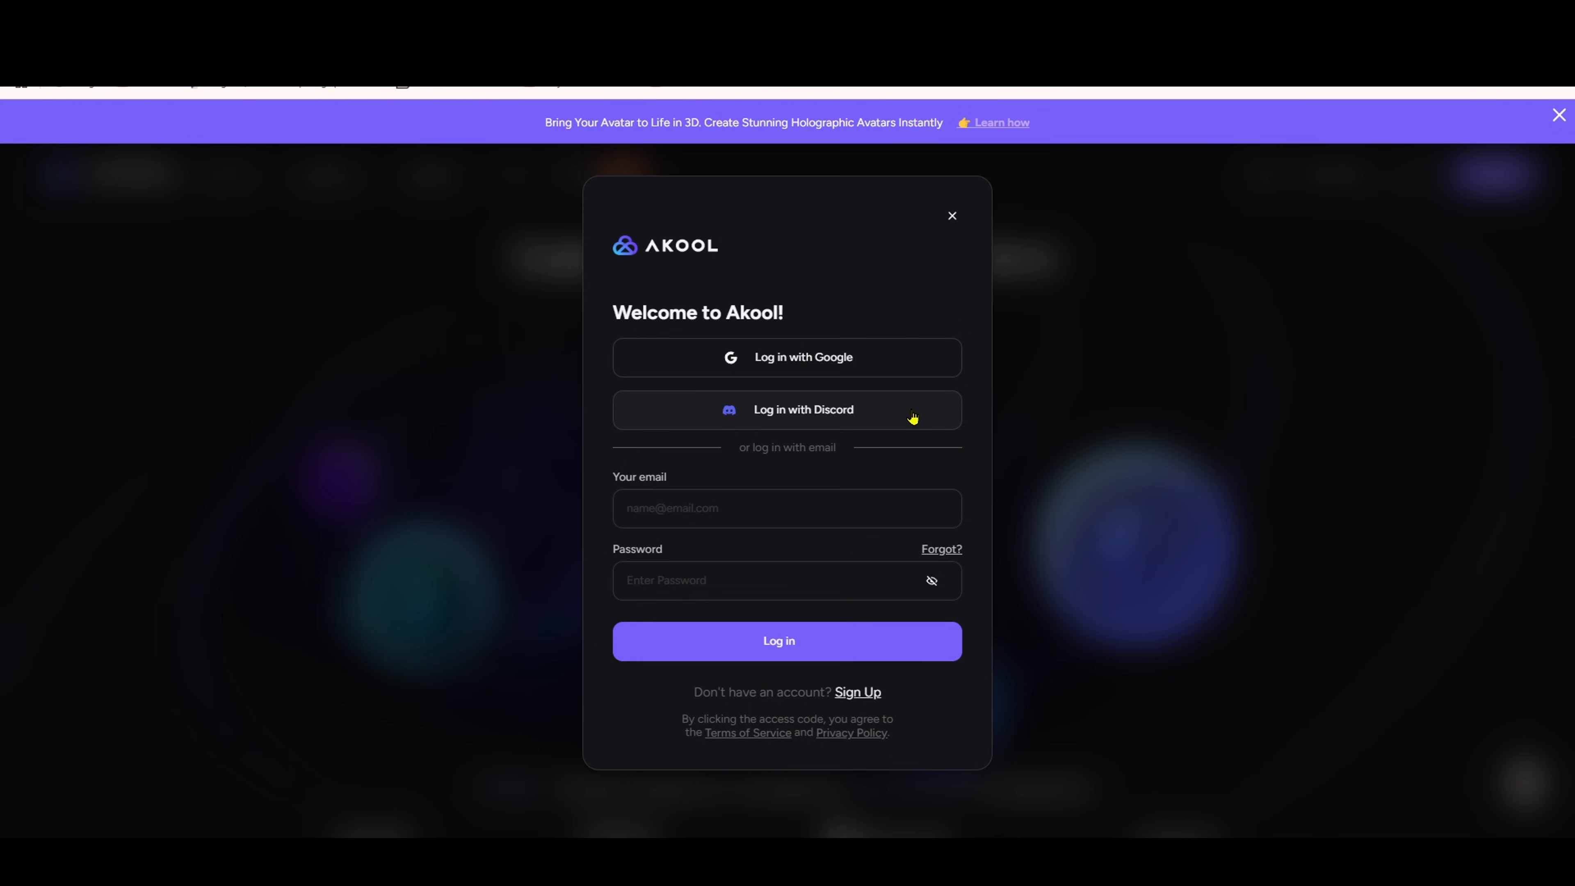
{"action": "left_click", "coordinate": [787, 507]}
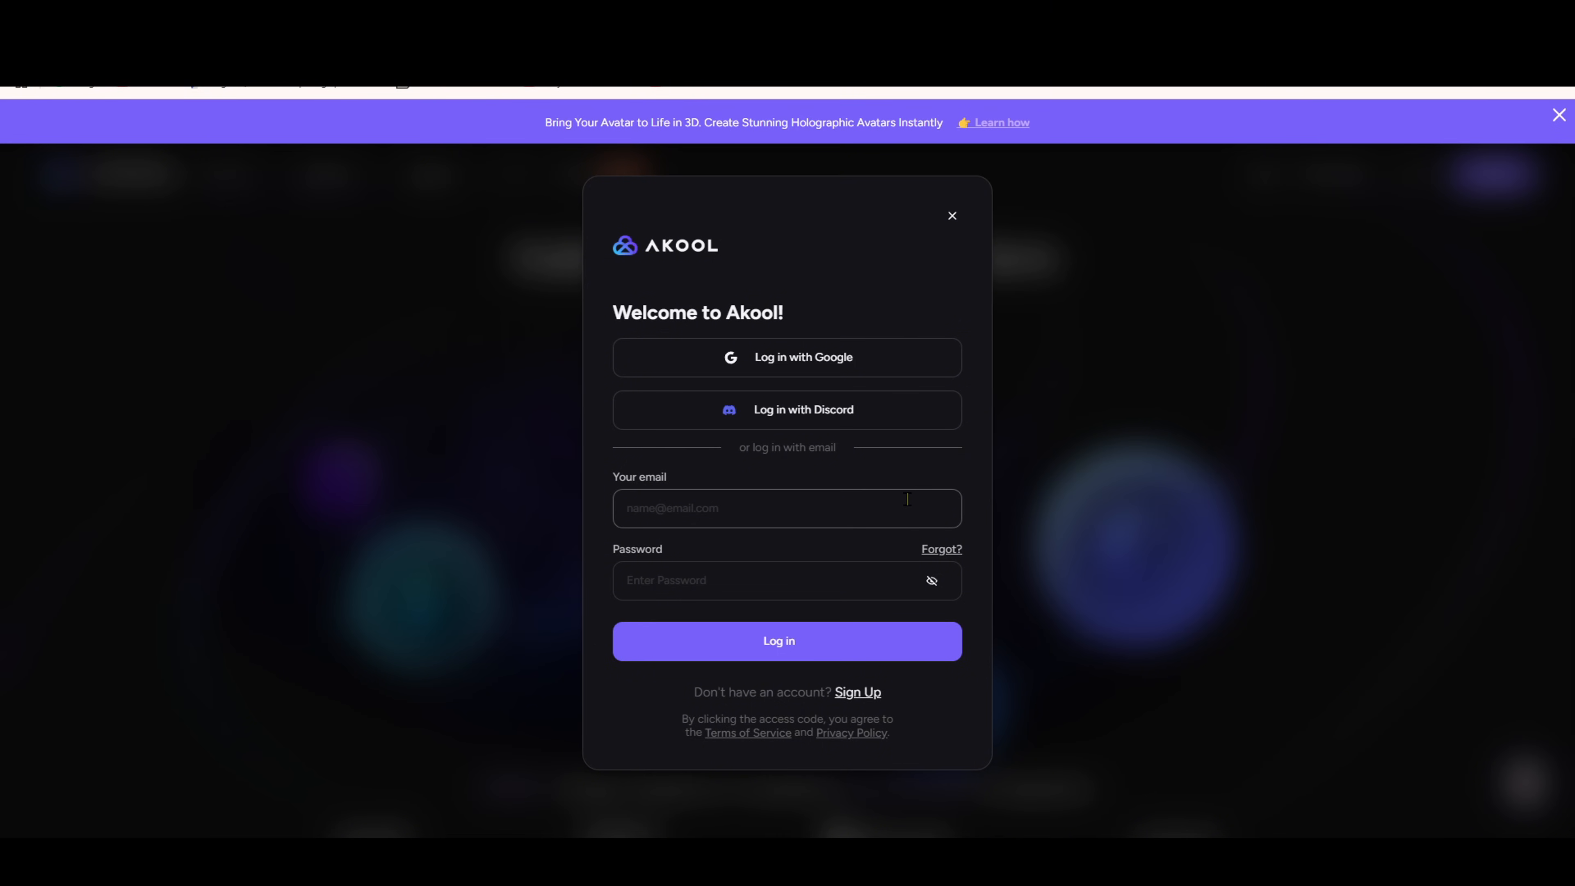
{"action": "mouse_move", "coordinate": [897, 455]}
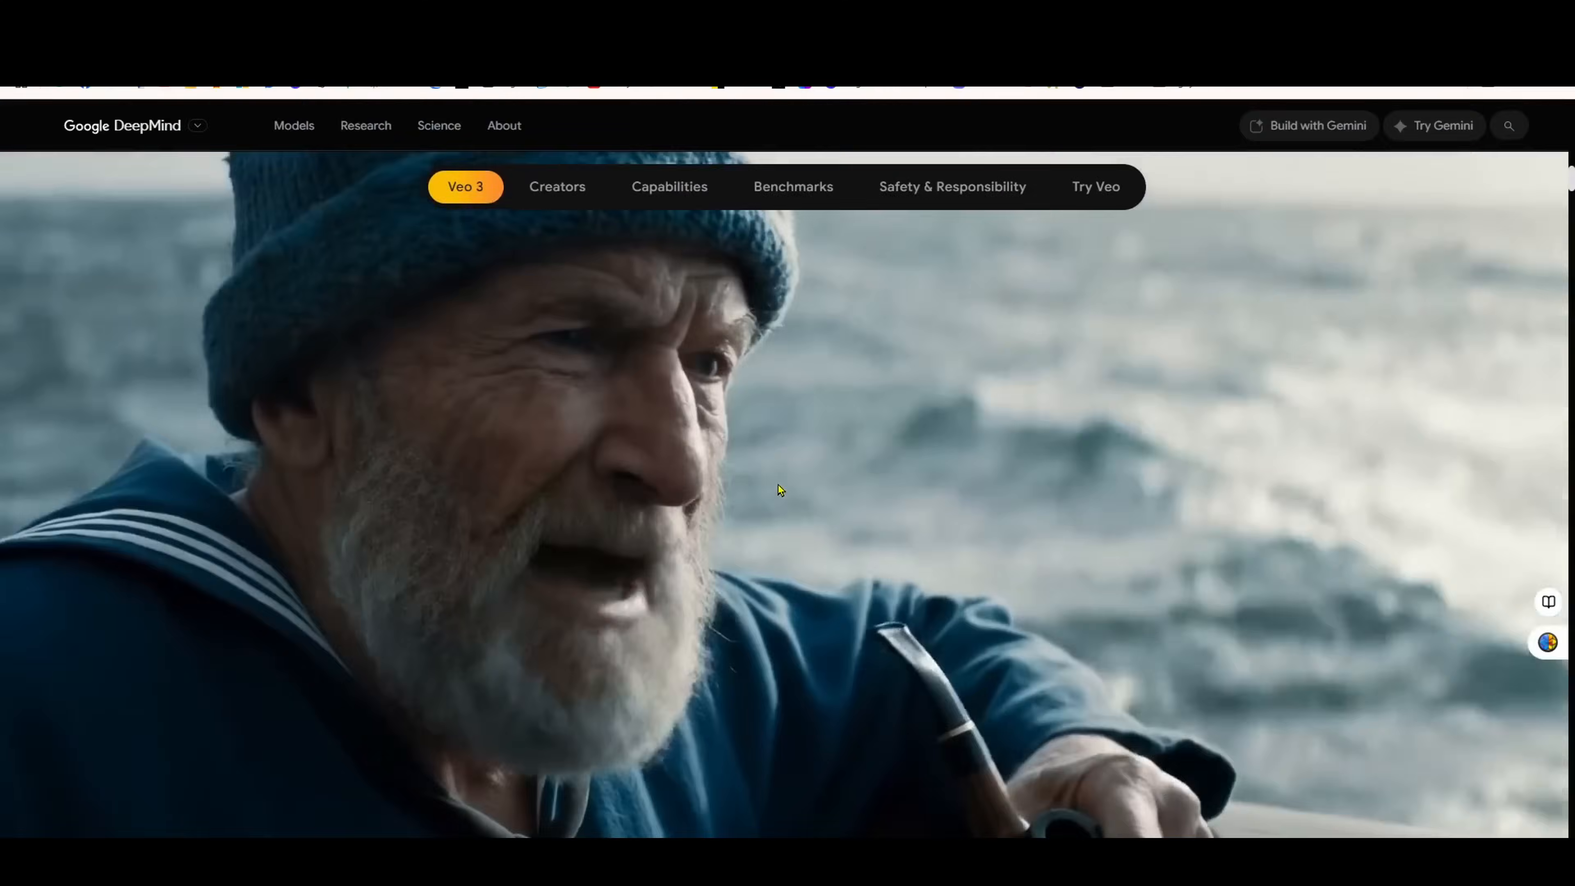
{"action": "scroll", "scroll_direction": "down", "scroll_amount": 3}
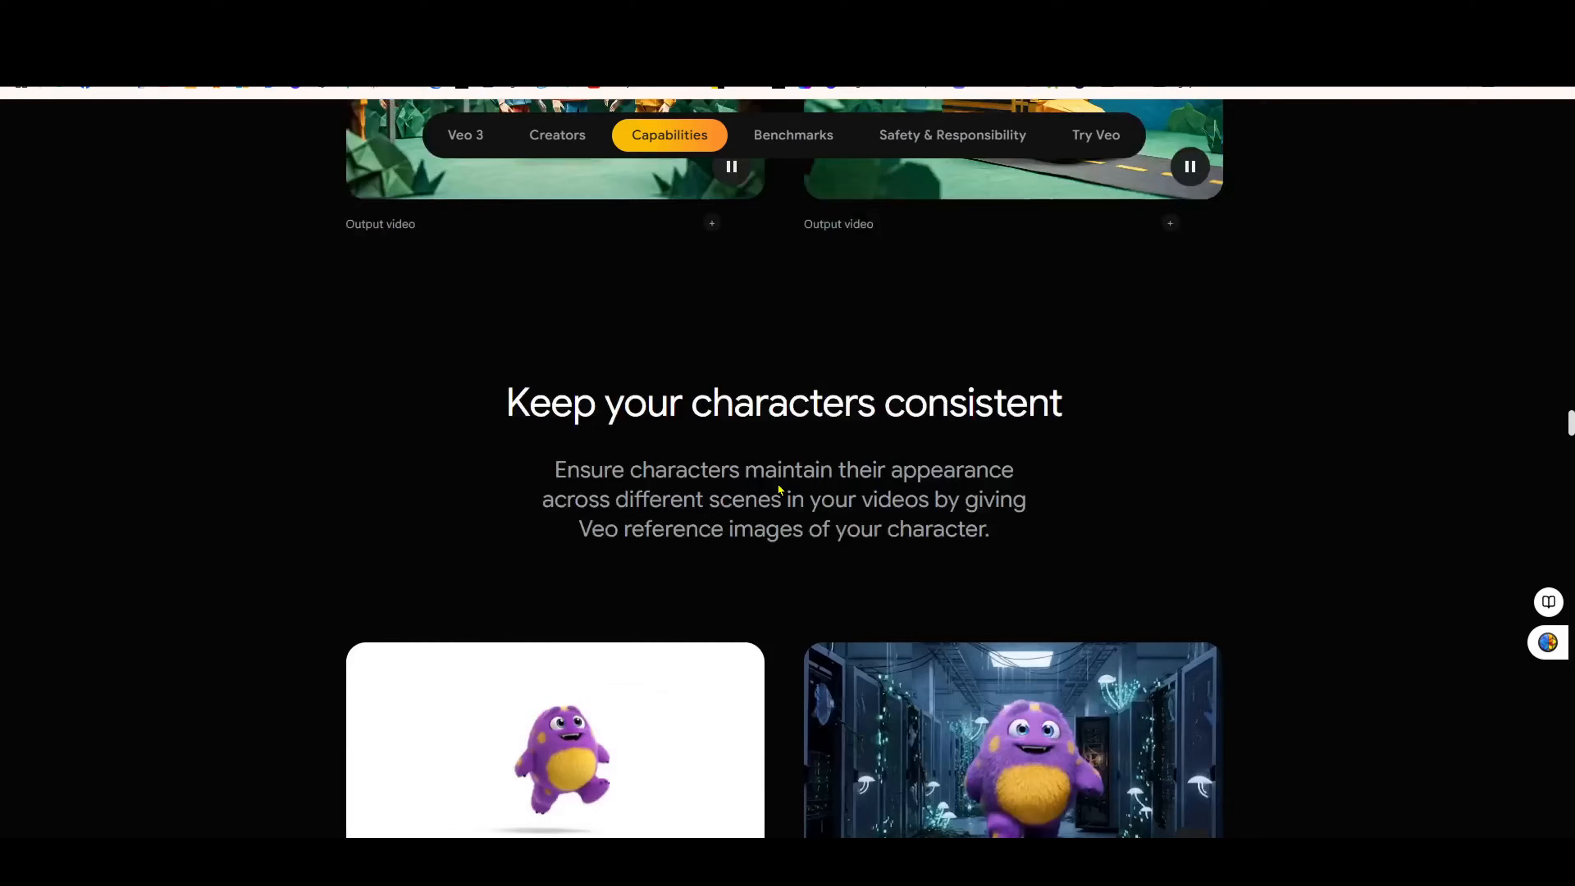
{"action": "scroll", "scroll_direction": "down", "scroll_amount": 3}
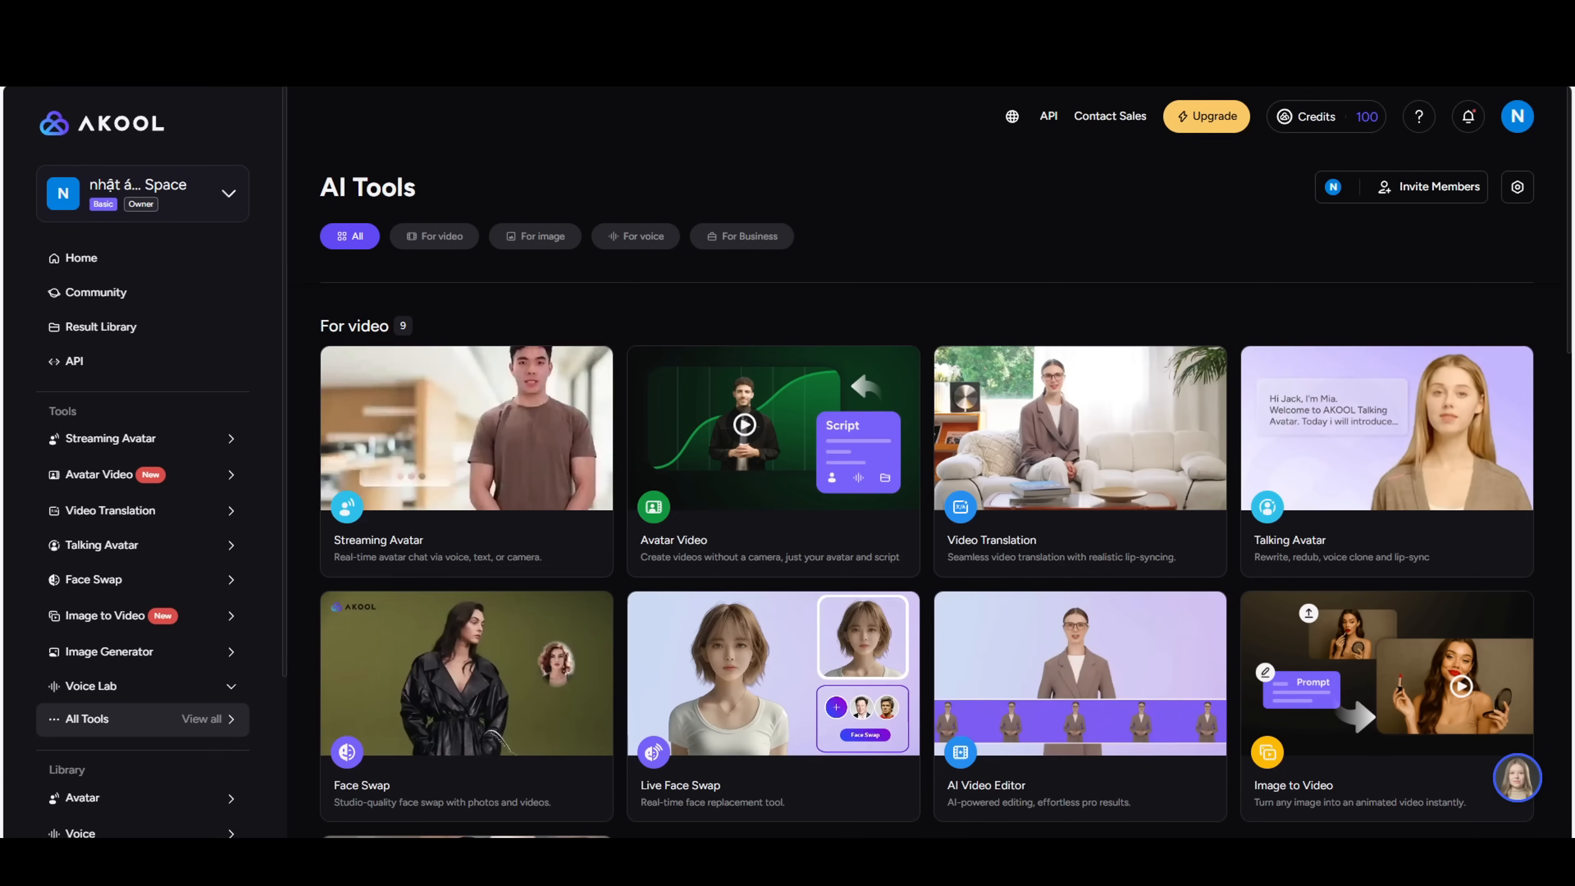
{"action": "mouse_move", "coordinate": [139, 637]}
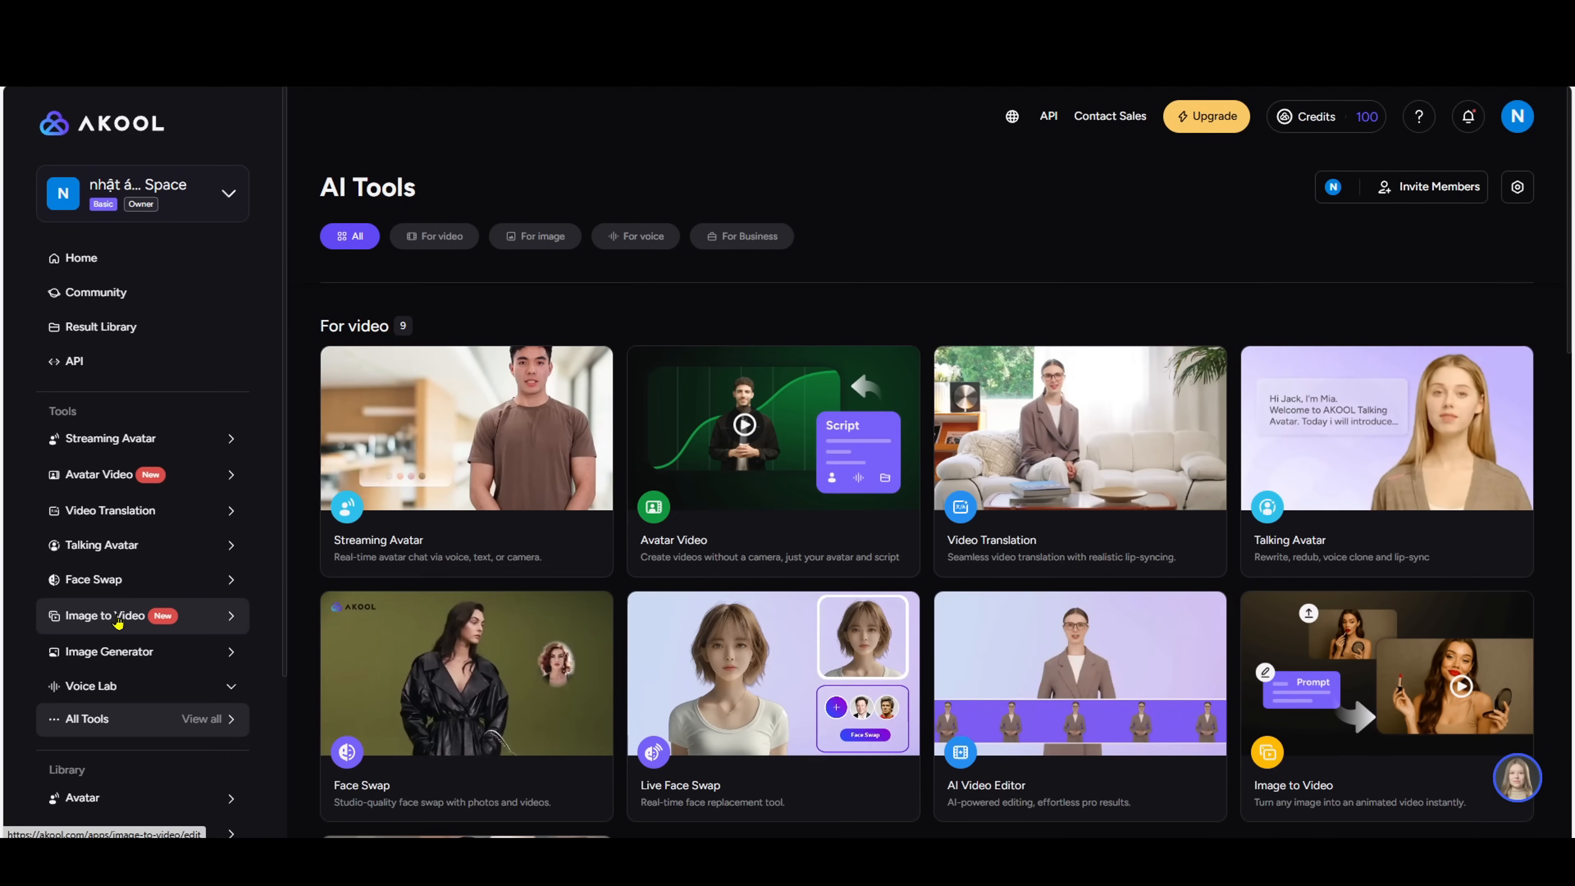
- In Image to Video, upload the businesswoman image with a 'professional speaker presenting about AI' prompt
{"action": "left_click", "coordinate": [103, 615]}
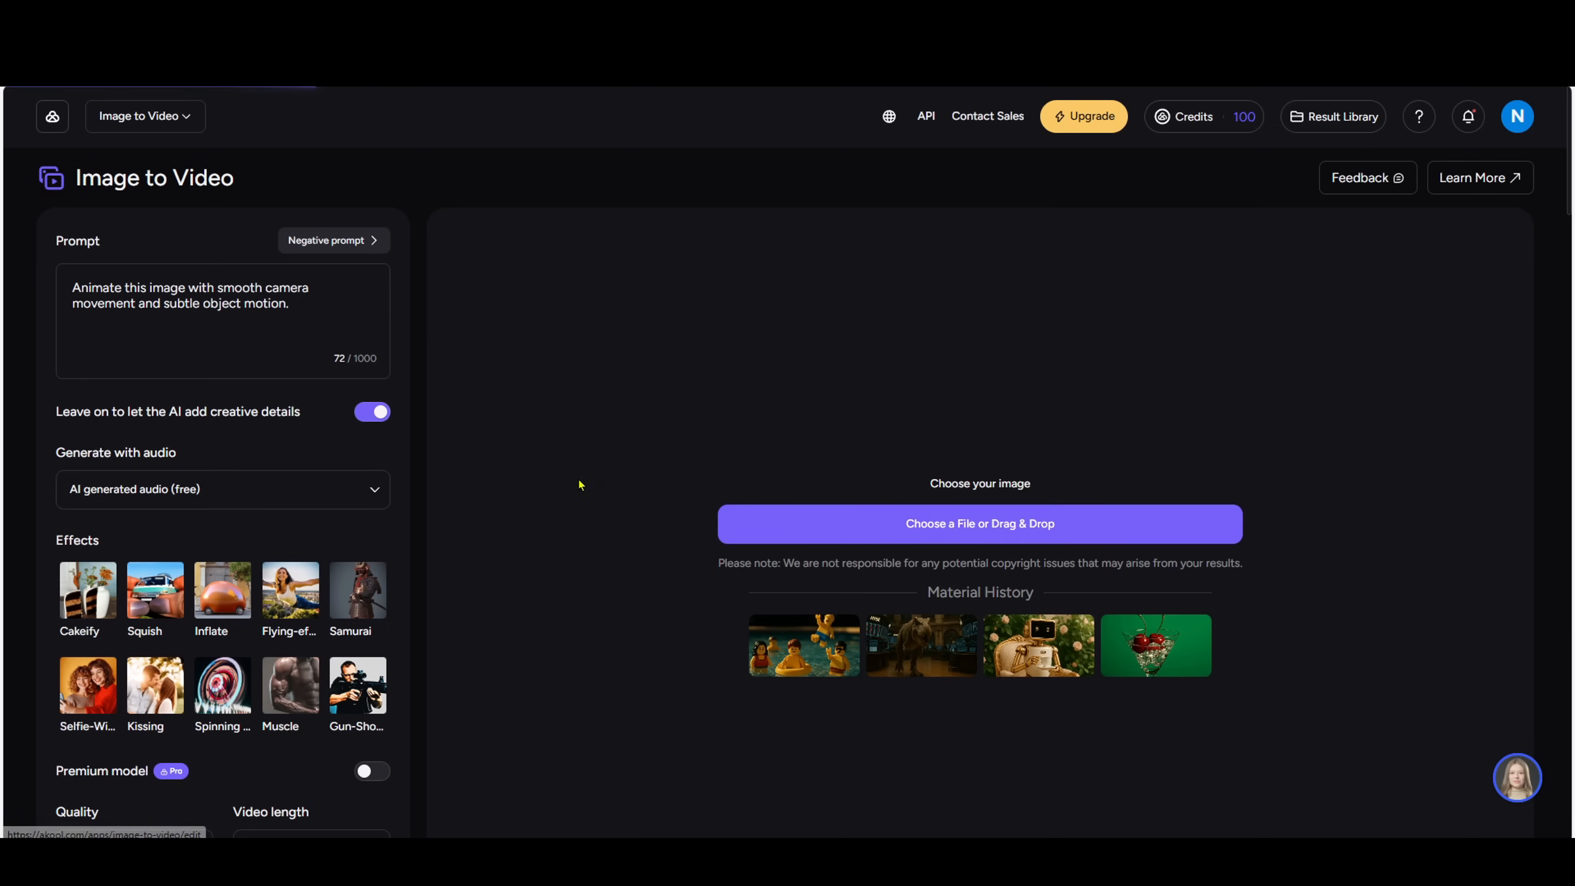
{"action": "triple_click", "coordinate": [191, 294]}
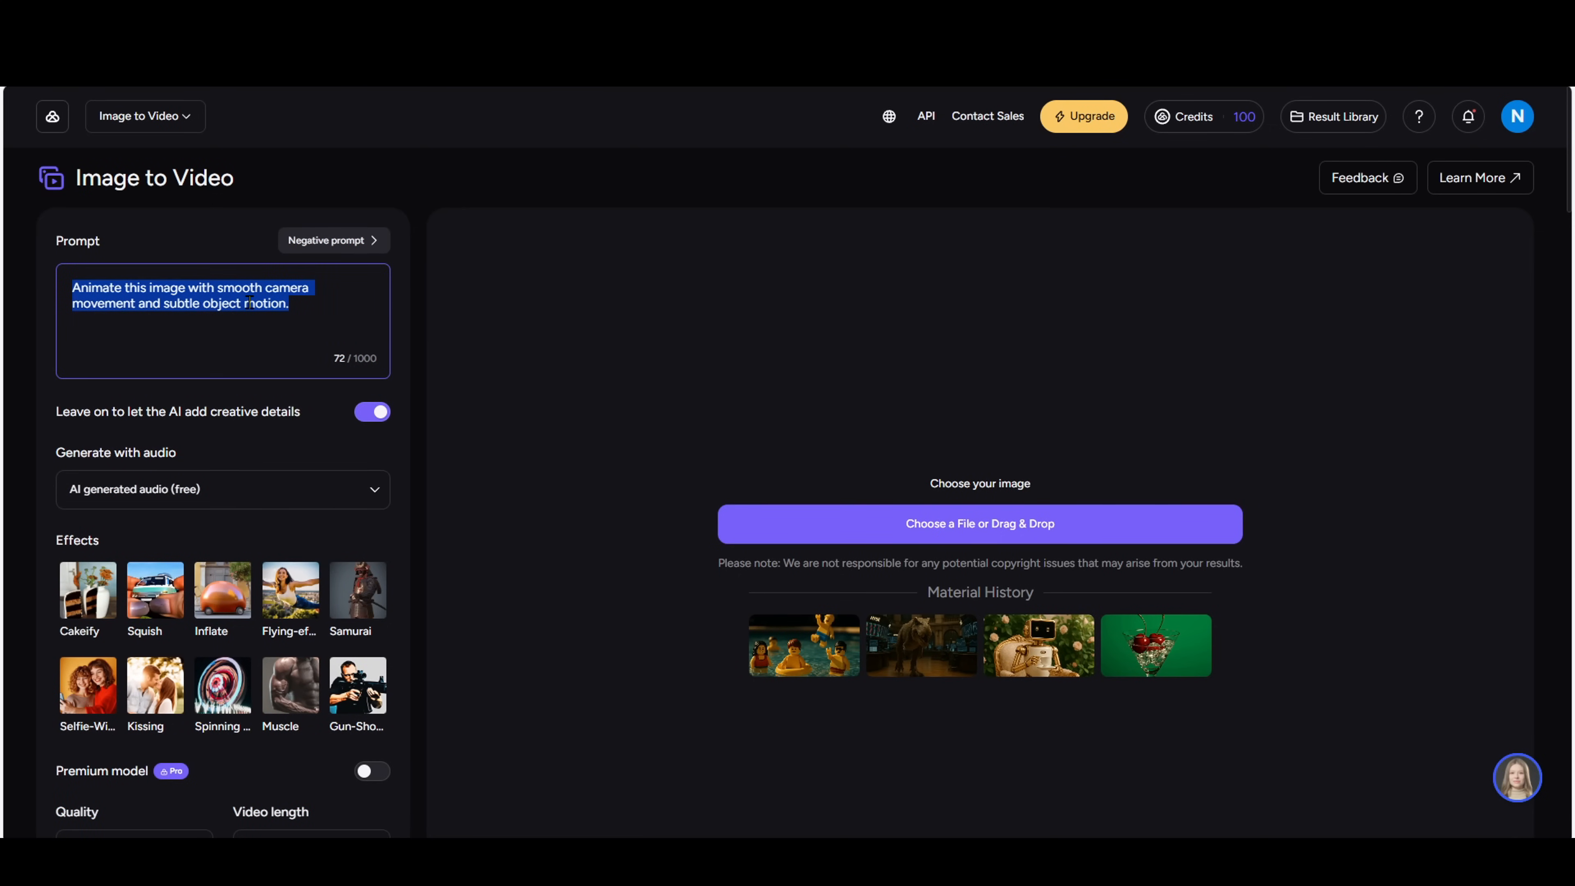
{"action": "key", "text": "Delete"}
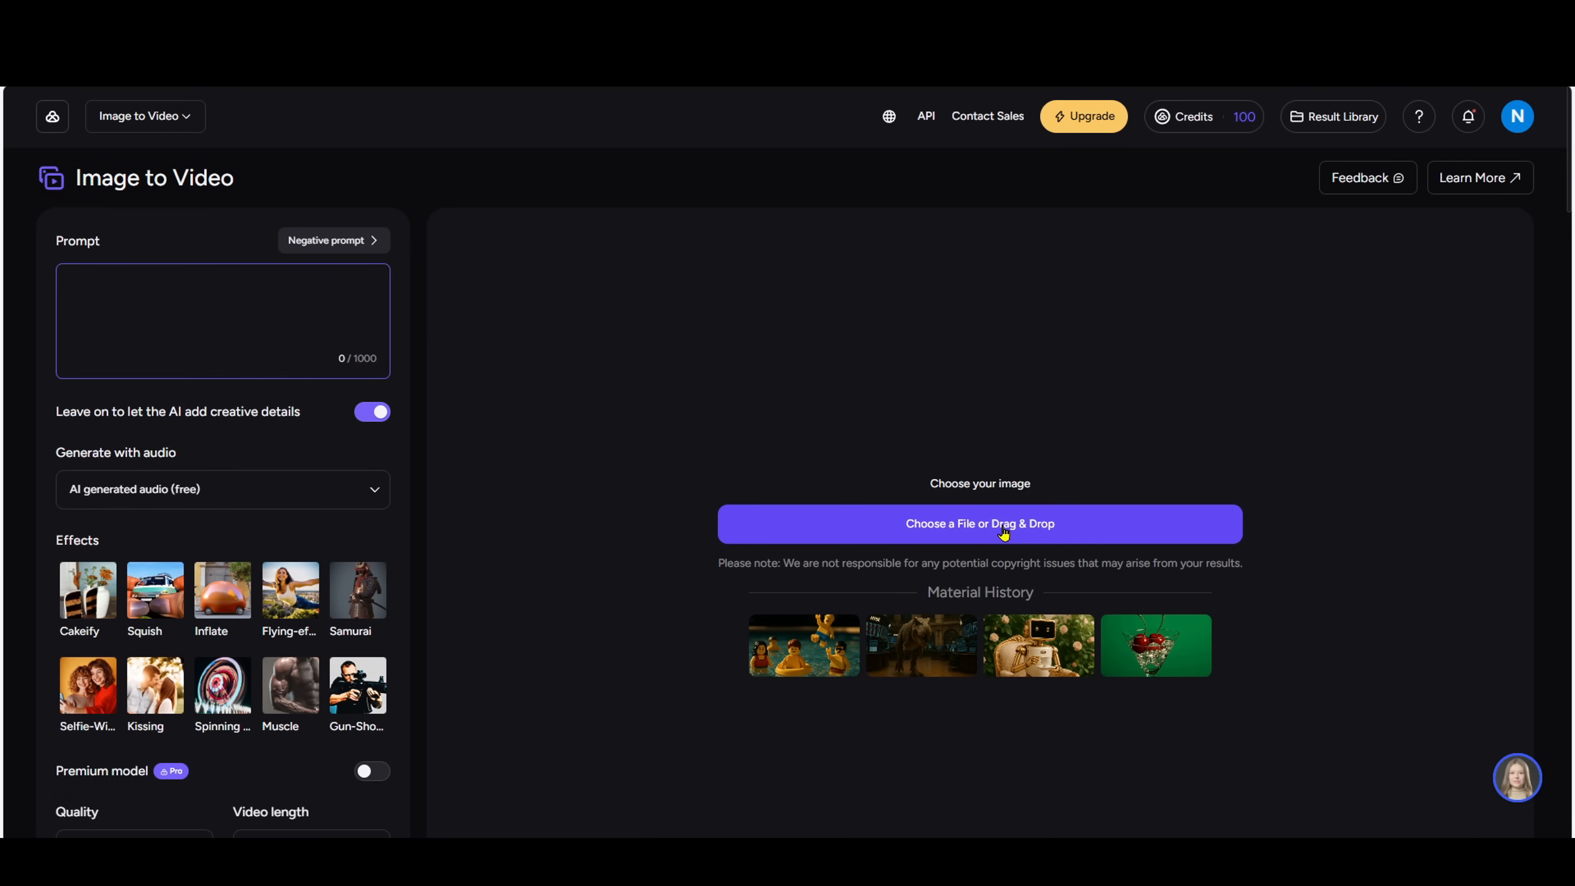
{"action": "left_click", "coordinate": [980, 524]}
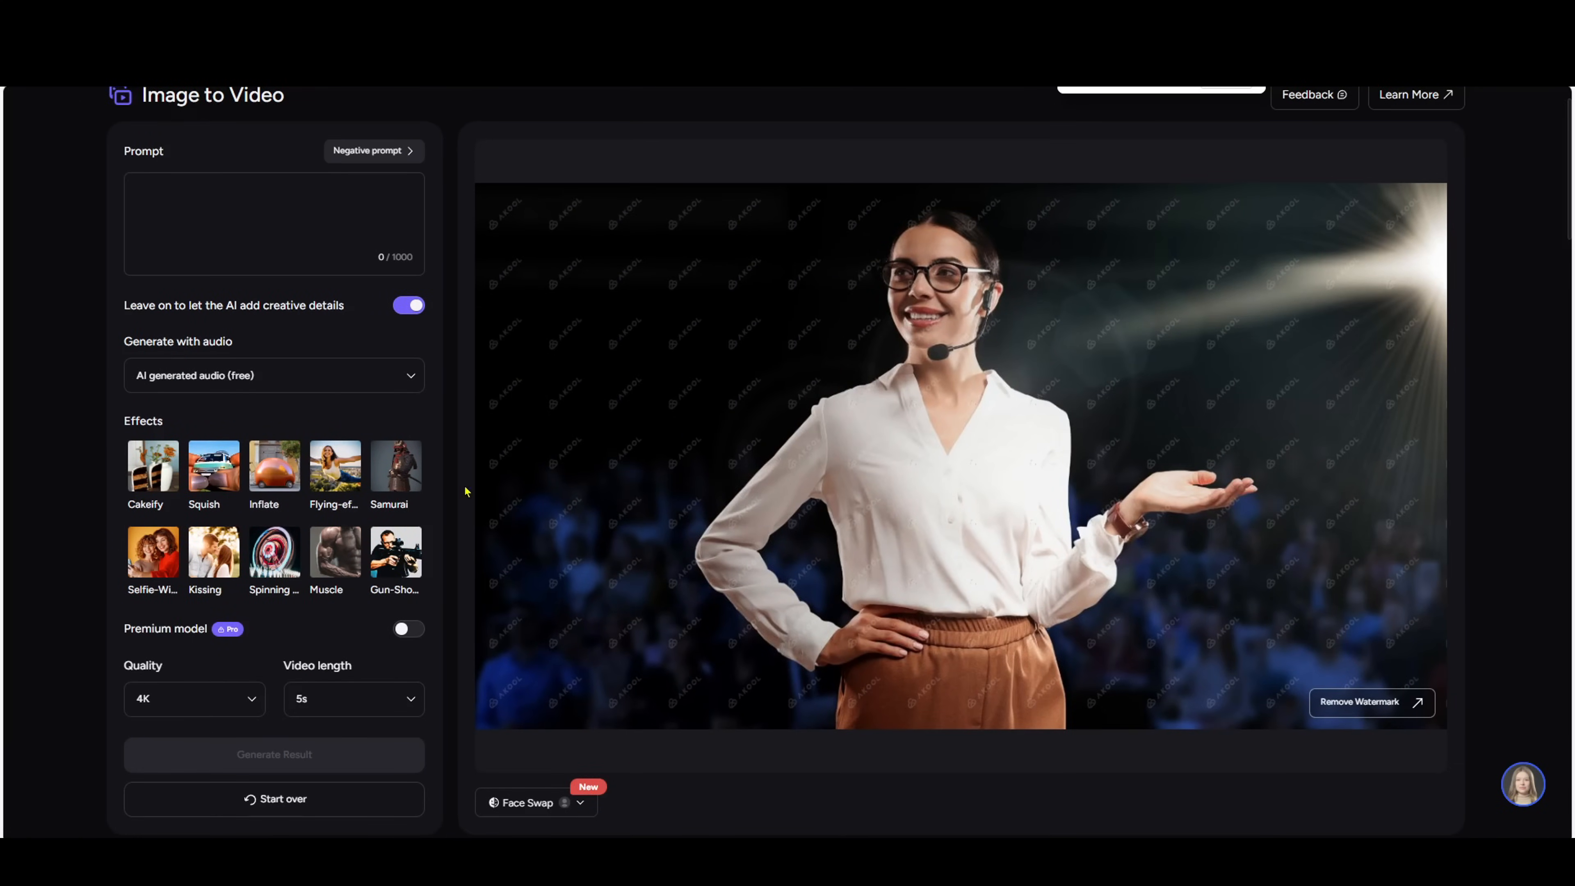
{"action": "type", "text": "professional speaker confidently presenting about AI technology, with natural hand gestures and eye contact, in a modern office setting with soft lighting"}
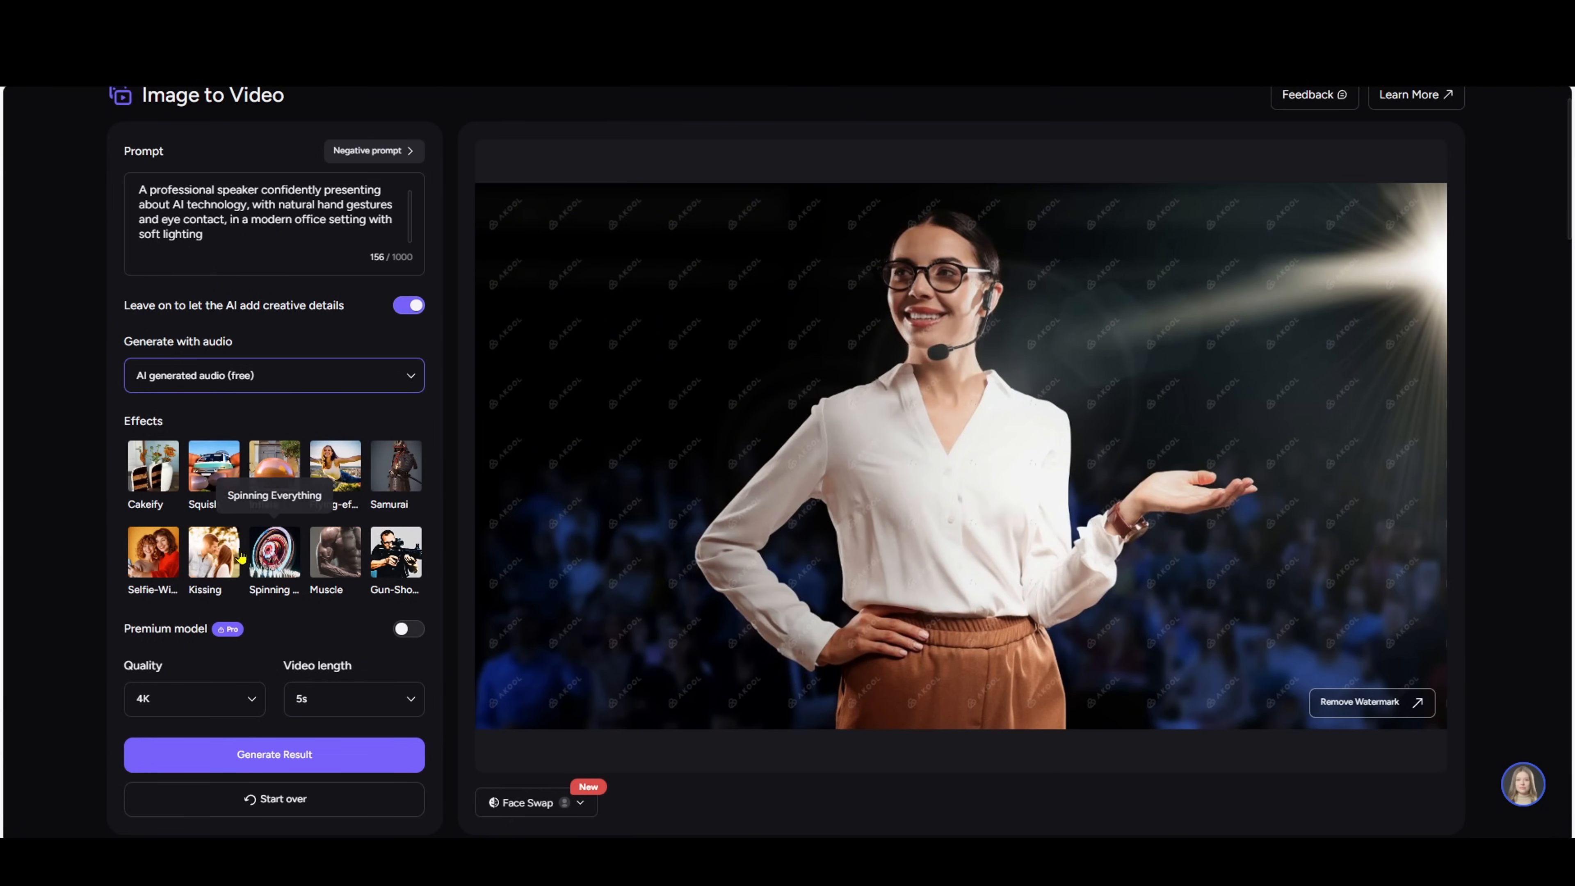
- Set quality to 720P at 5 seconds, pick a demo face swap, and generate the video
{"action": "scroll", "scroll_direction": "down", "scroll_amount": 3}
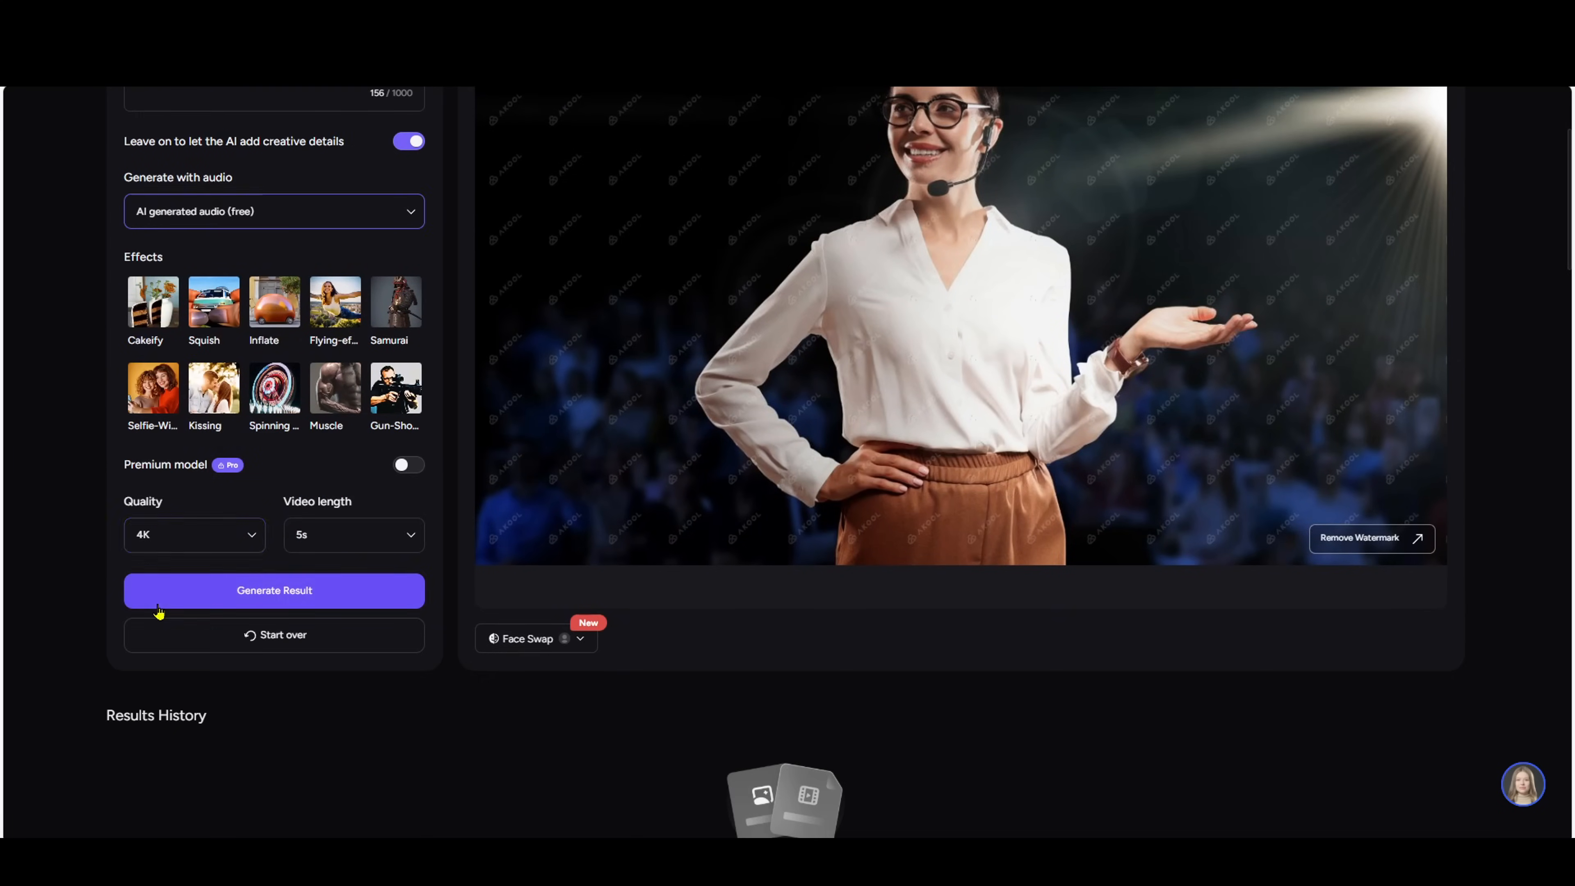
{"action": "left_click", "coordinate": [353, 534]}
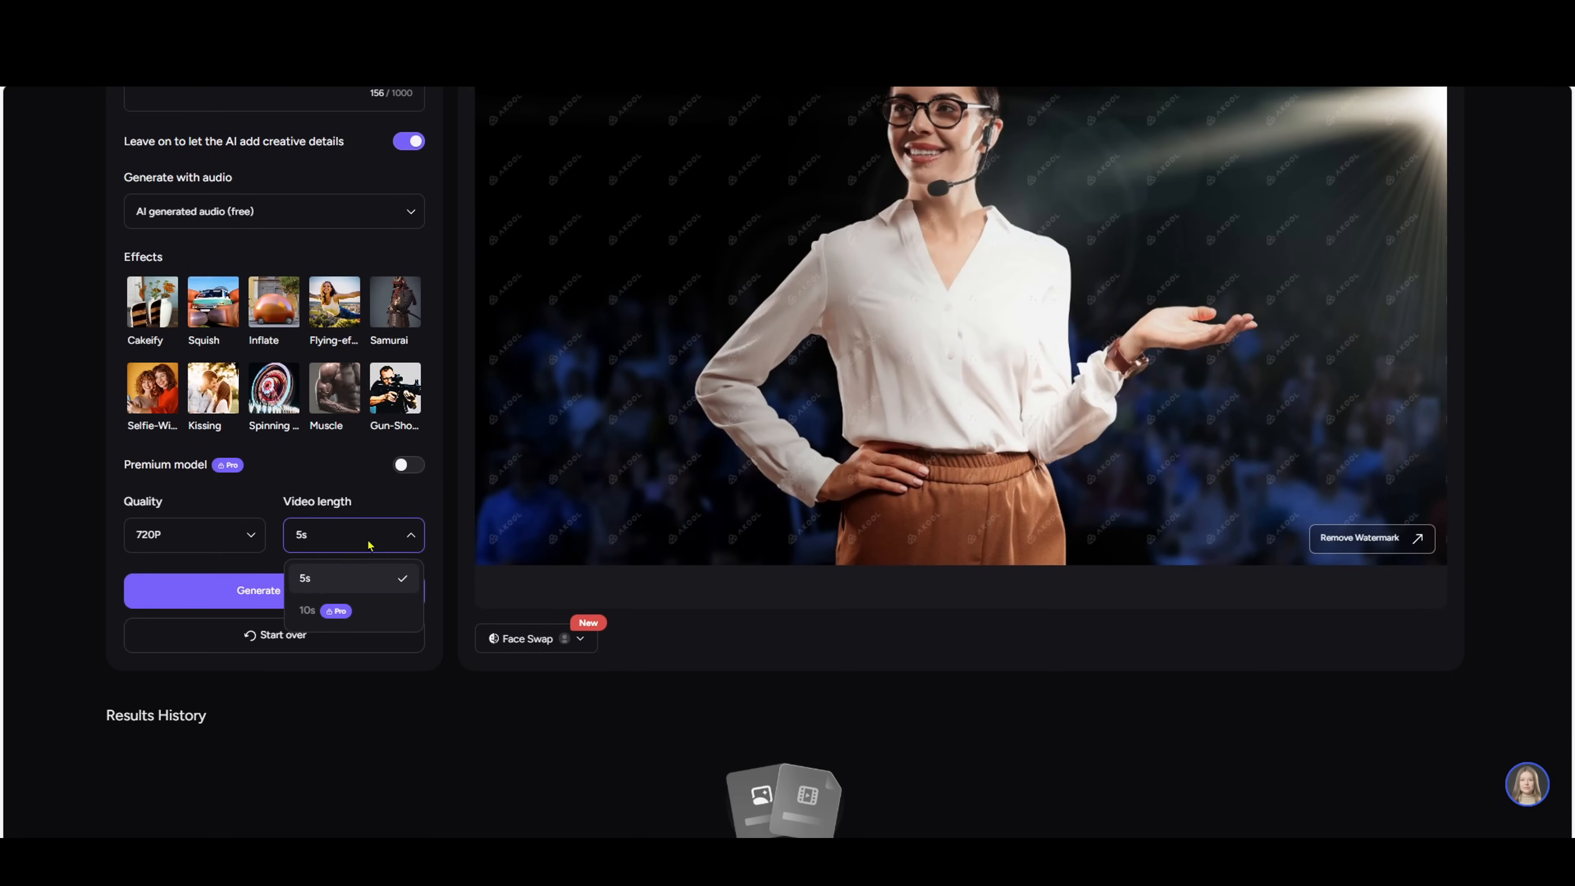
{"action": "left_click", "coordinate": [194, 534]}
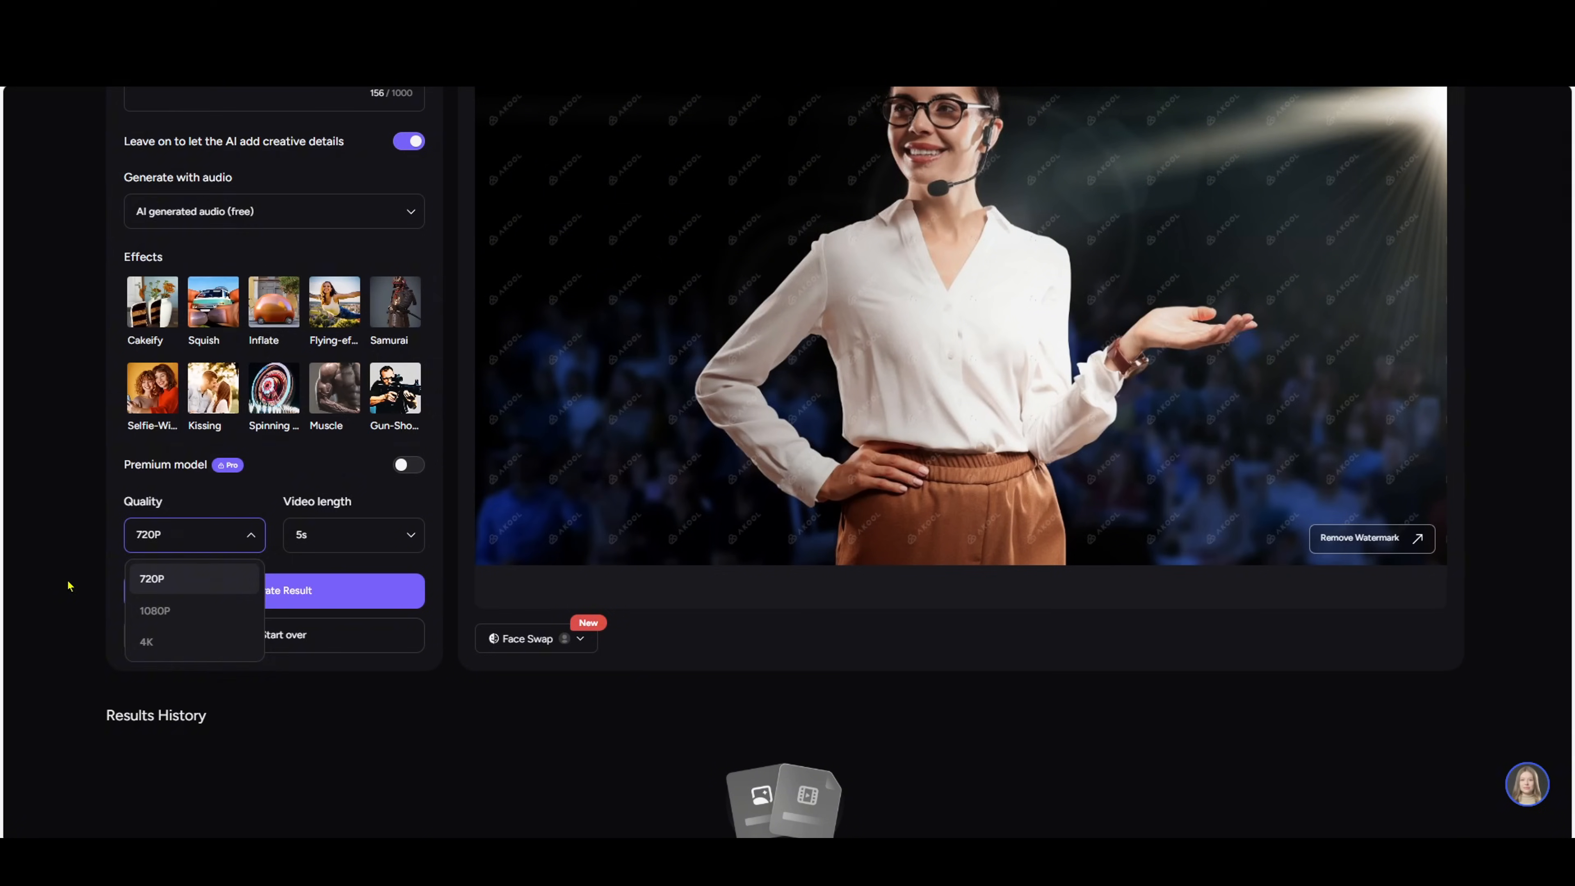
{"action": "left_click", "coordinate": [526, 639]}
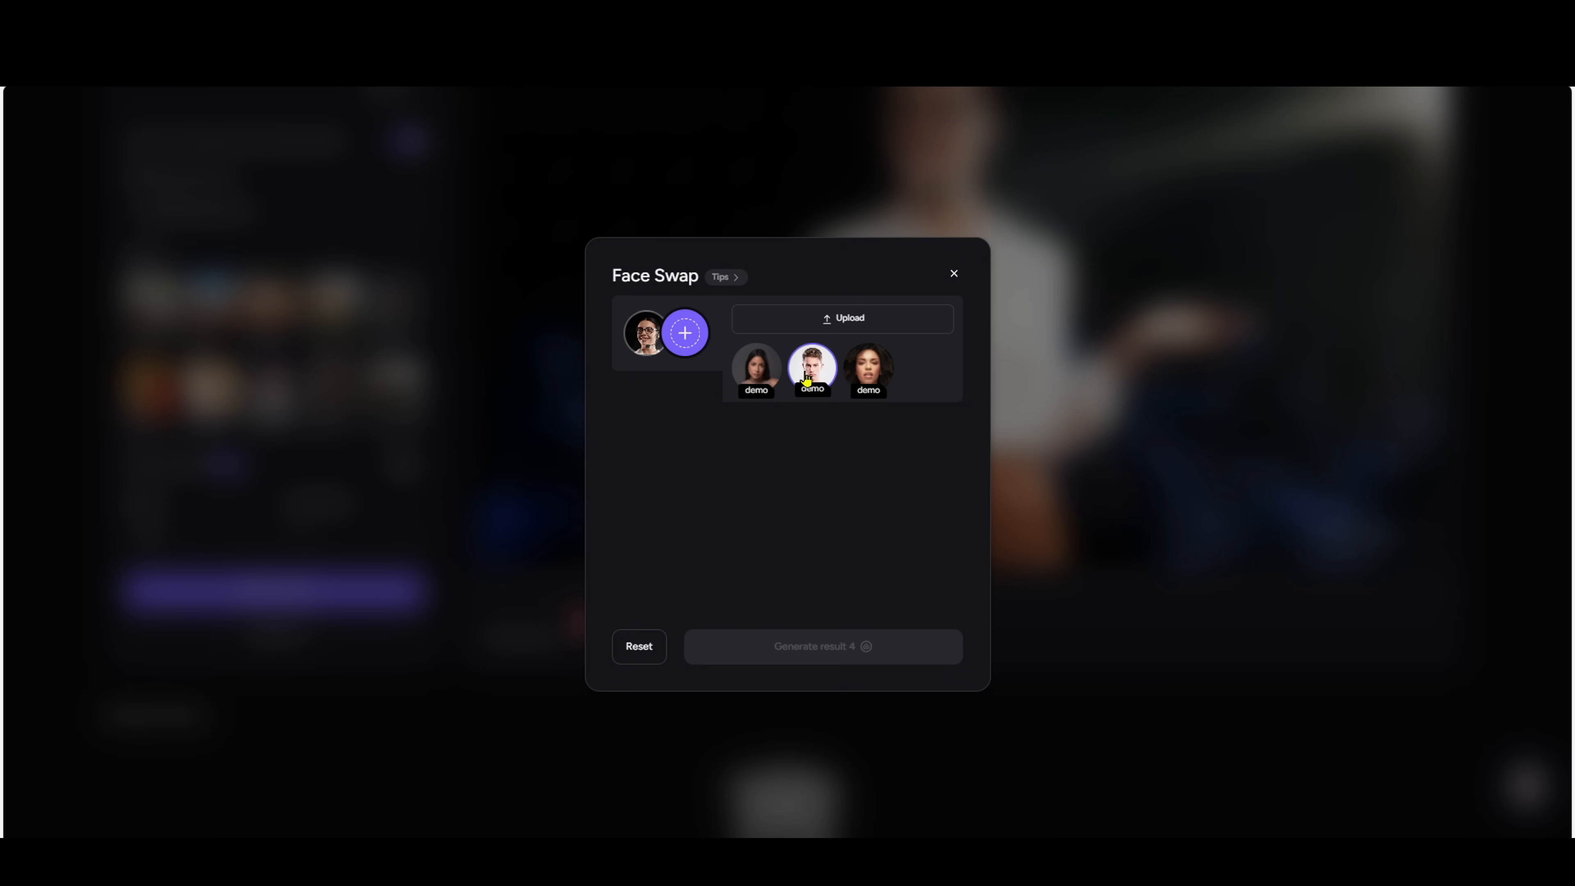
{"action": "left_click", "coordinate": [952, 273]}
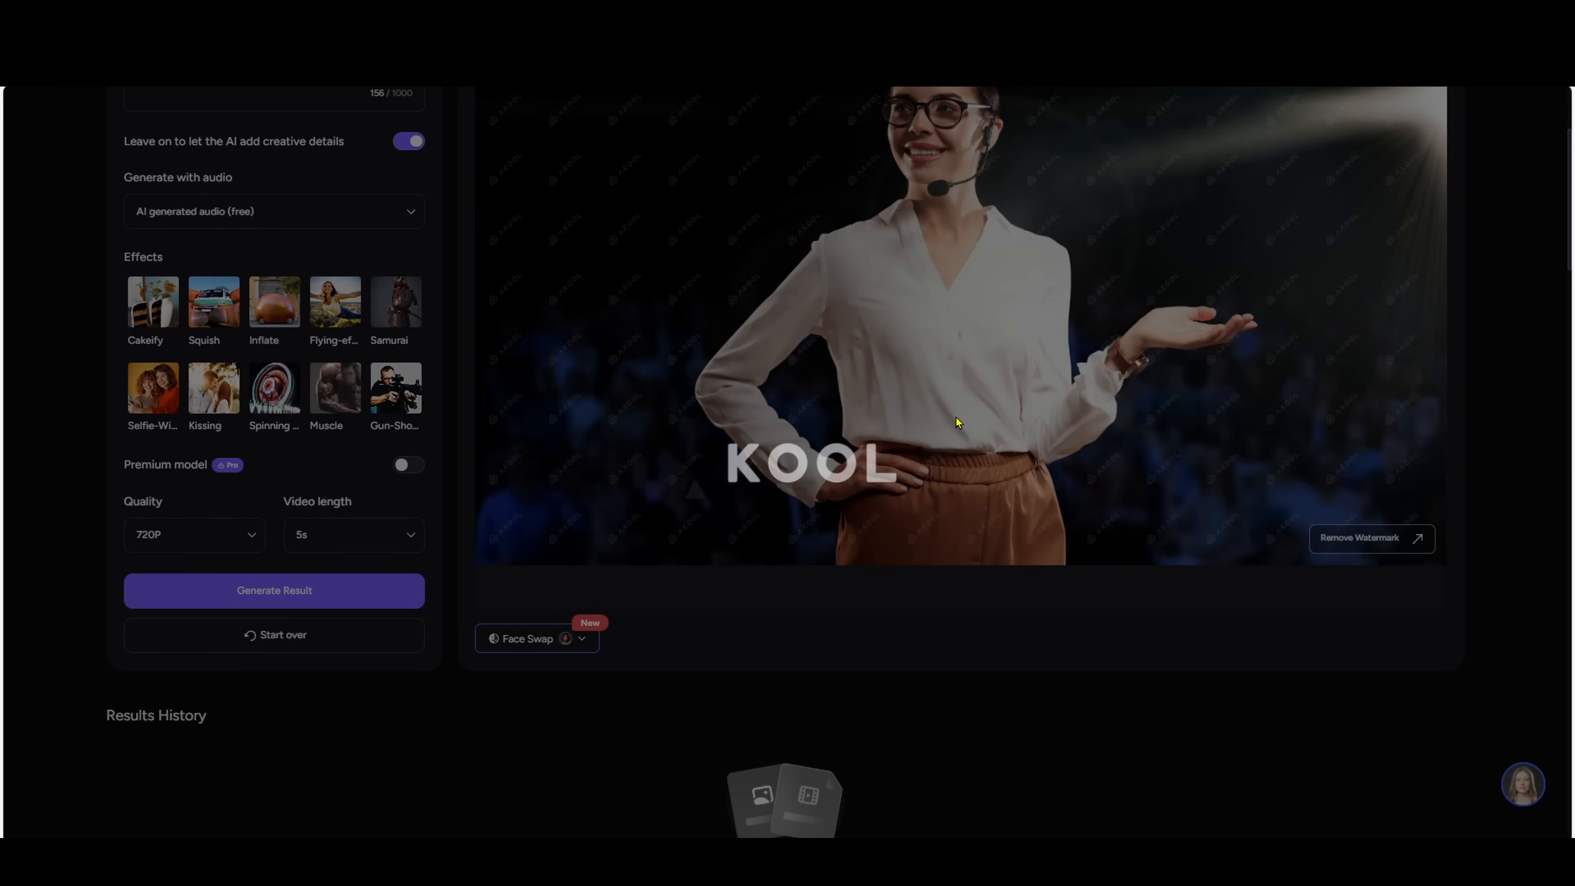
{"action": "scroll", "scroll_direction": "up", "scroll_amount": 3}
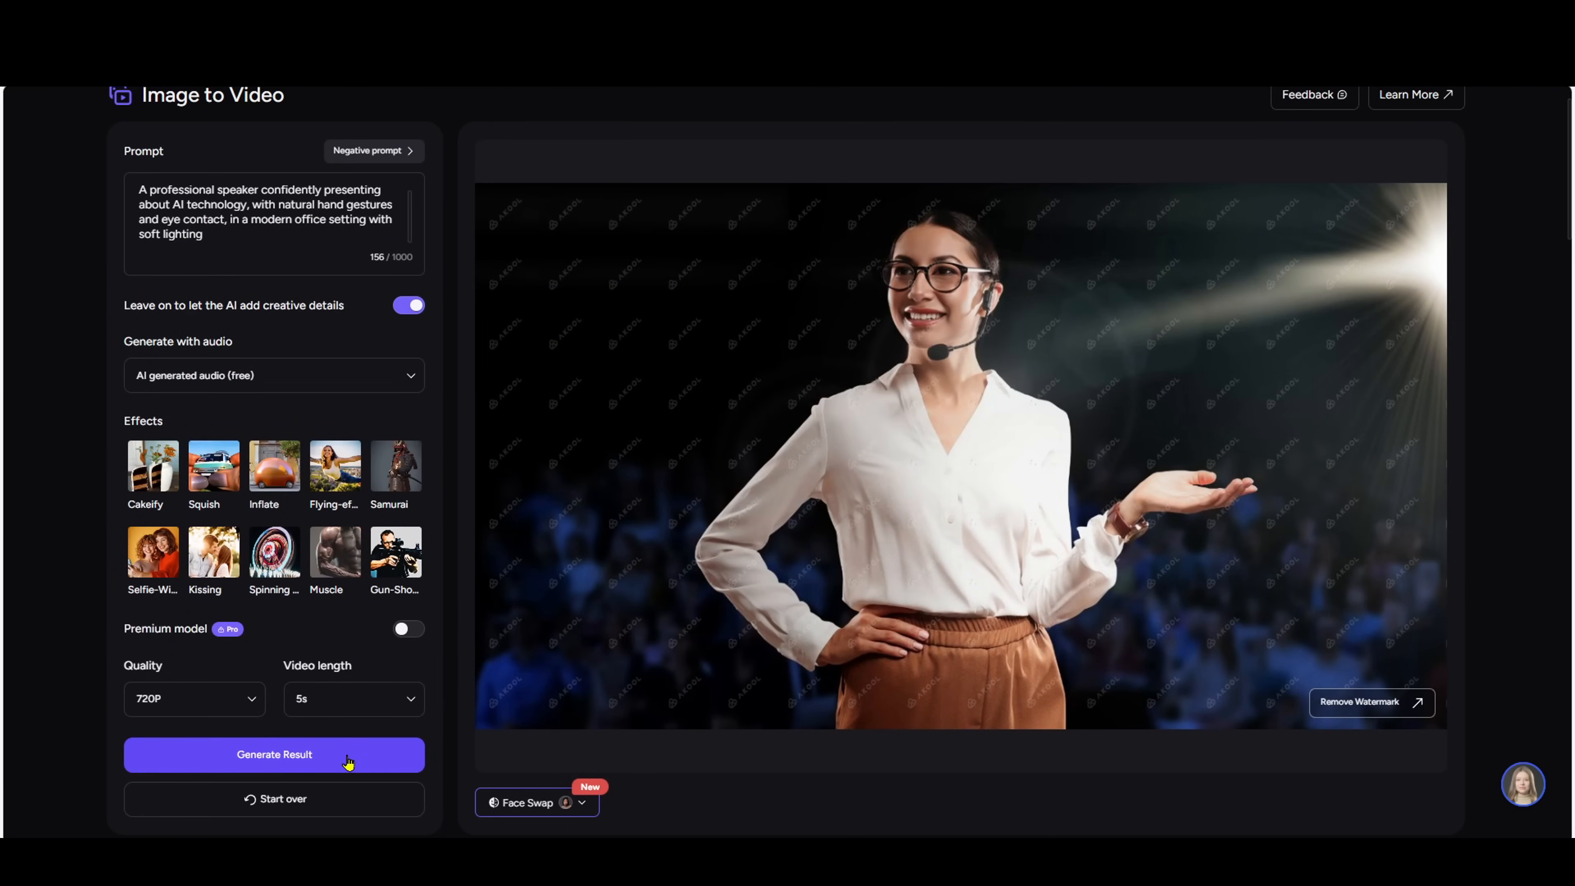
{"action": "left_click", "coordinate": [273, 755]}
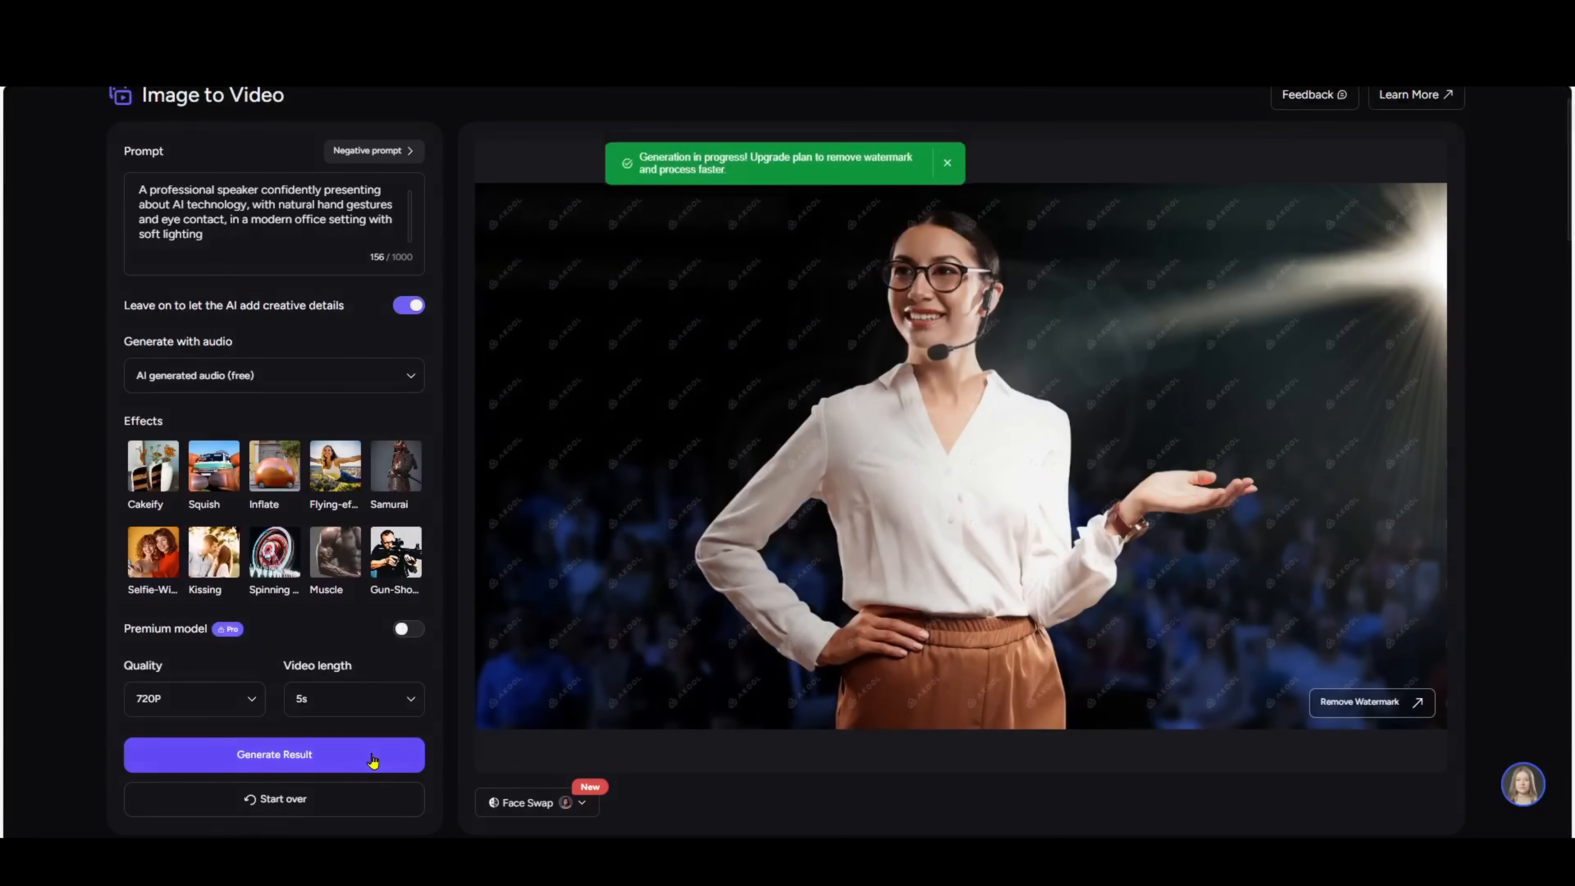
{"action": "left_click", "coordinate": [945, 163]}
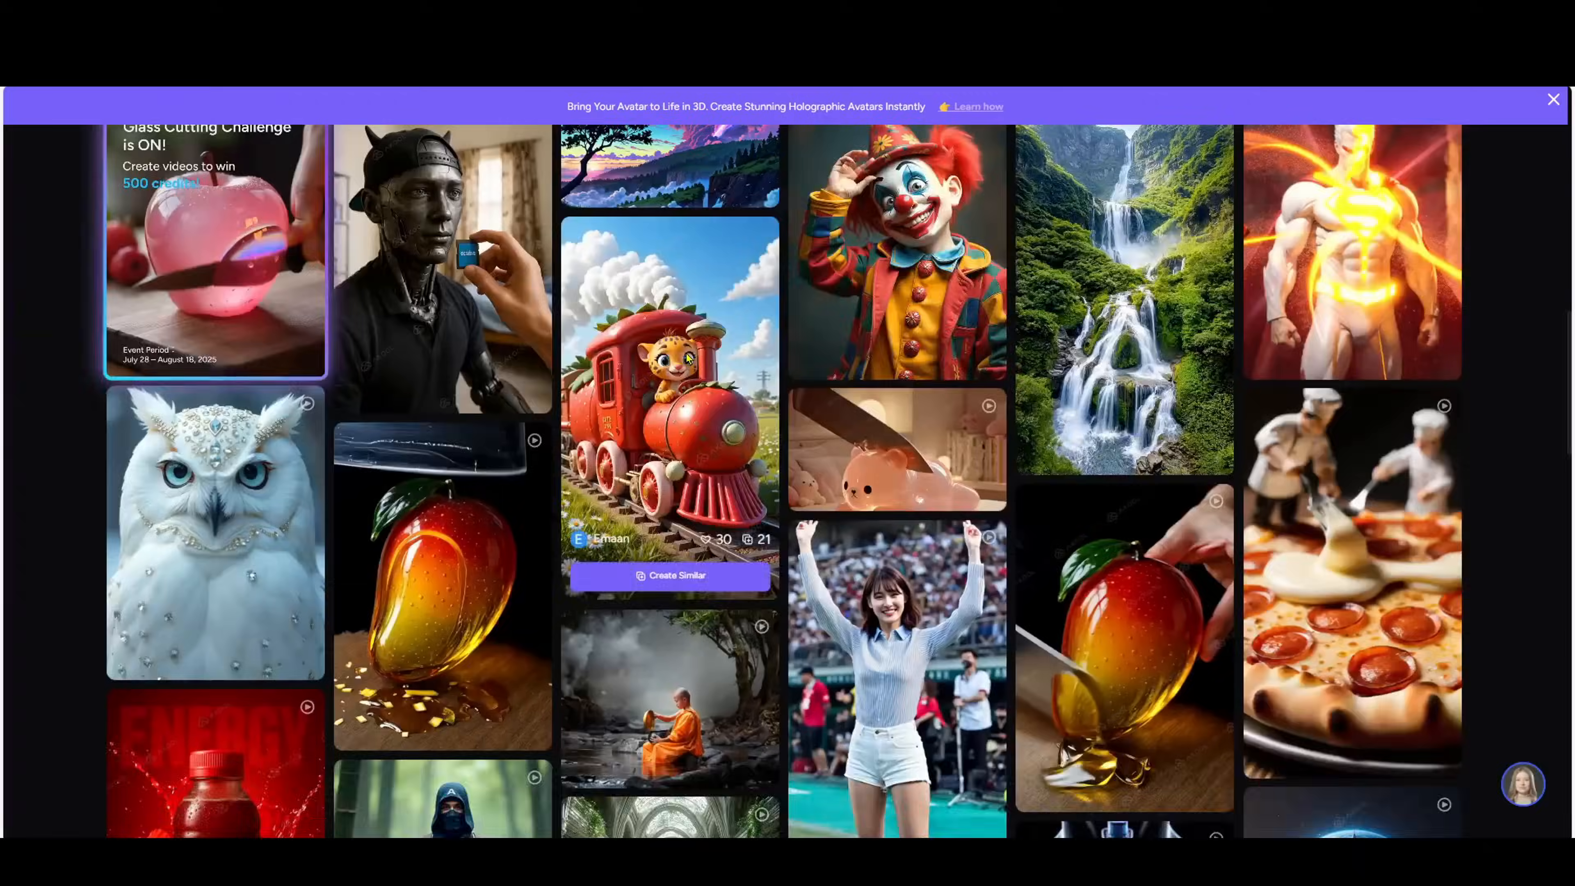
- View a community example video, then return to the finished businesswoman video in Results History
{"action": "scroll", "scroll_direction": "down", "scroll_amount": 3}
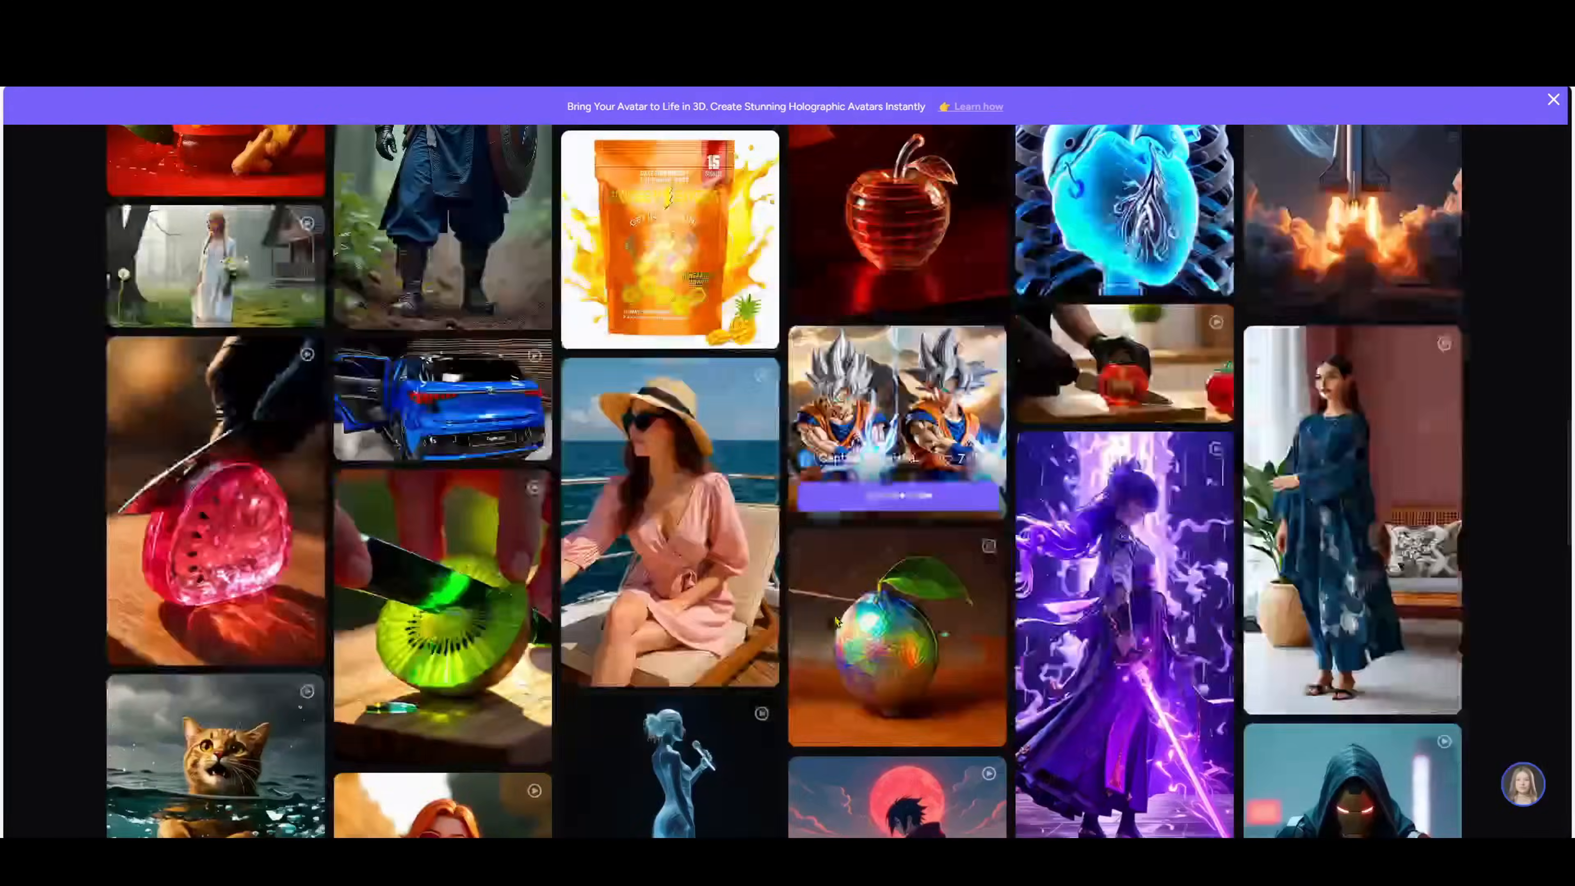
{"action": "scroll", "scroll_direction": "down", "scroll_amount": 3}
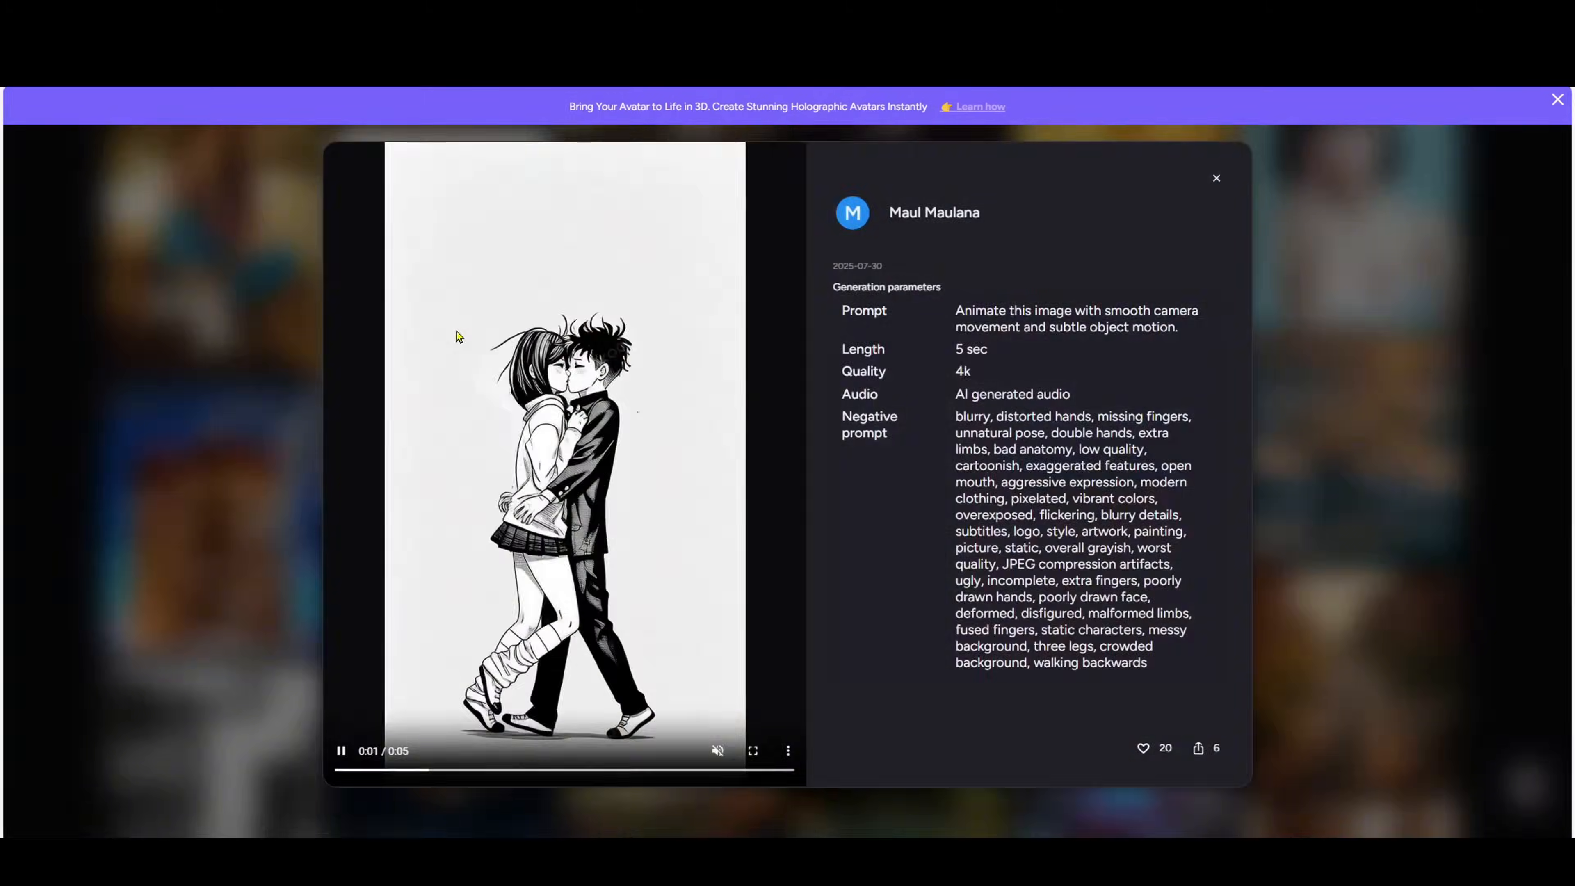
{"action": "left_click", "coordinate": [1216, 178]}
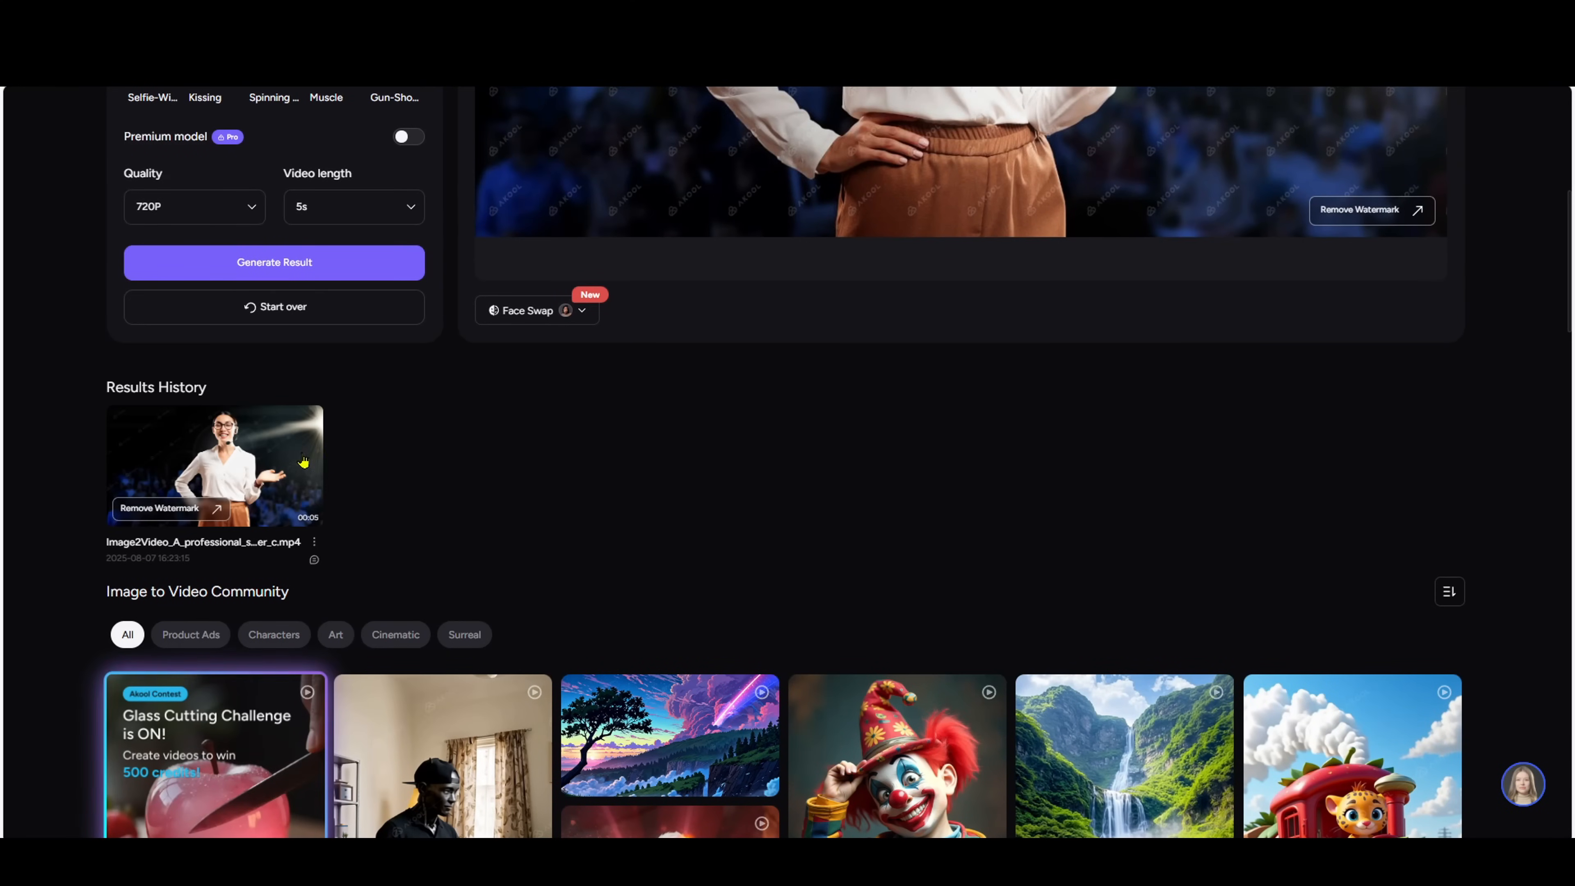
{"action": "scroll", "scroll_direction": "up", "scroll_amount": 3}
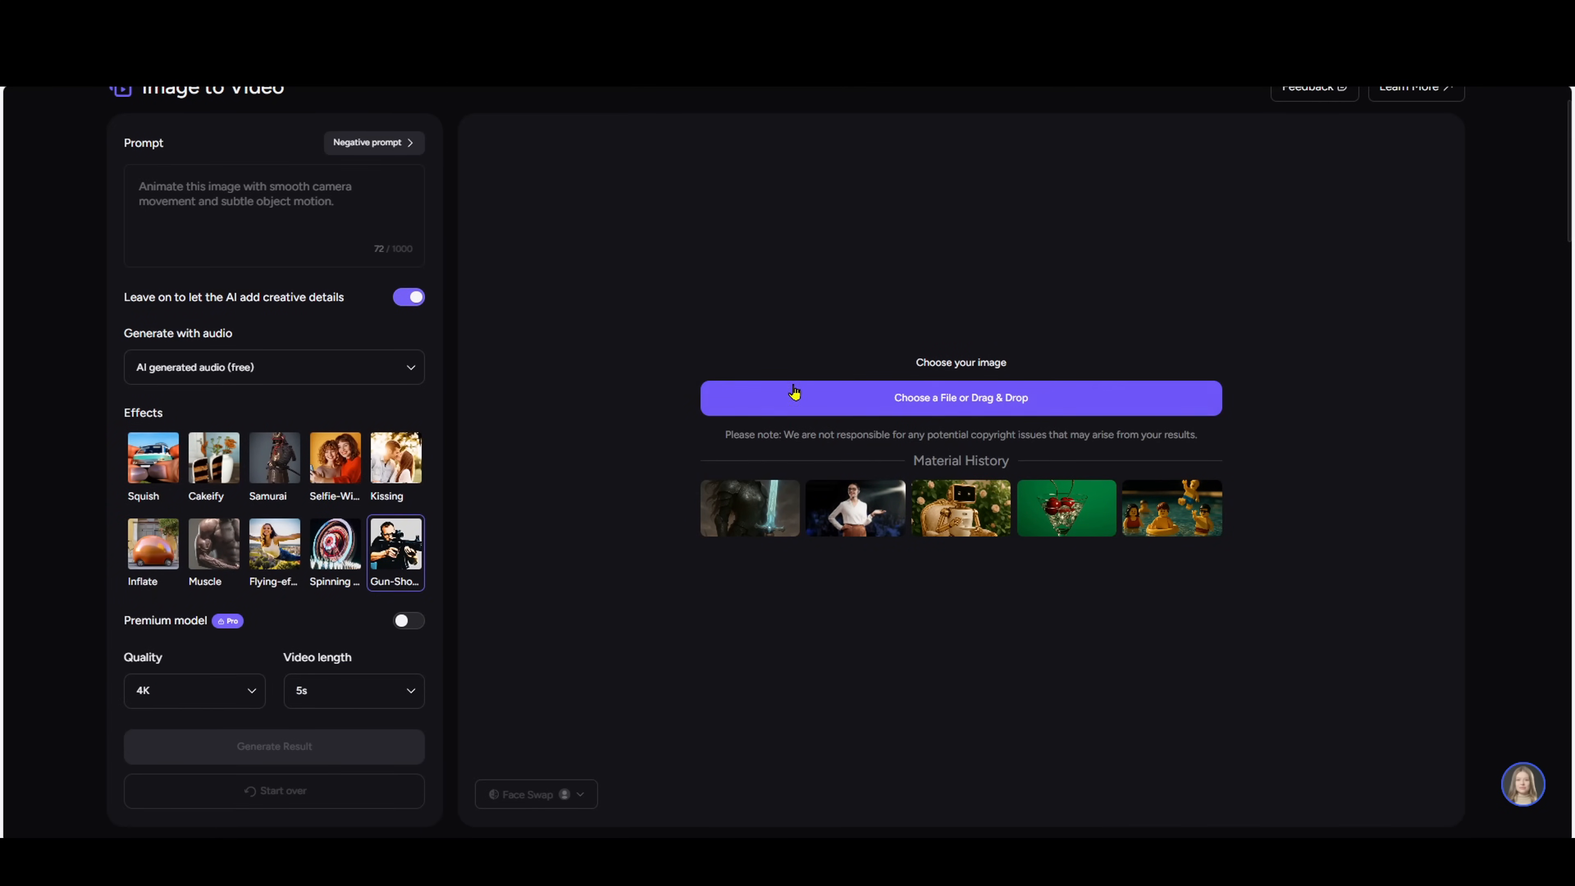
- Load the armoured warrior woman image and generate a Gun-Shot effect video
{"action": "left_click", "coordinate": [194, 690]}
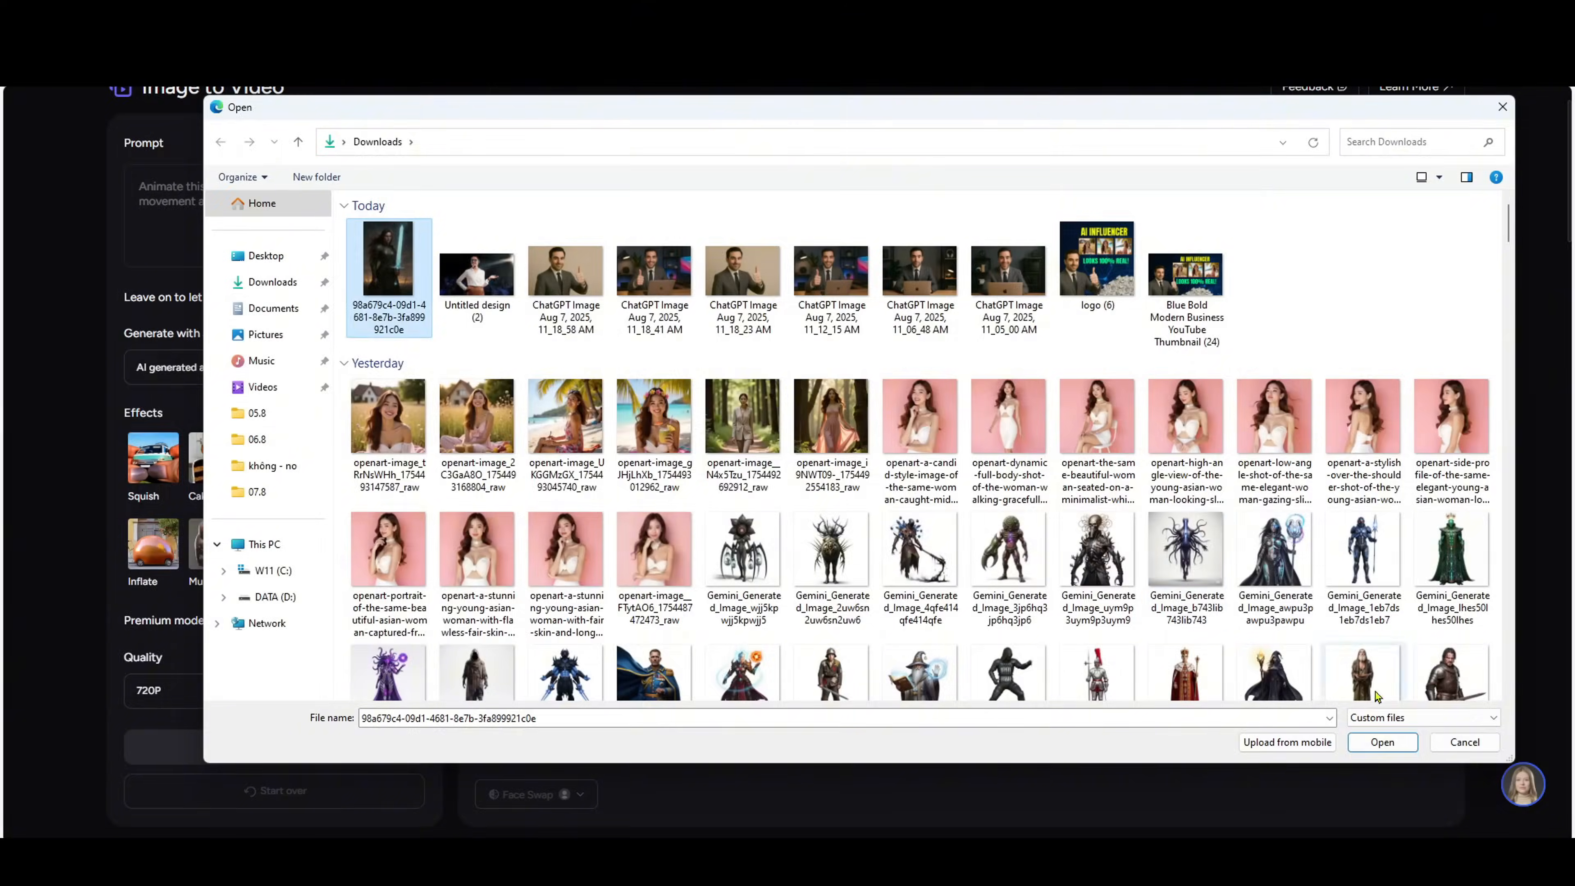
{"action": "left_click", "coordinate": [1383, 742]}
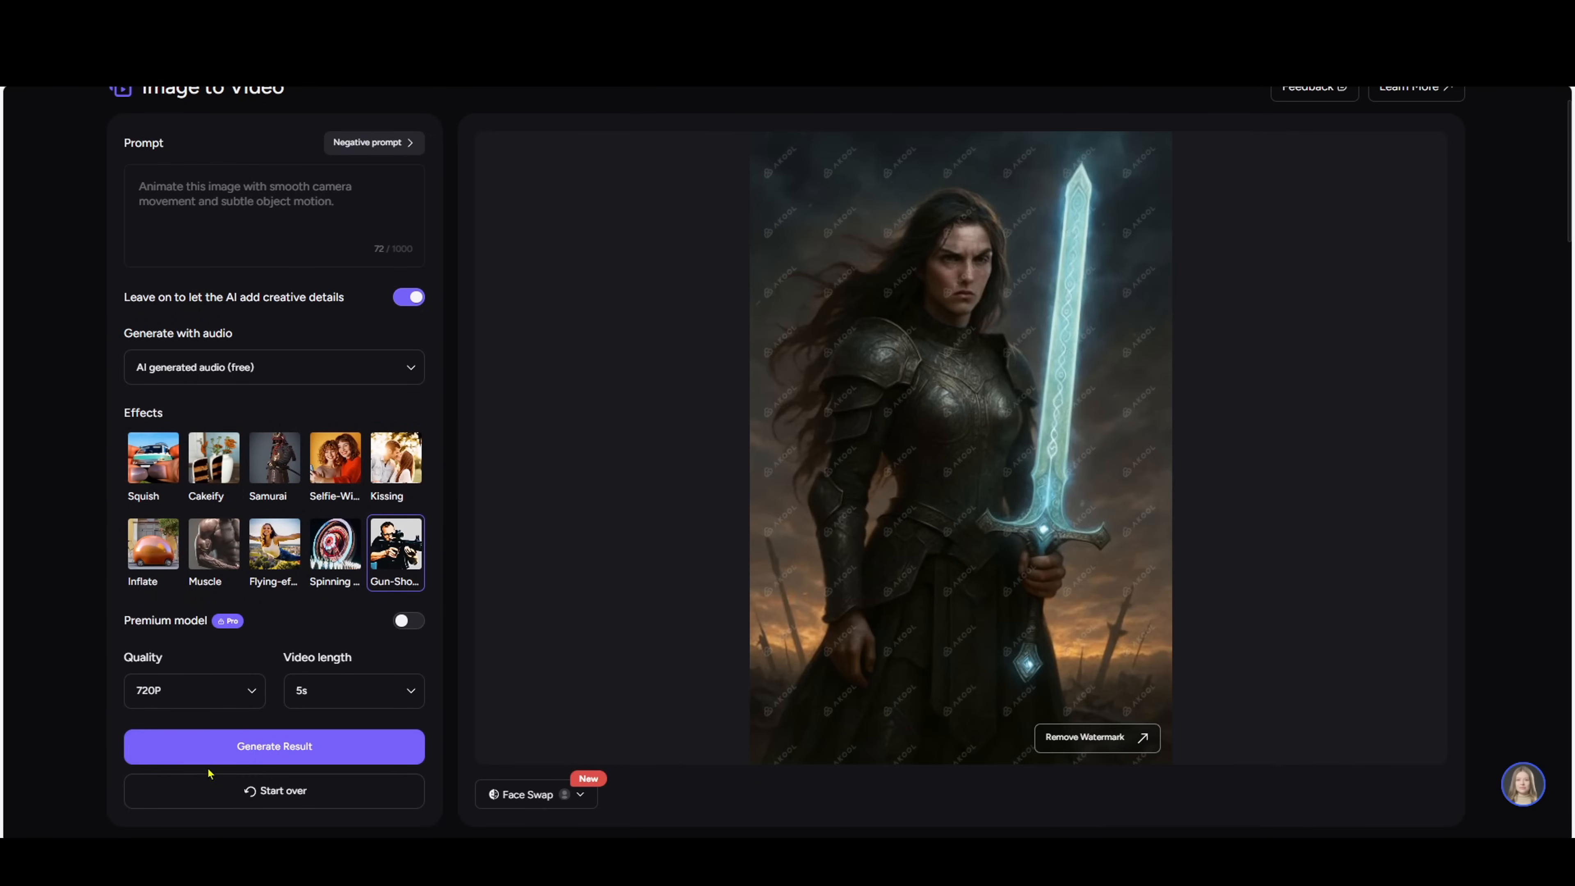
{"action": "left_click", "coordinate": [274, 745]}
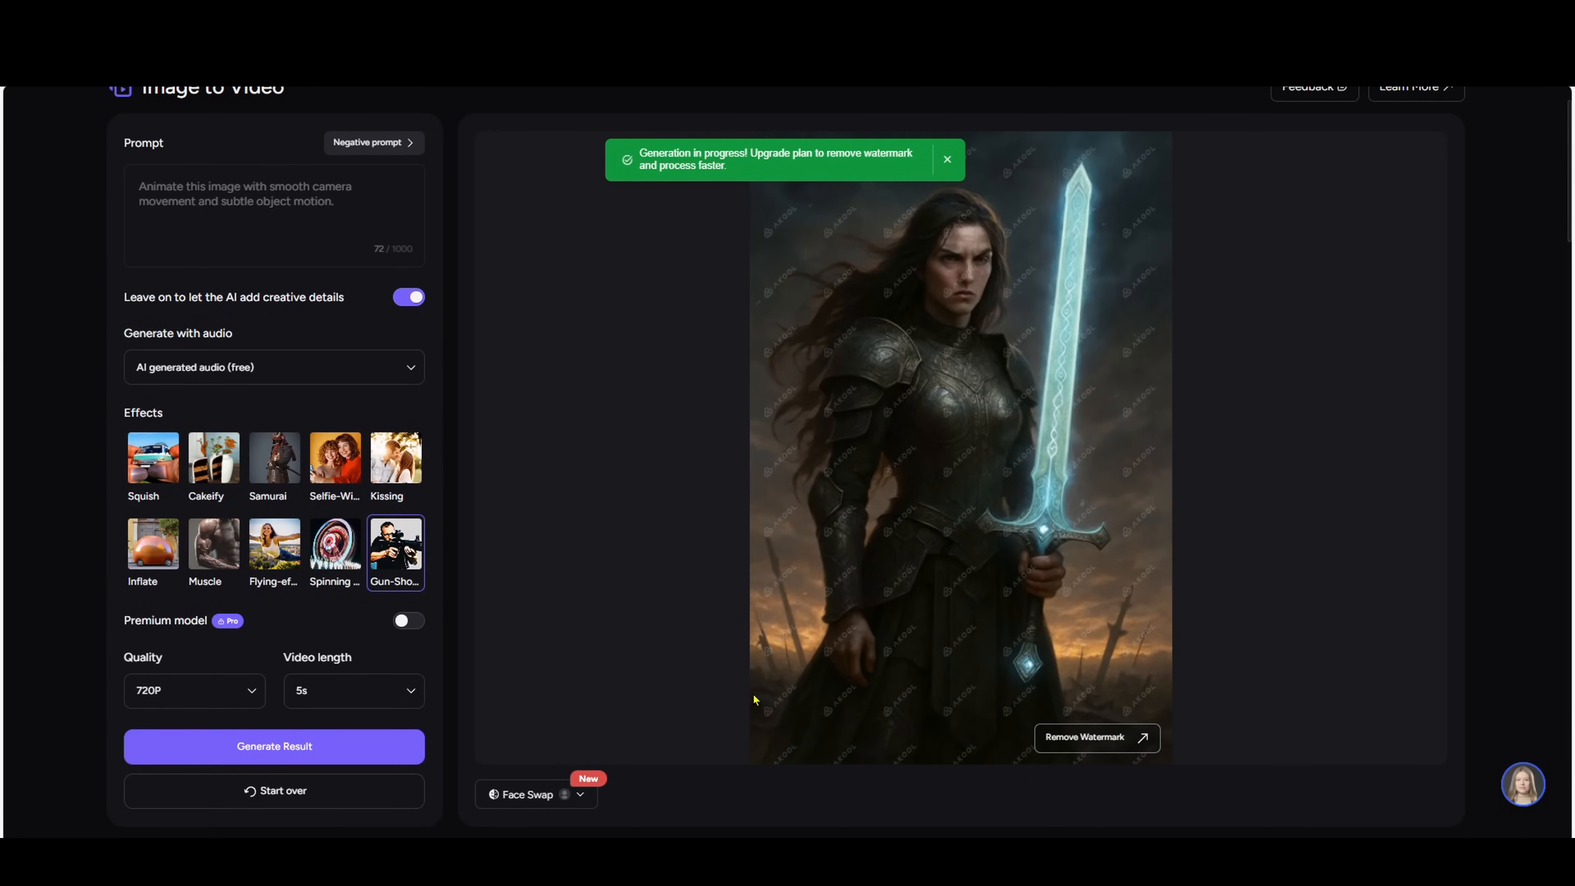
- Preview the finished gun-firing clip from Results History and close it
{"action": "scroll", "scroll_direction": "down", "scroll_amount": 3}
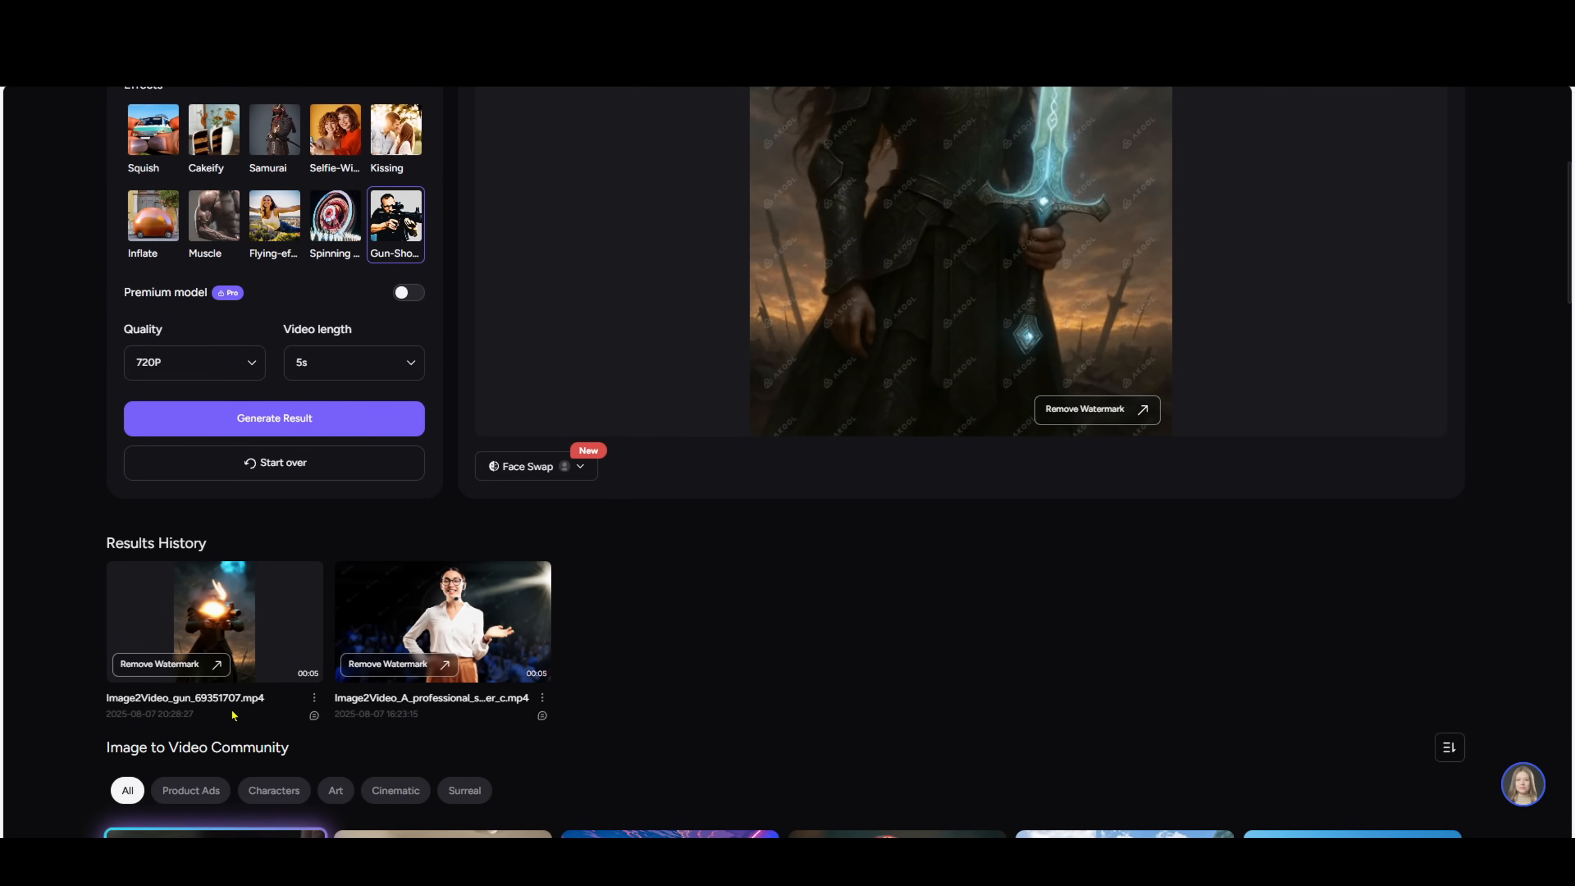
{"action": "left_click", "coordinate": [214, 621]}
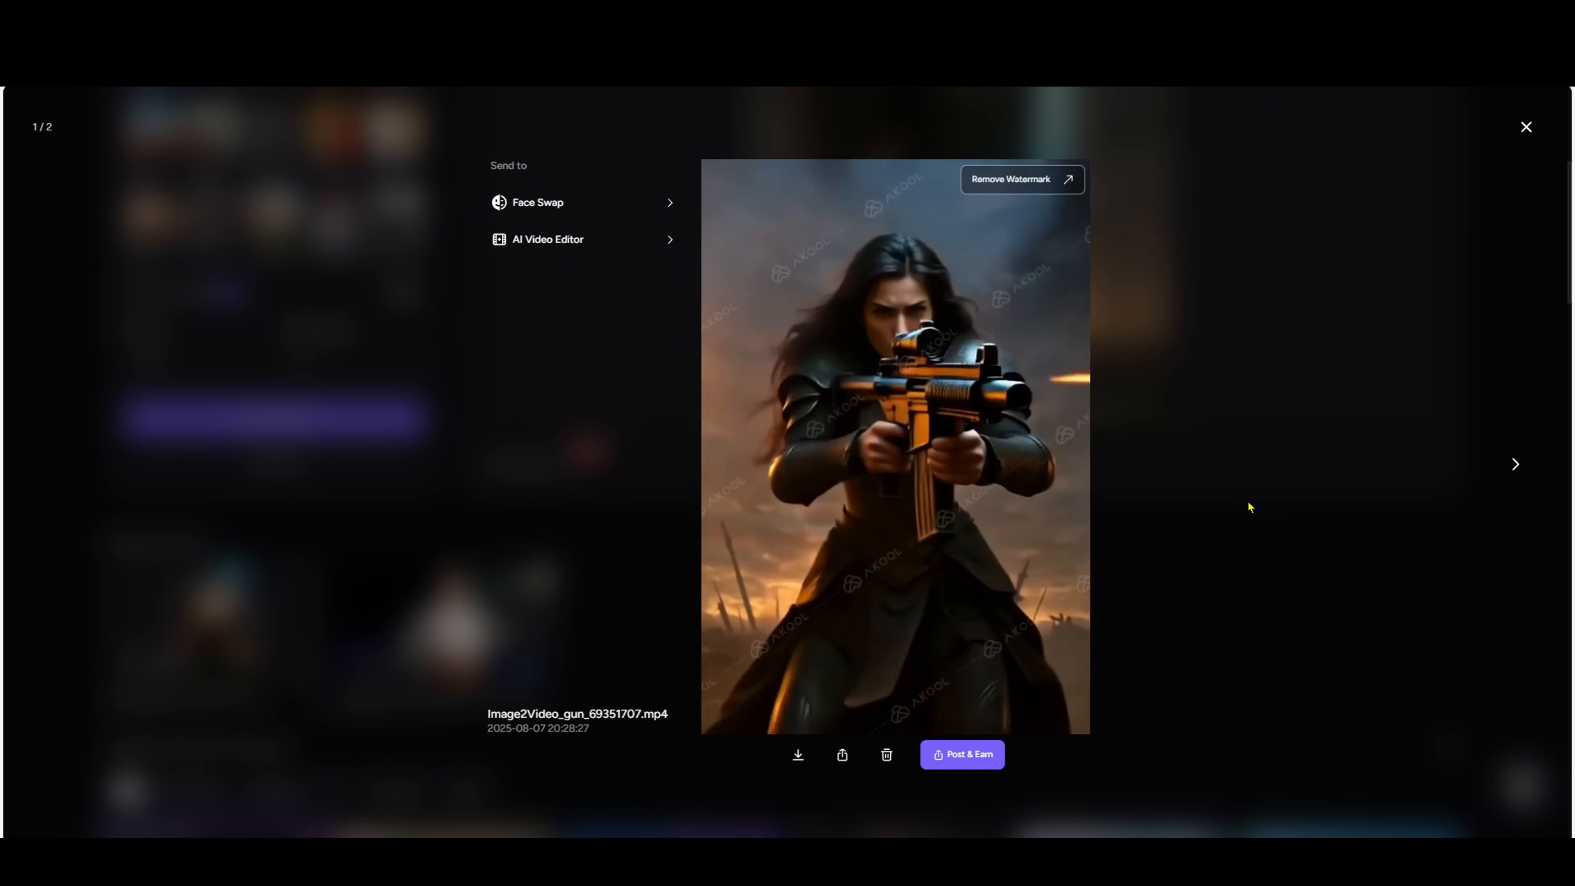
{"action": "left_click", "coordinate": [1526, 128]}
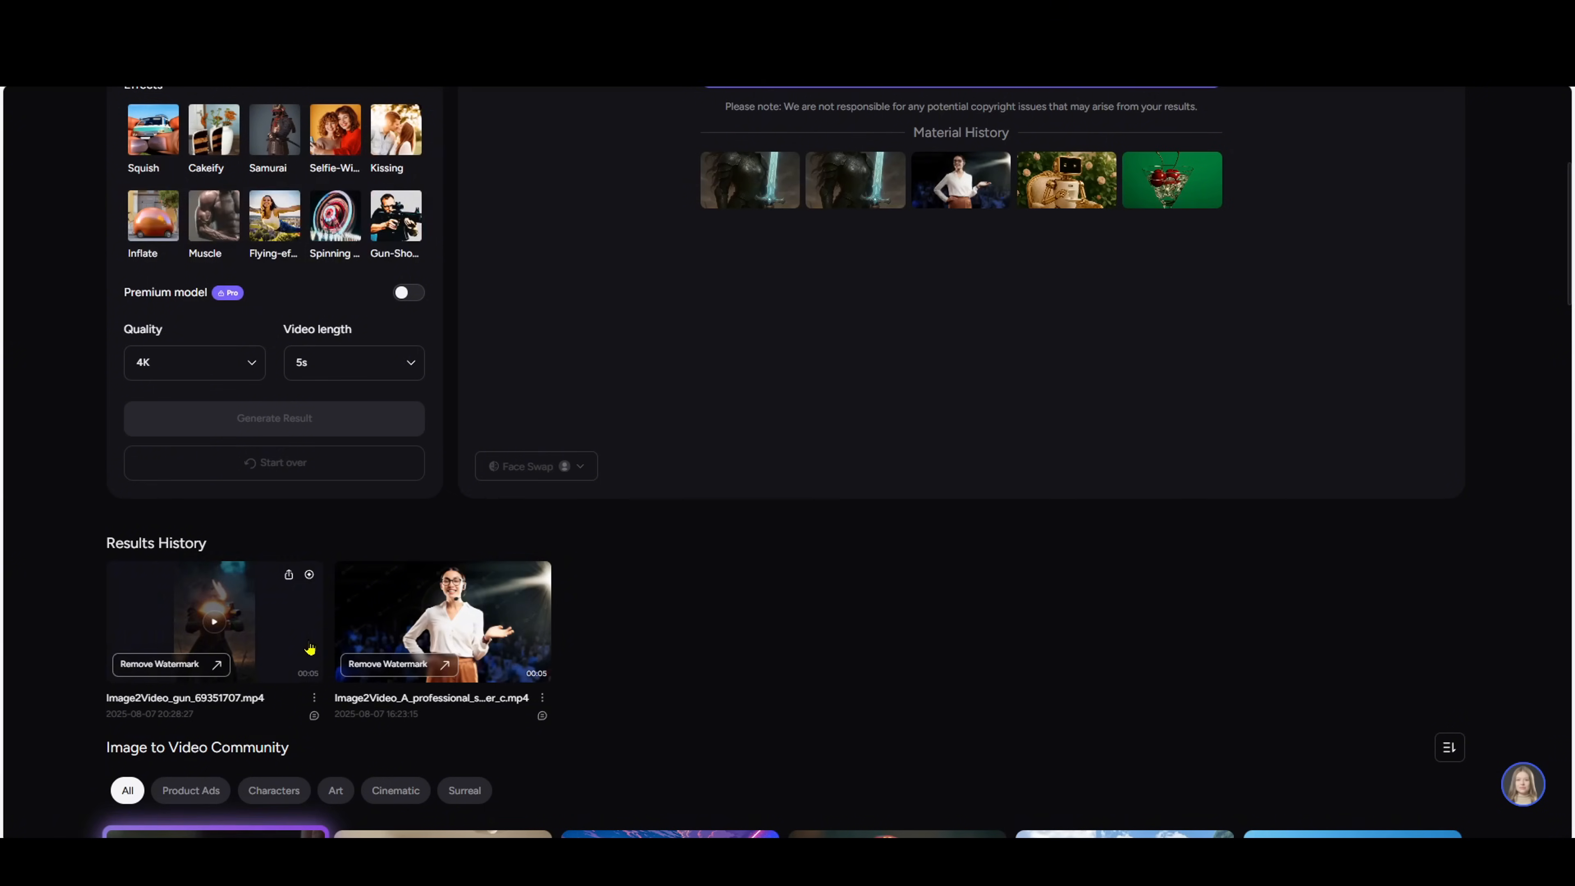
{"action": "mouse_move", "coordinate": [1070, 463]}
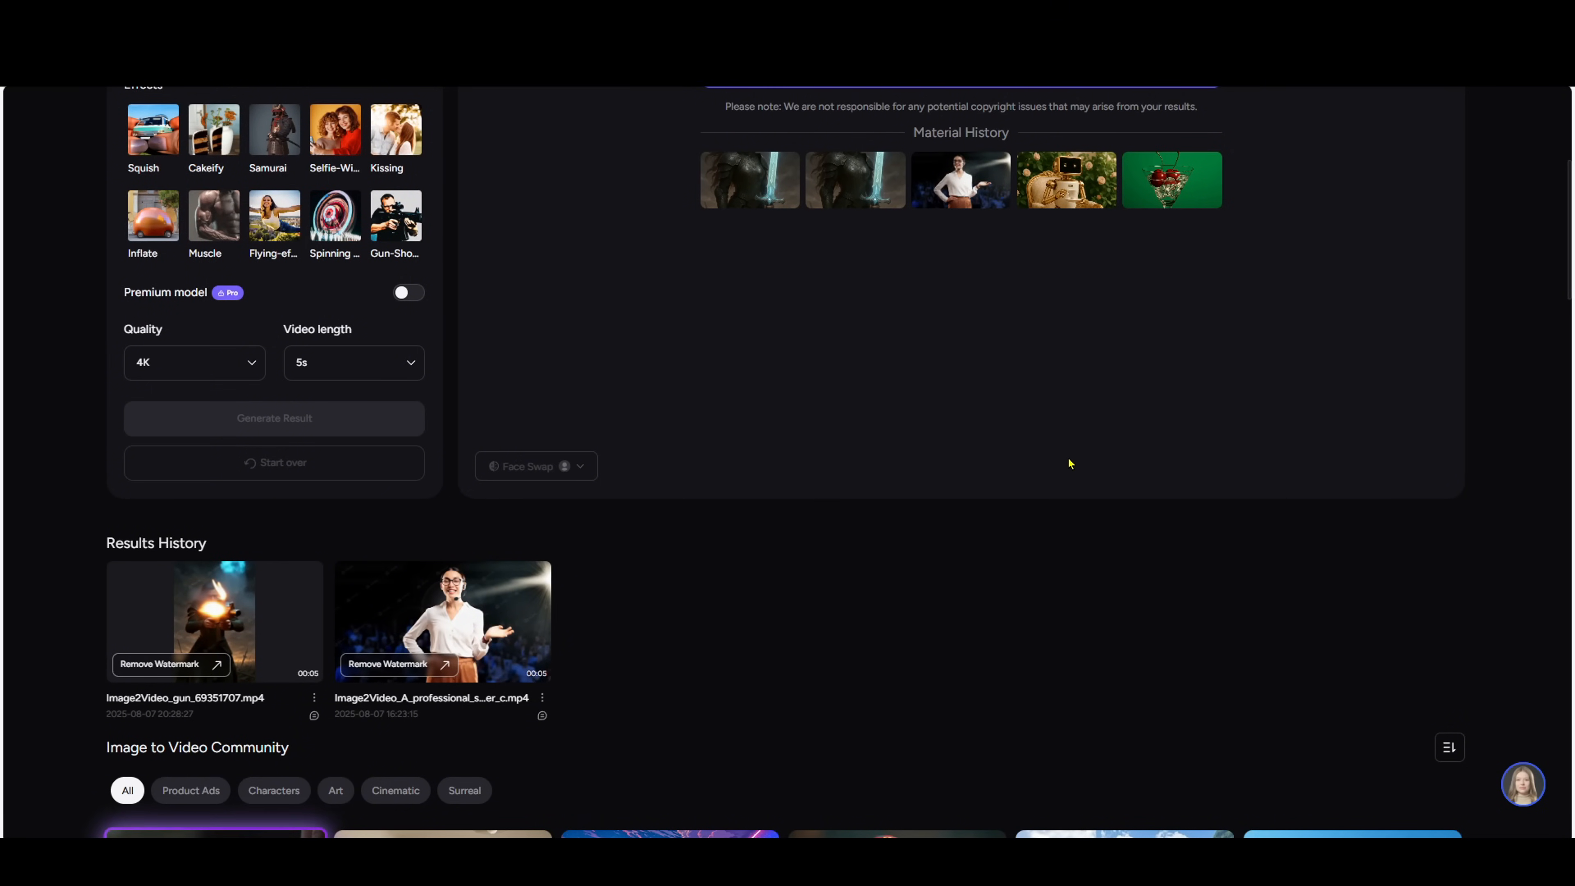
{"action": "scroll", "scroll_direction": "up", "scroll_amount": 3}
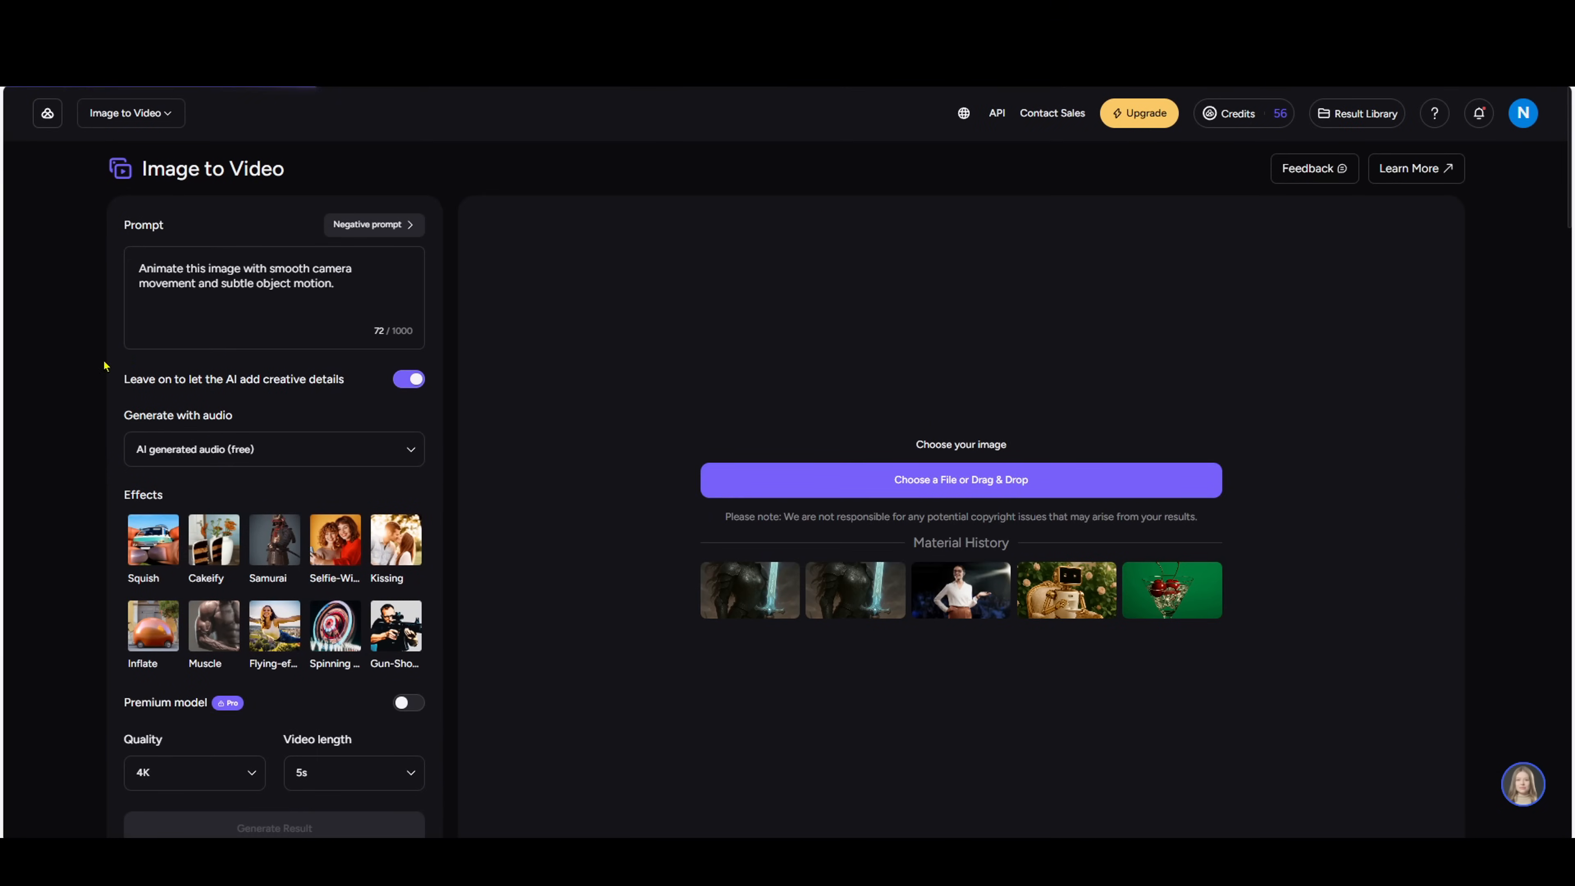
- From Home, enter Talking Avatar and write the 'presentation about artificial intelligence' script
{"action": "left_click", "coordinate": [48, 113]}
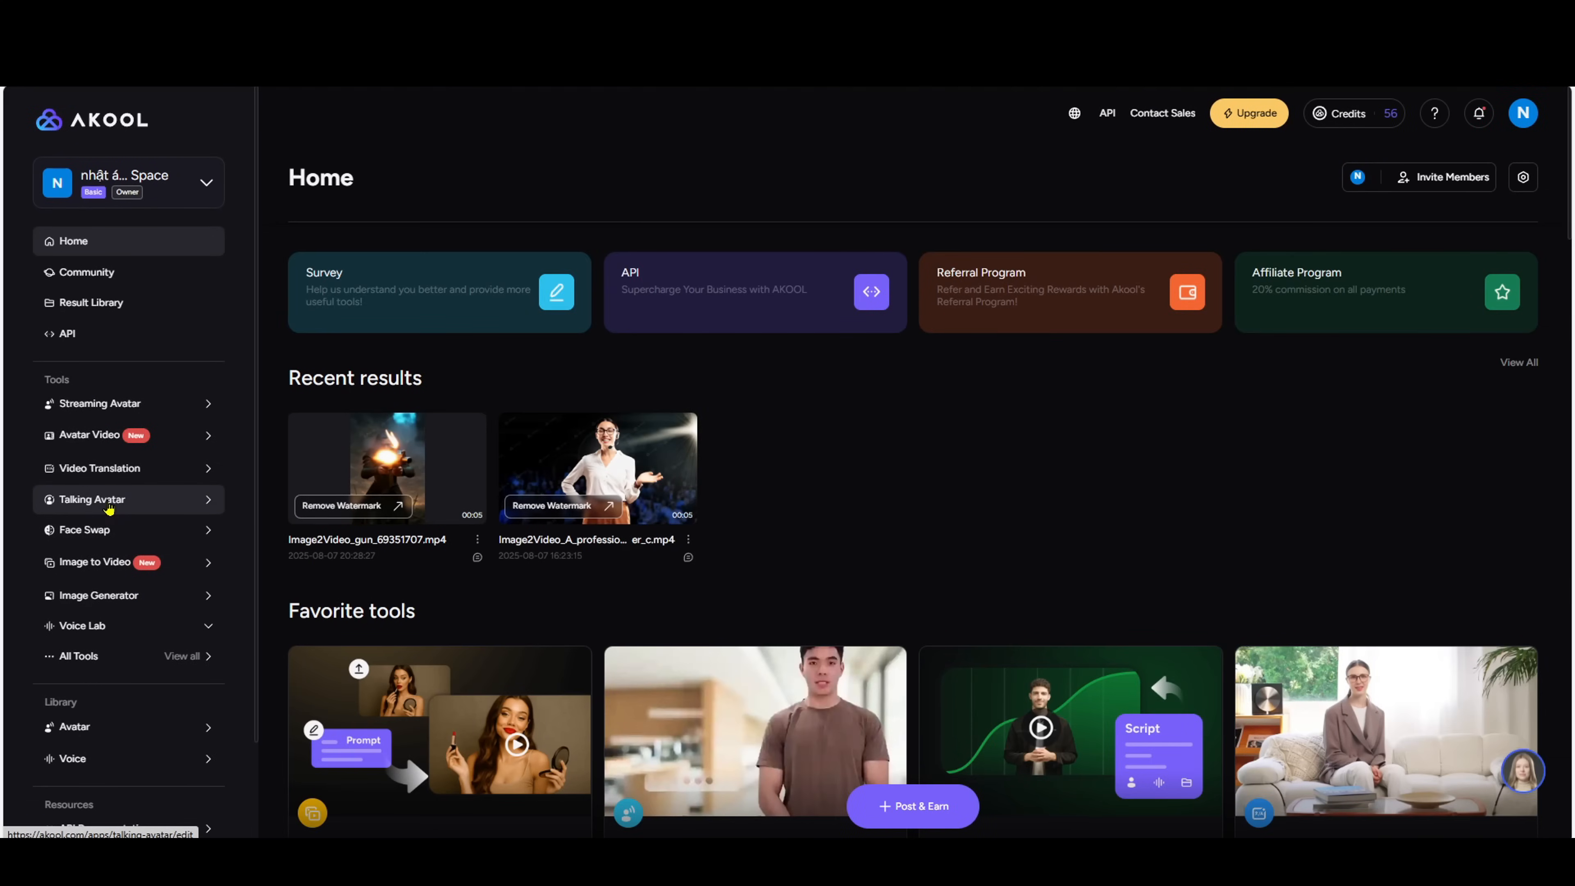
{"action": "left_click", "coordinate": [92, 500]}
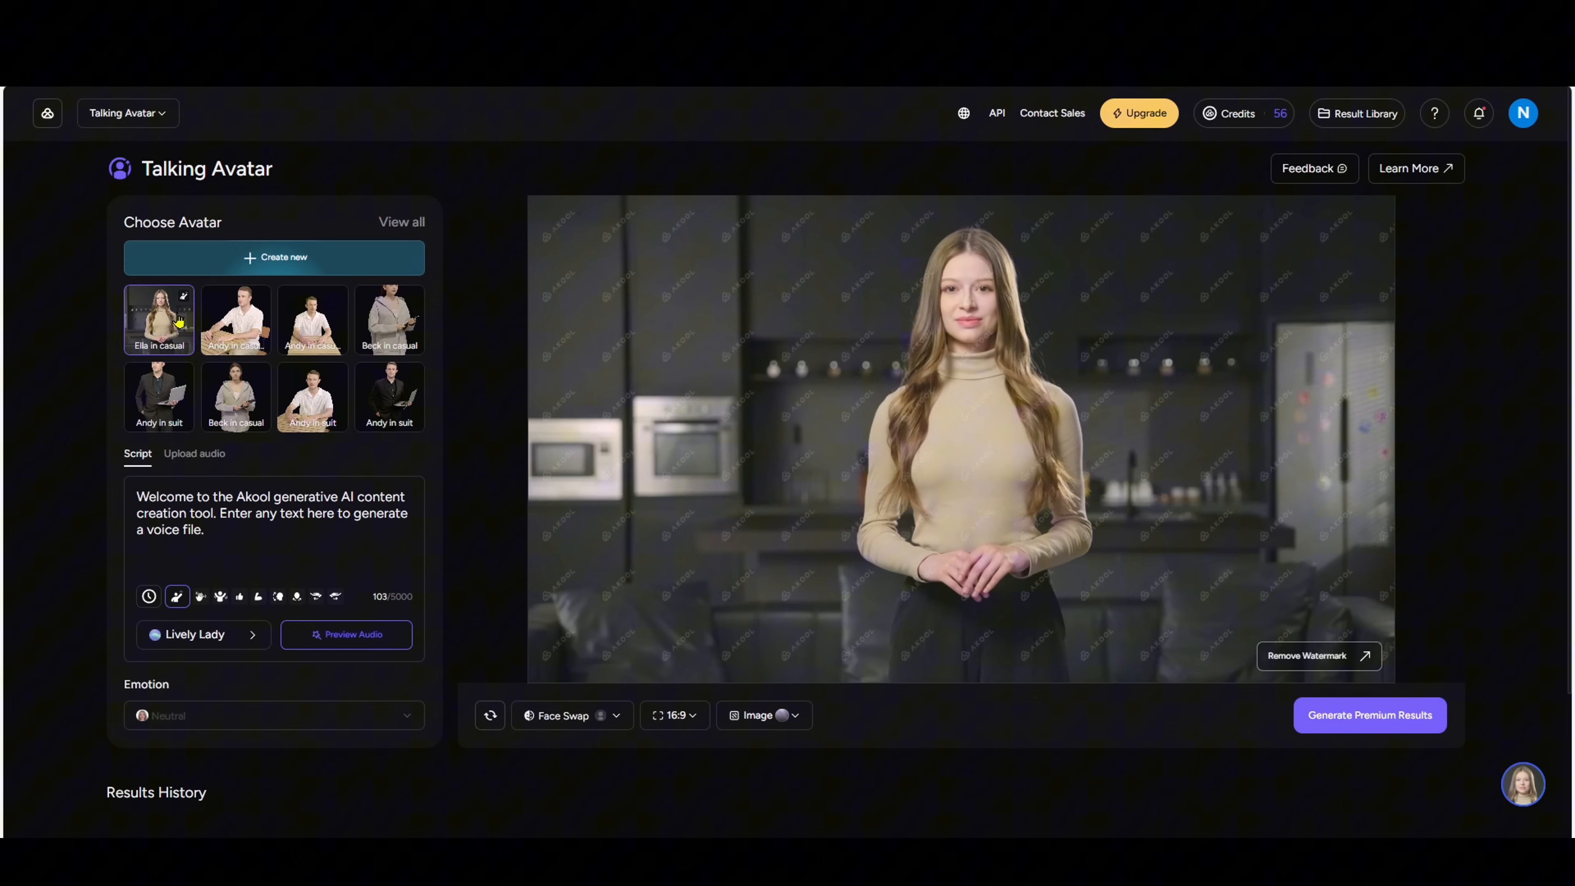
{"action": "mouse_move", "coordinate": [239, 232]}
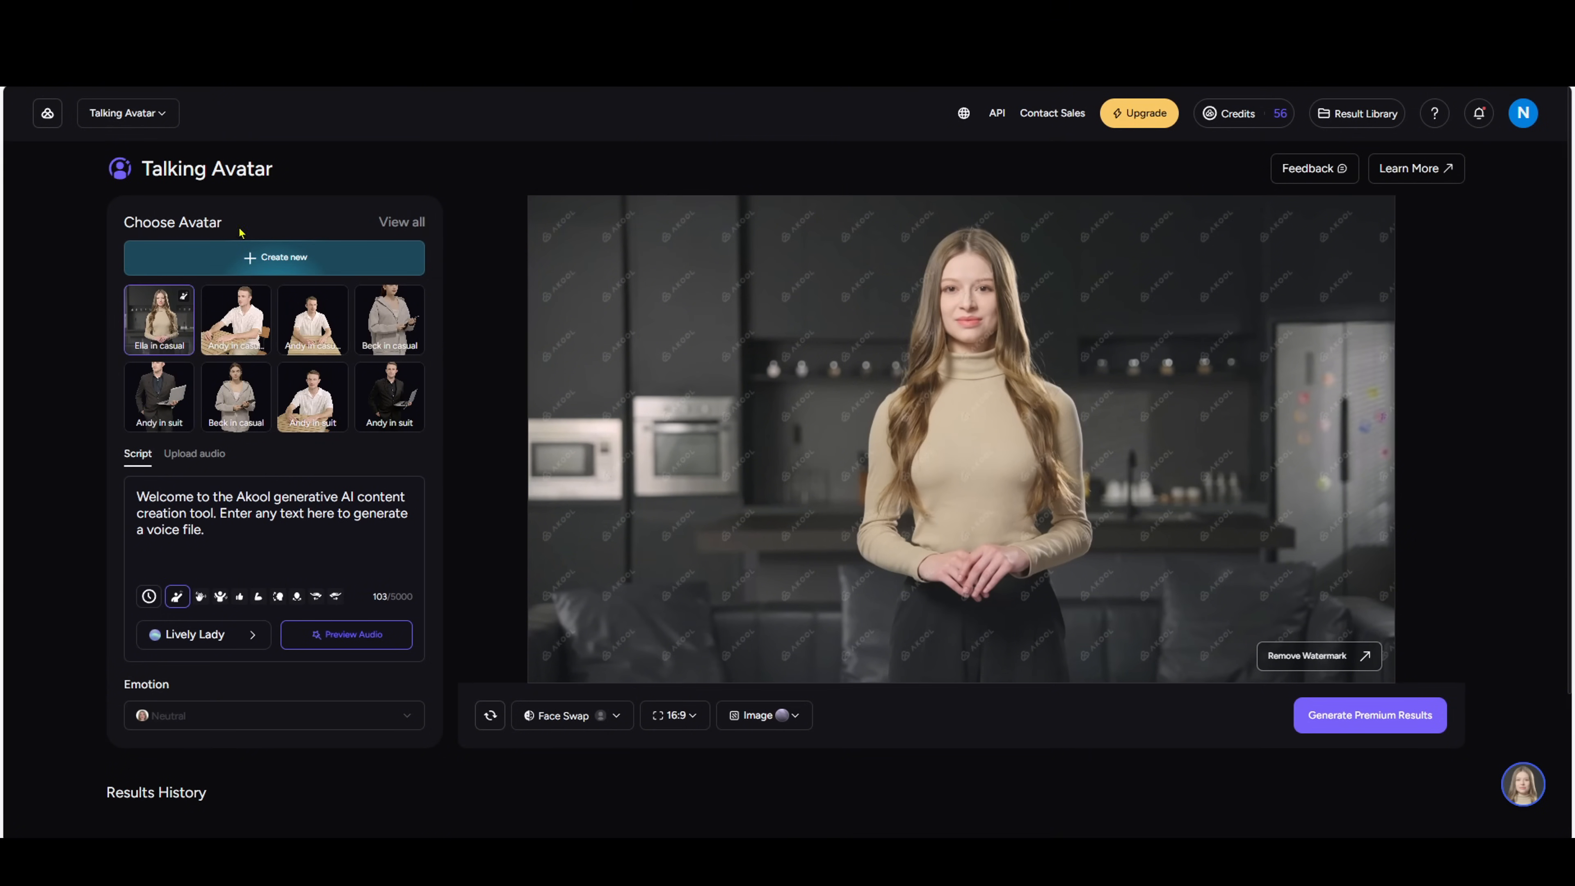
{"action": "mouse_move", "coordinate": [579, 388]}
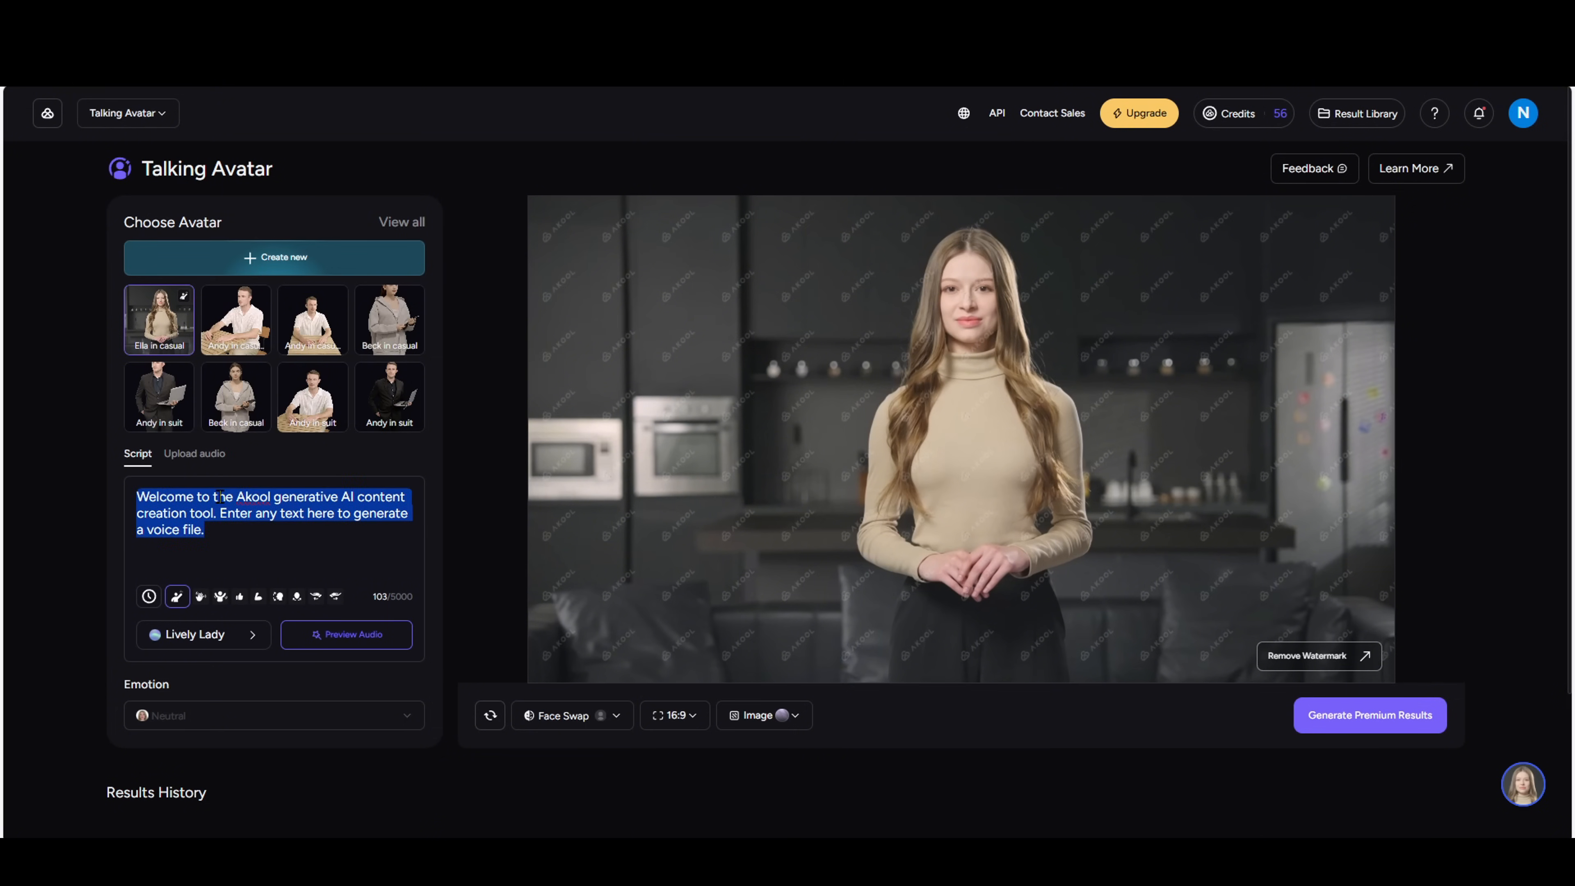
{"action": "type", "text": "presentation about artificial intelligence. Today I'll be showing you how AI is revolutionizing content creation and helping businesses scale their marketing efforts more effectively than ever before"}
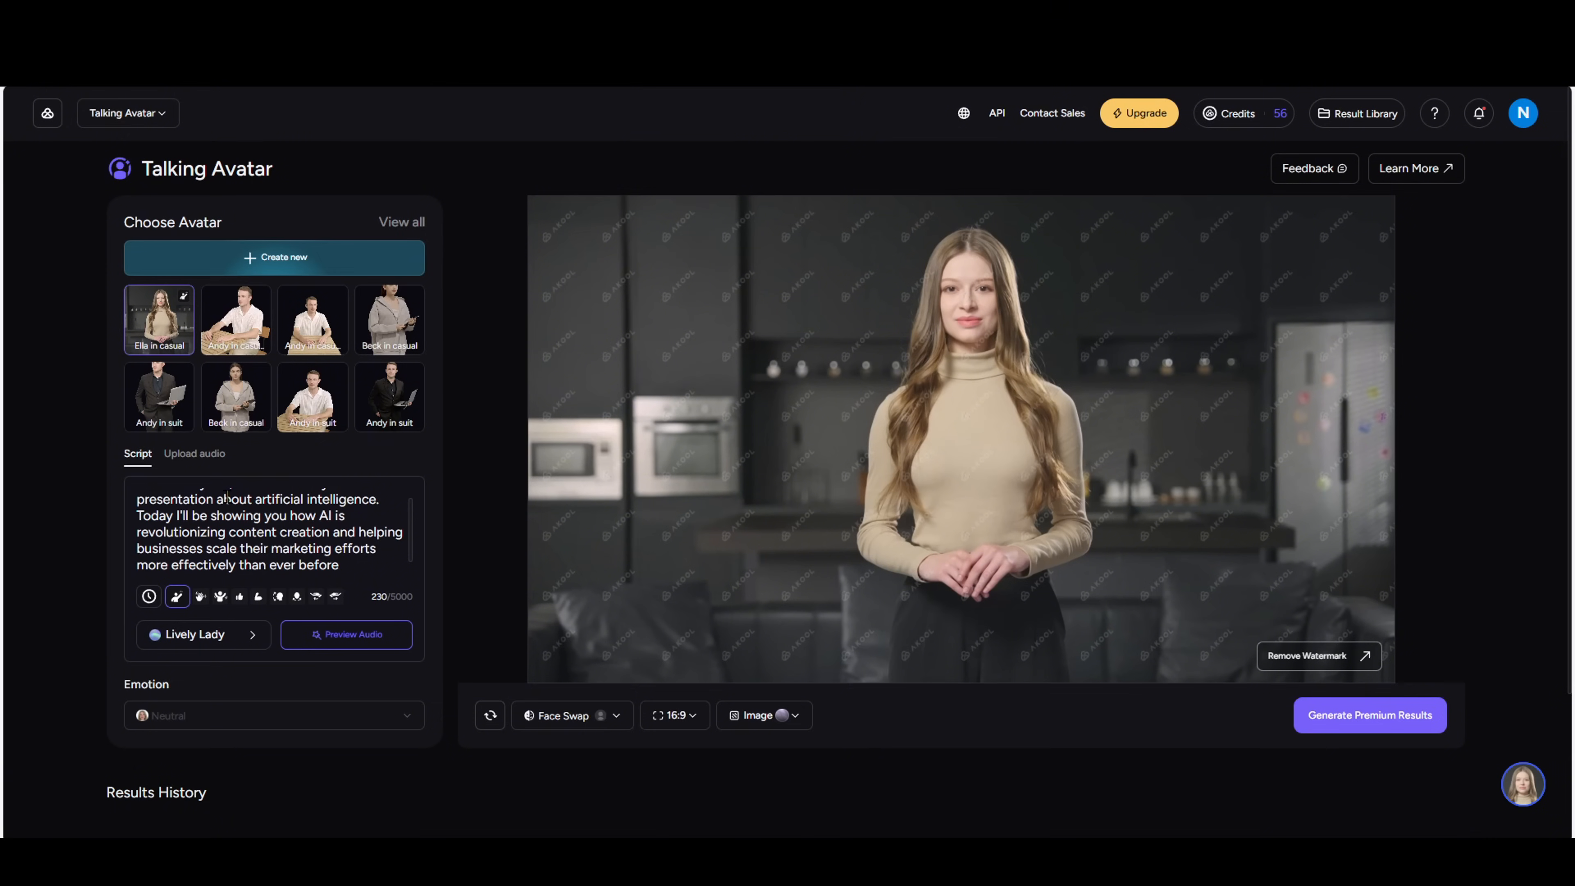
{"action": "mouse_move", "coordinate": [200, 596]}
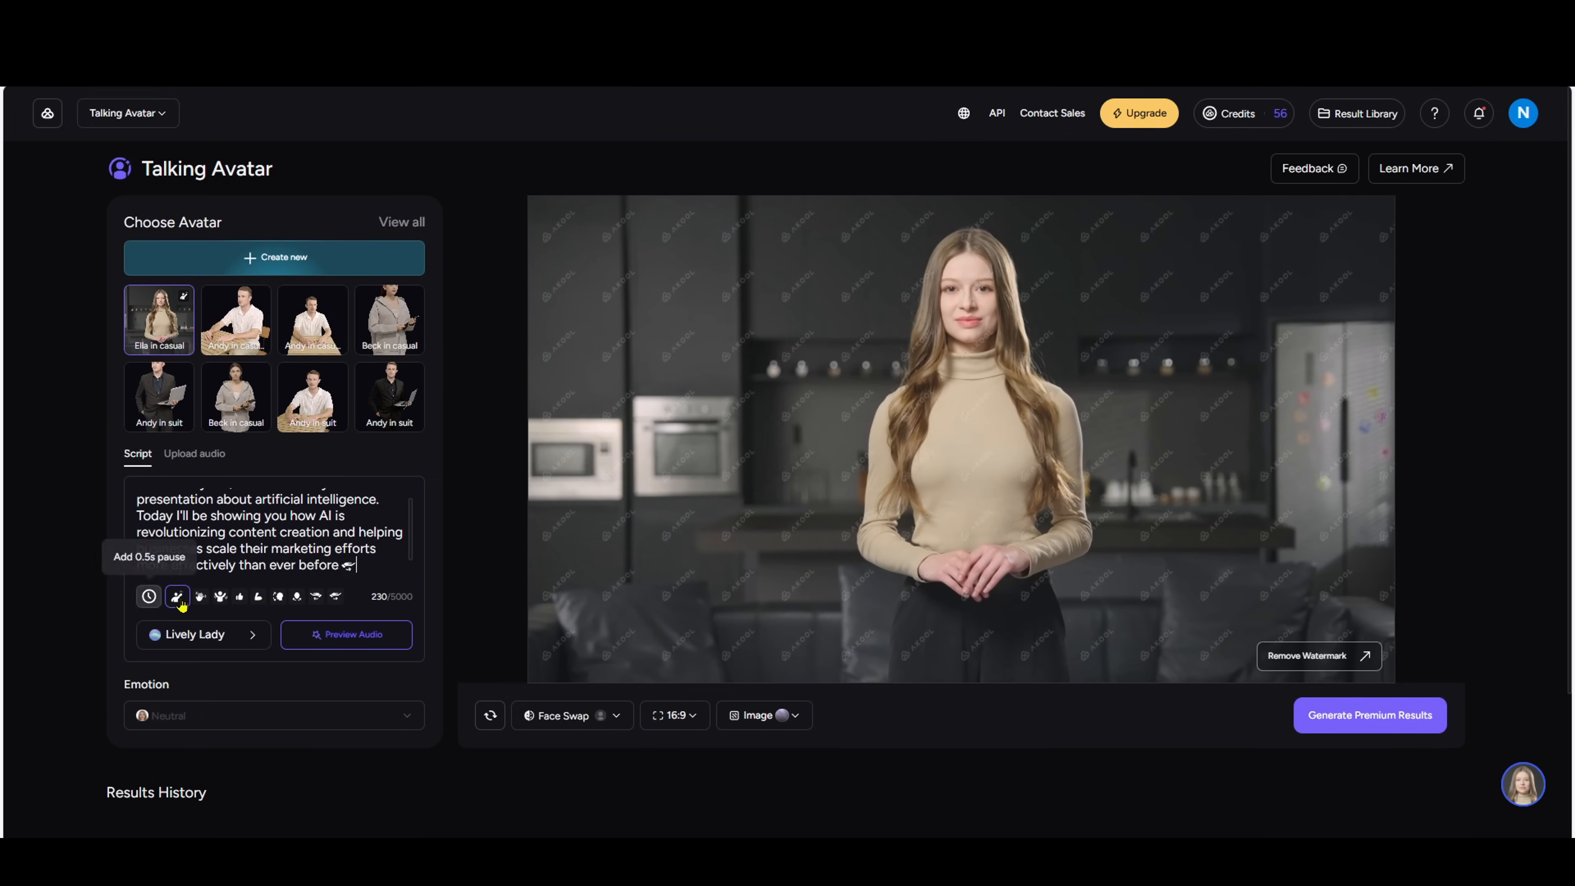
- Browse the available avatar voices, keeping Lively Lady
{"action": "left_click", "coordinate": [194, 635]}
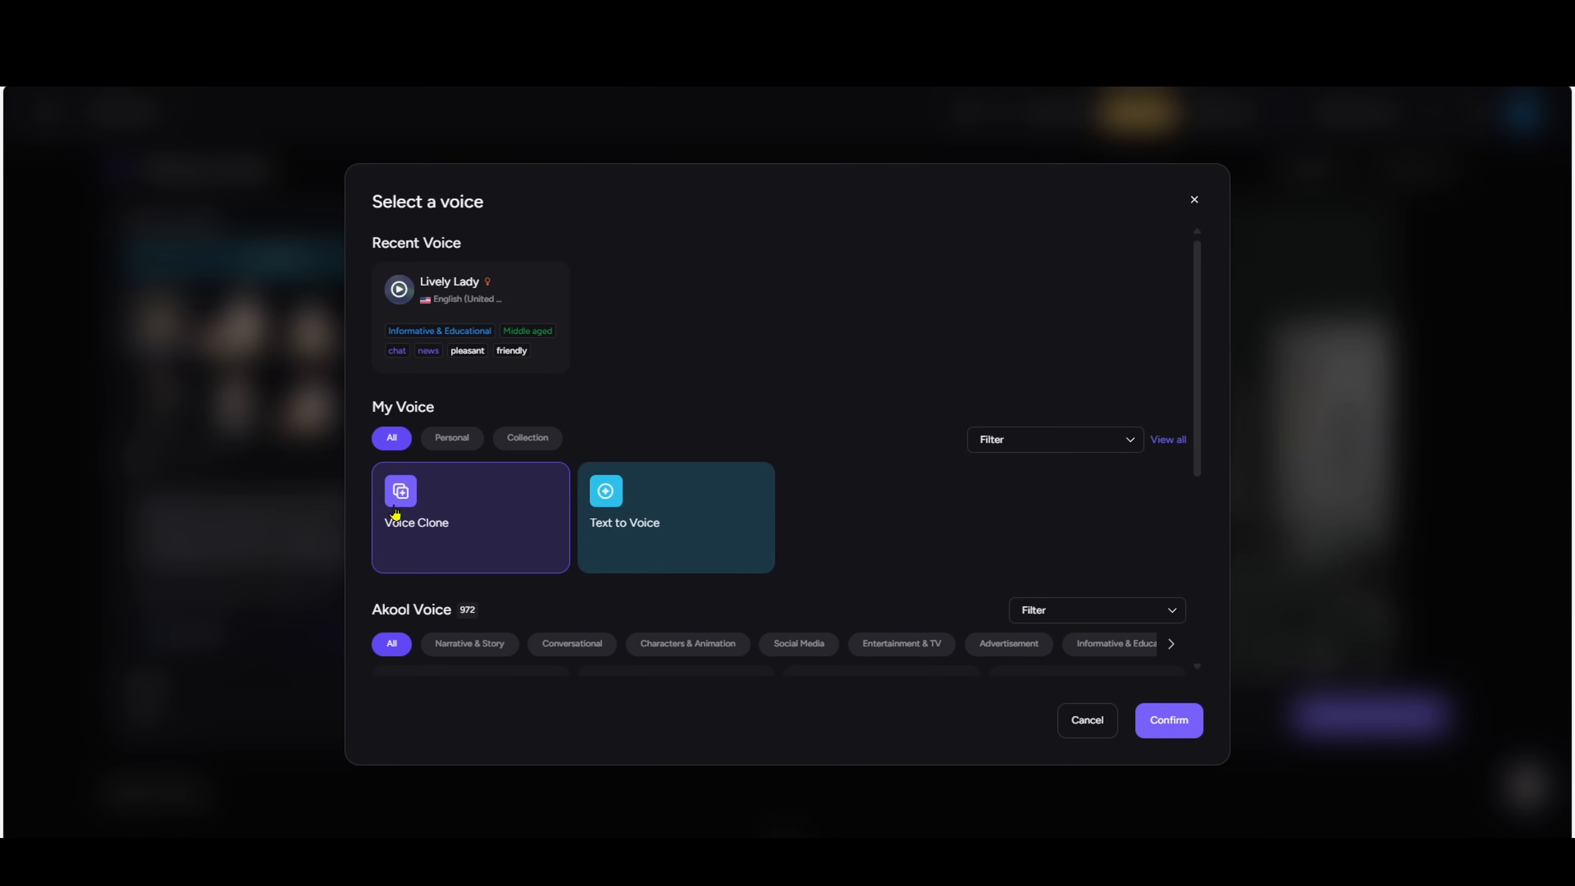
{"action": "scroll", "scroll_direction": "down", "scroll_amount": 3}
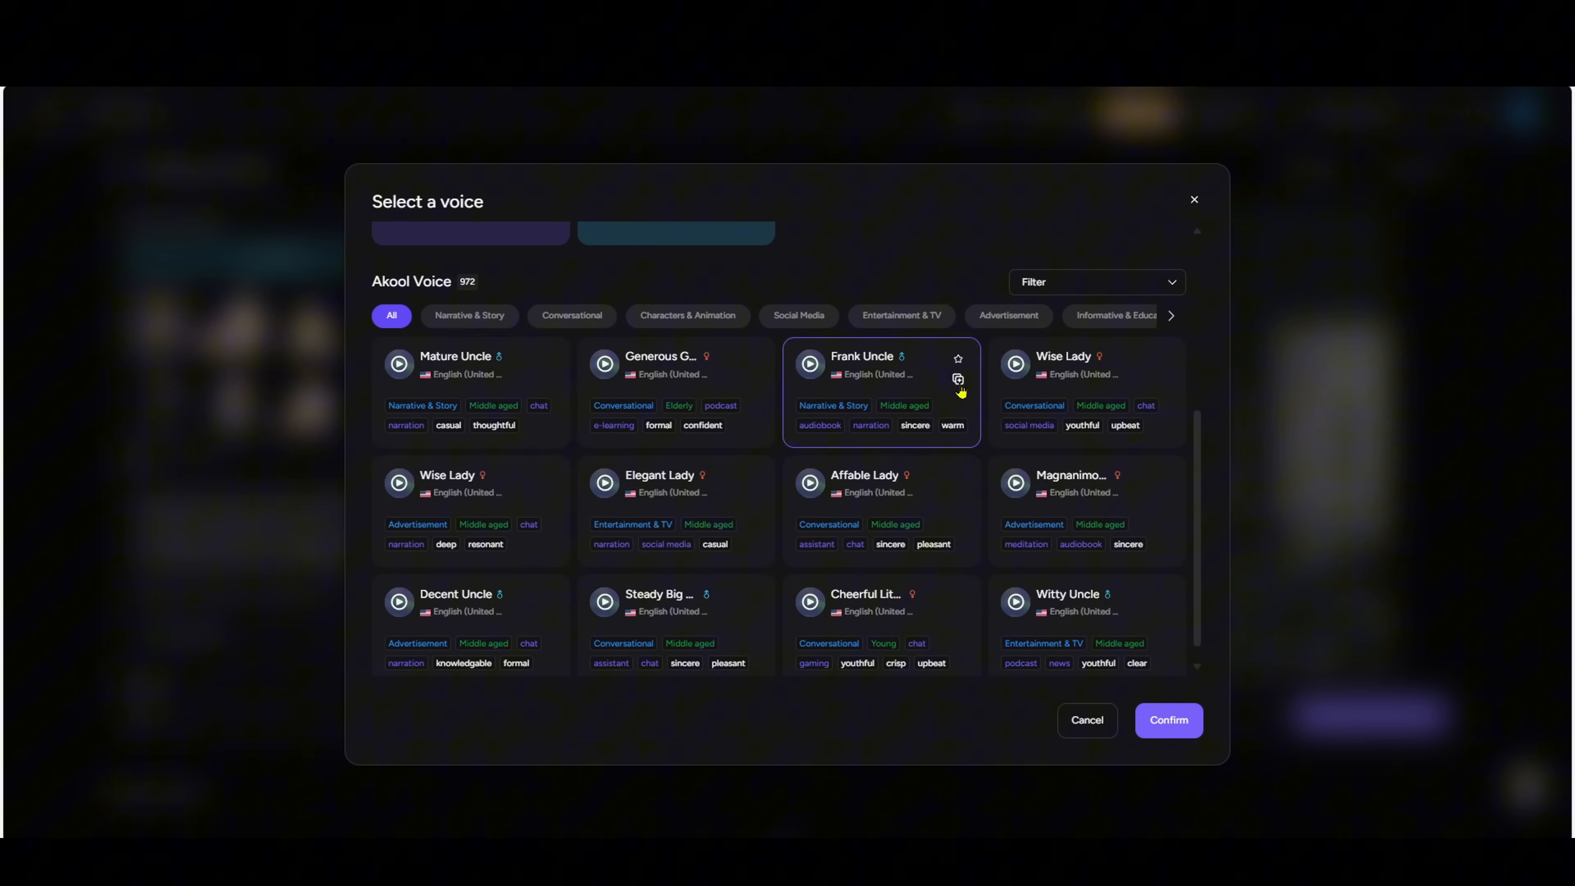
{"action": "scroll", "scroll_direction": "down", "scroll_amount": 3}
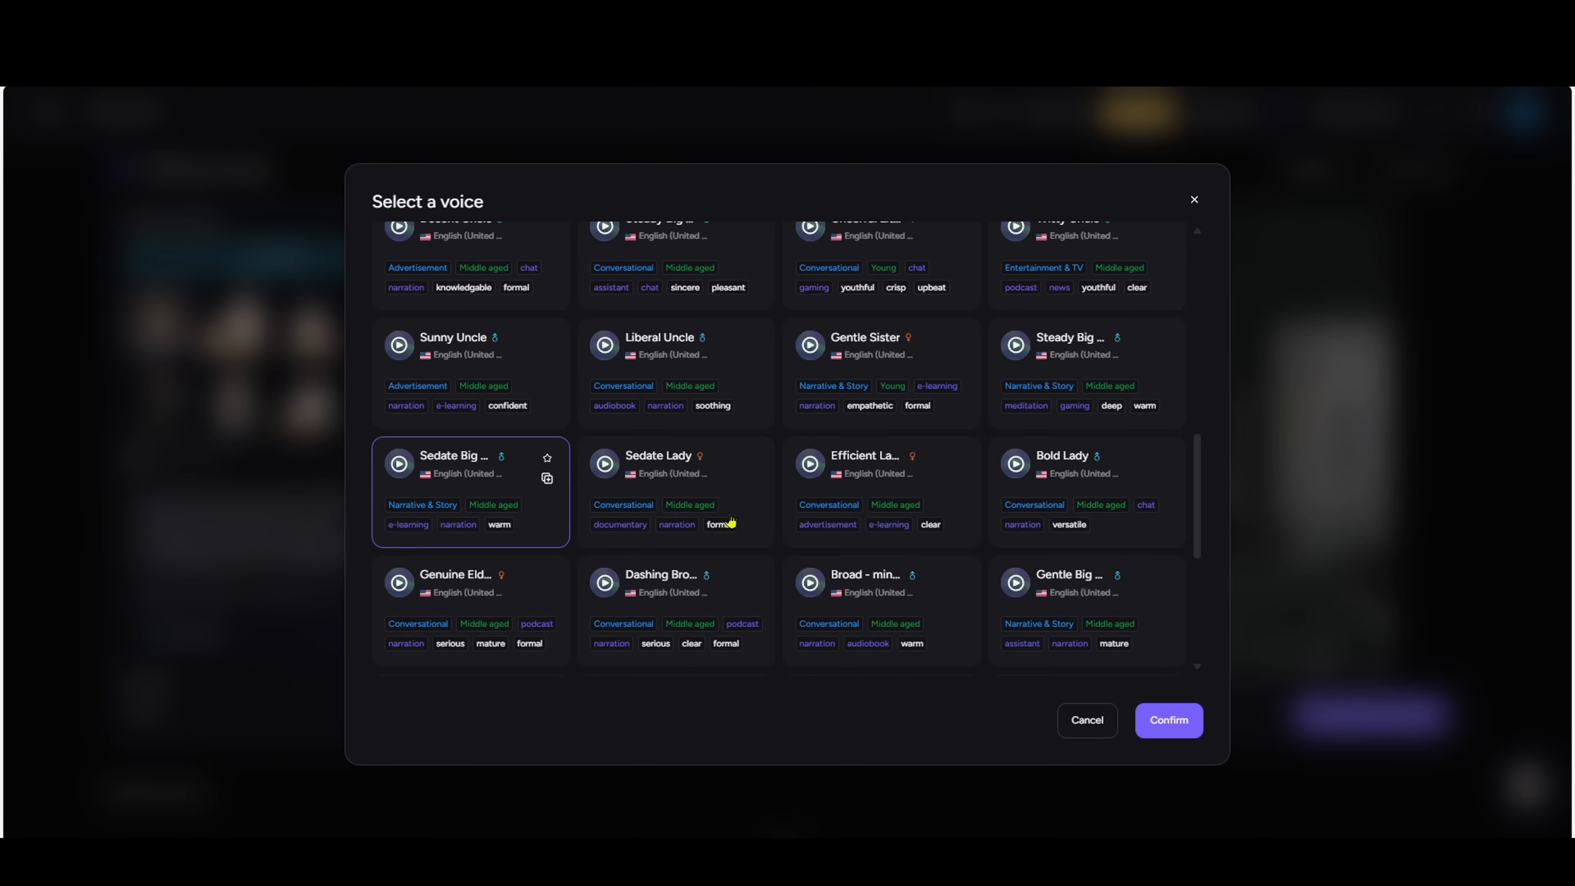
{"action": "scroll", "scroll_direction": "up", "scroll_amount": 3}
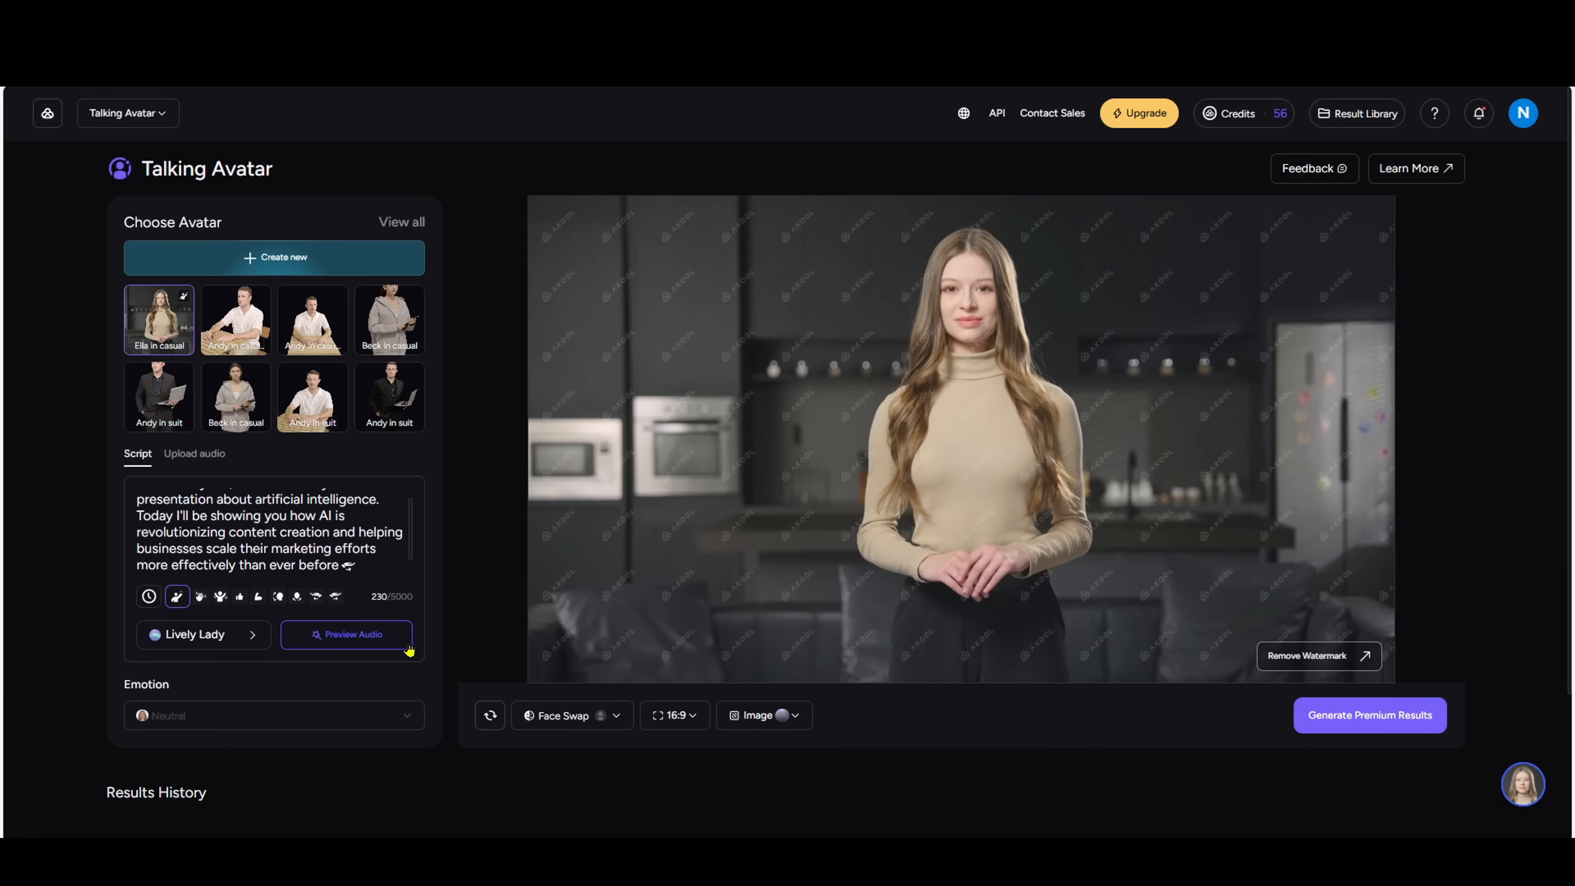
{"action": "scroll", "scroll_direction": "down", "scroll_amount": 3}
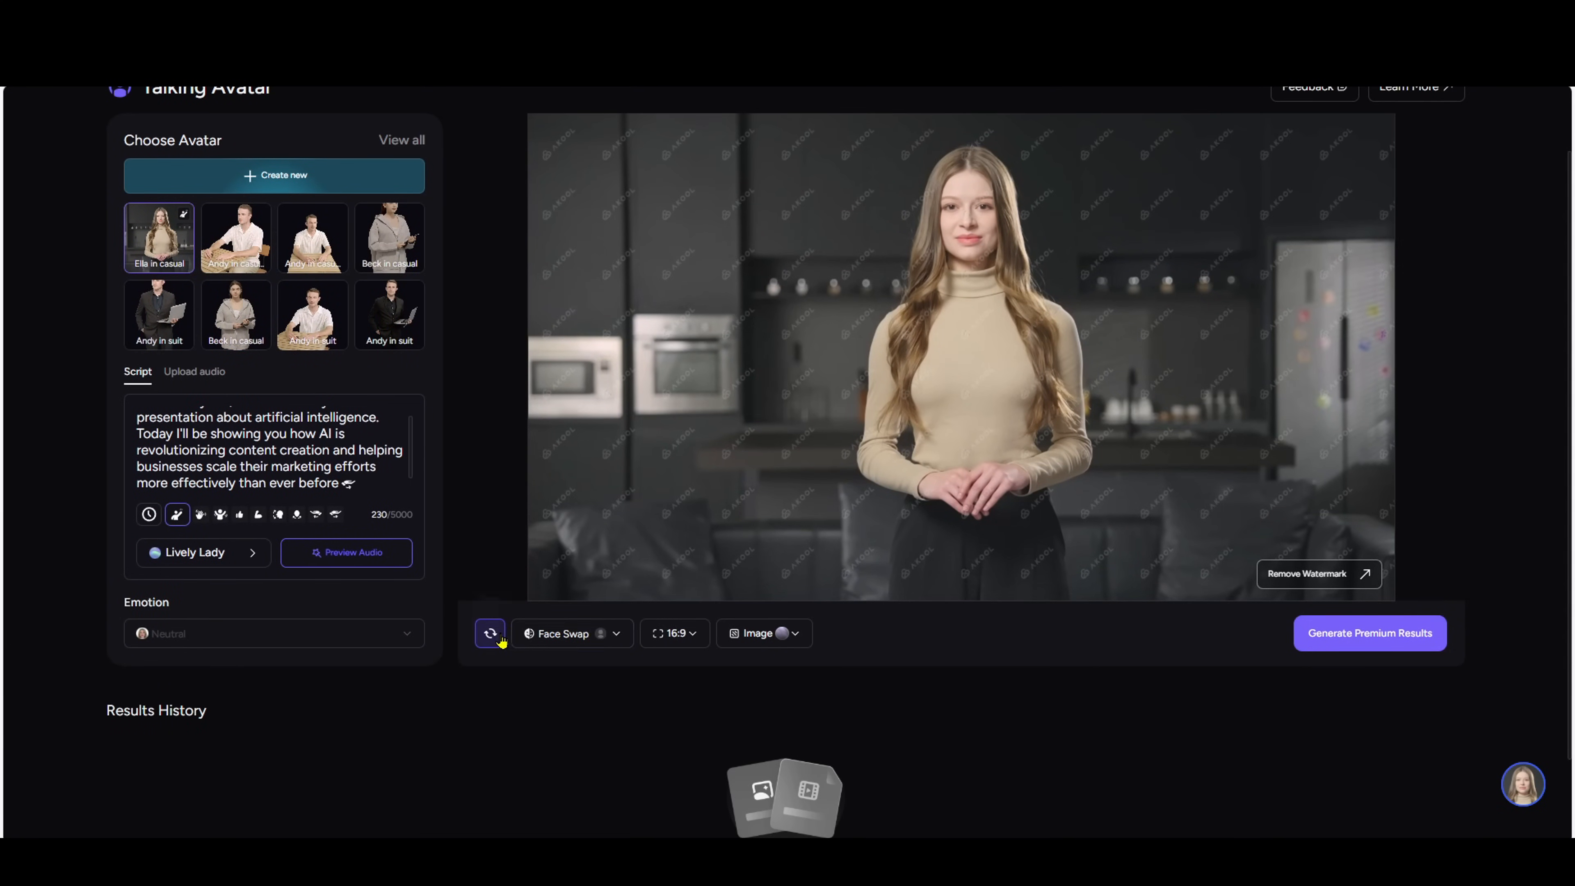
{"action": "left_click", "coordinate": [561, 633]}
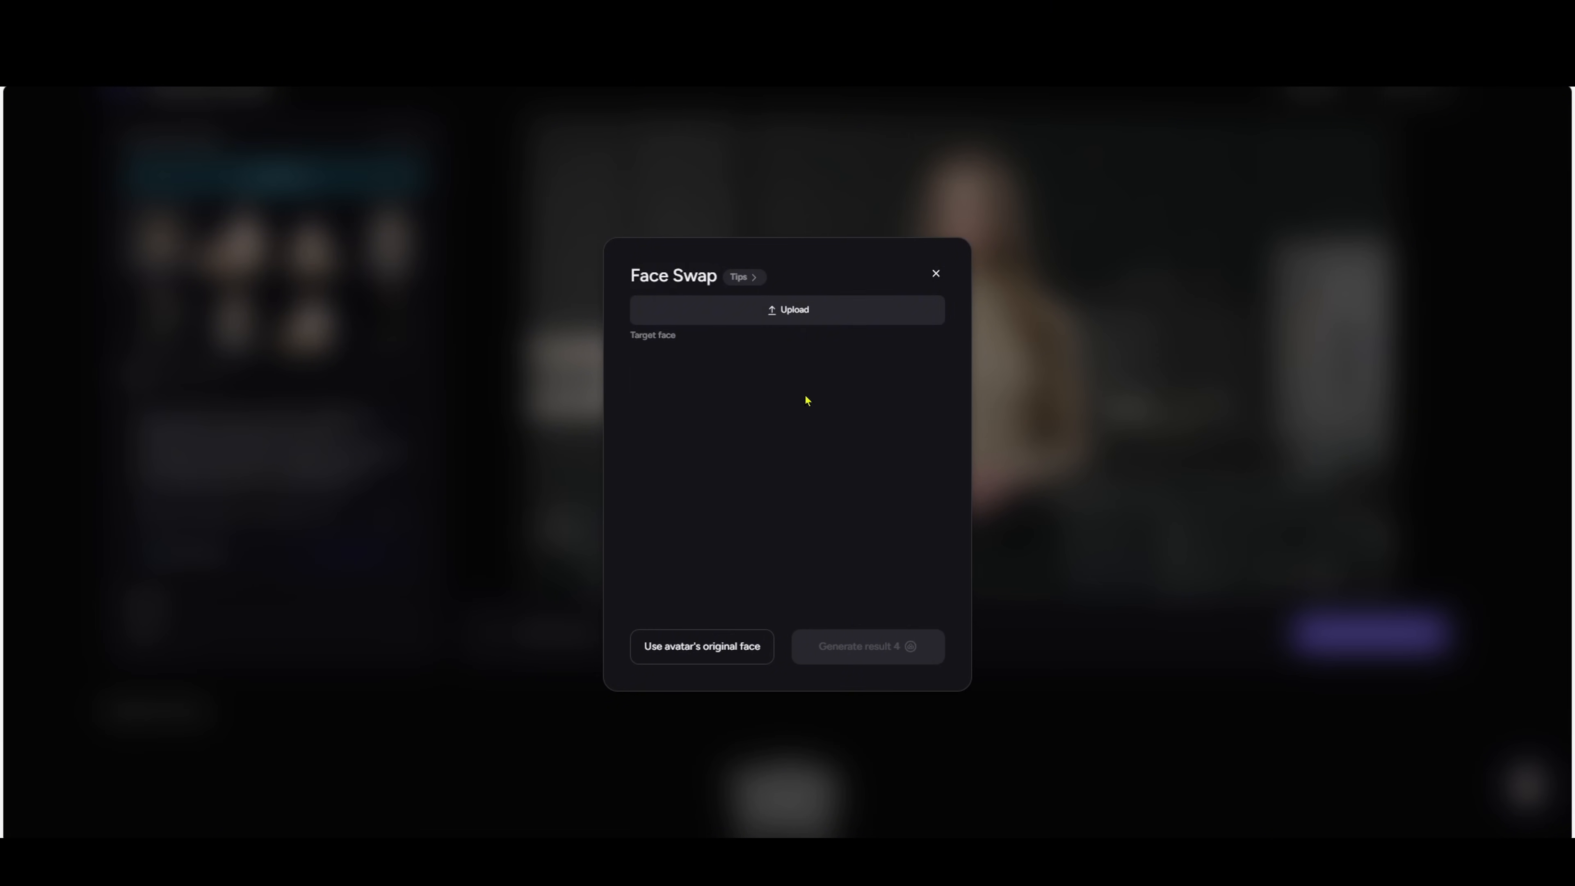
{"action": "left_click", "coordinate": [935, 273]}
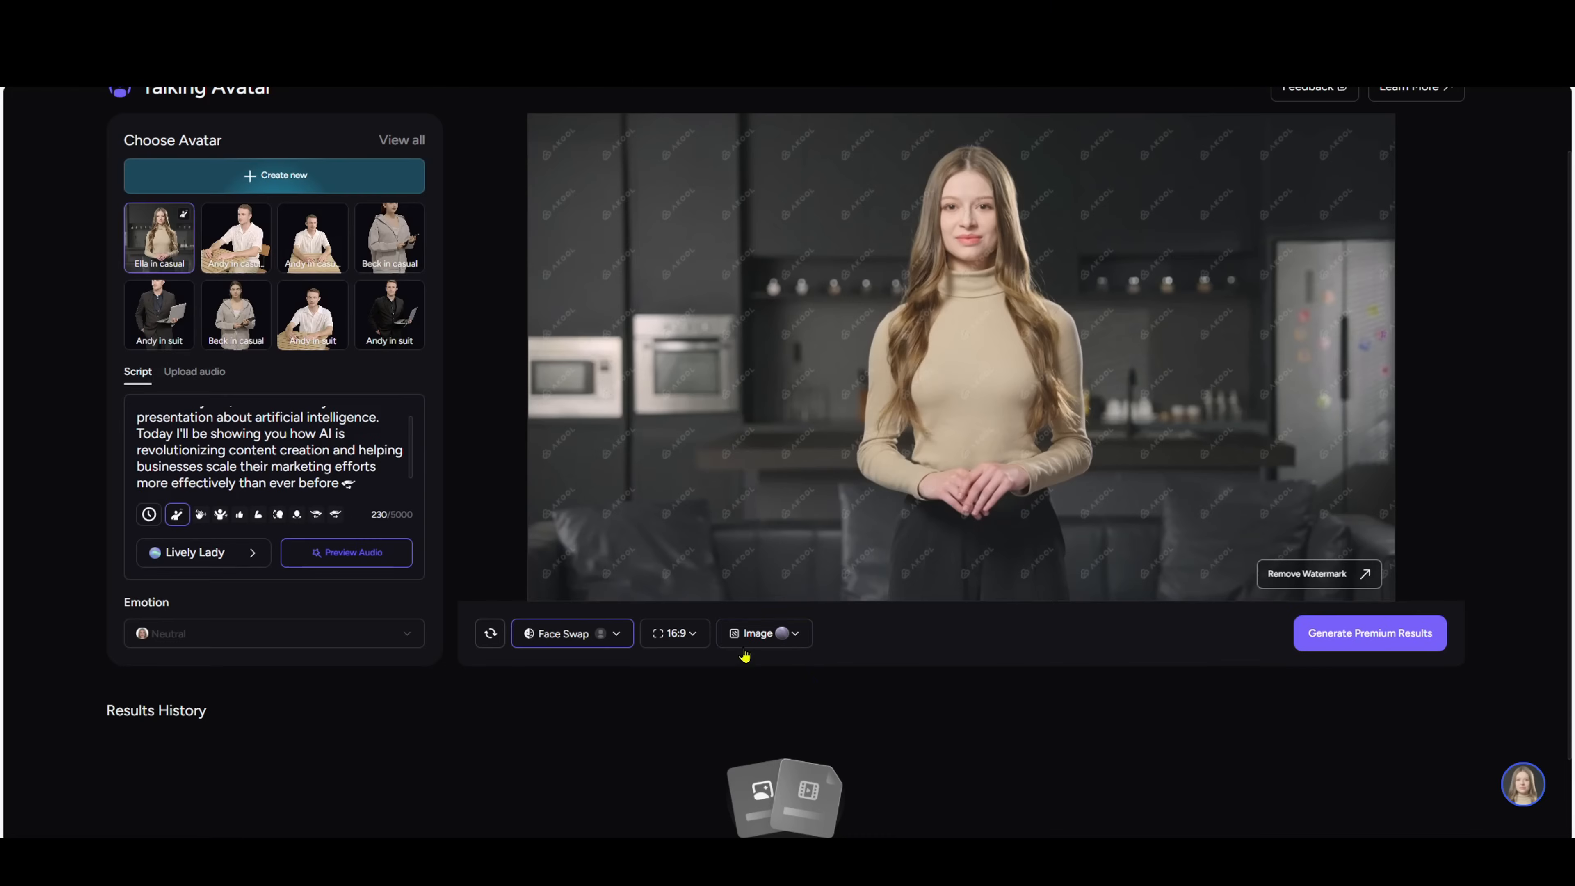
{"action": "left_click", "coordinate": [674, 632]}
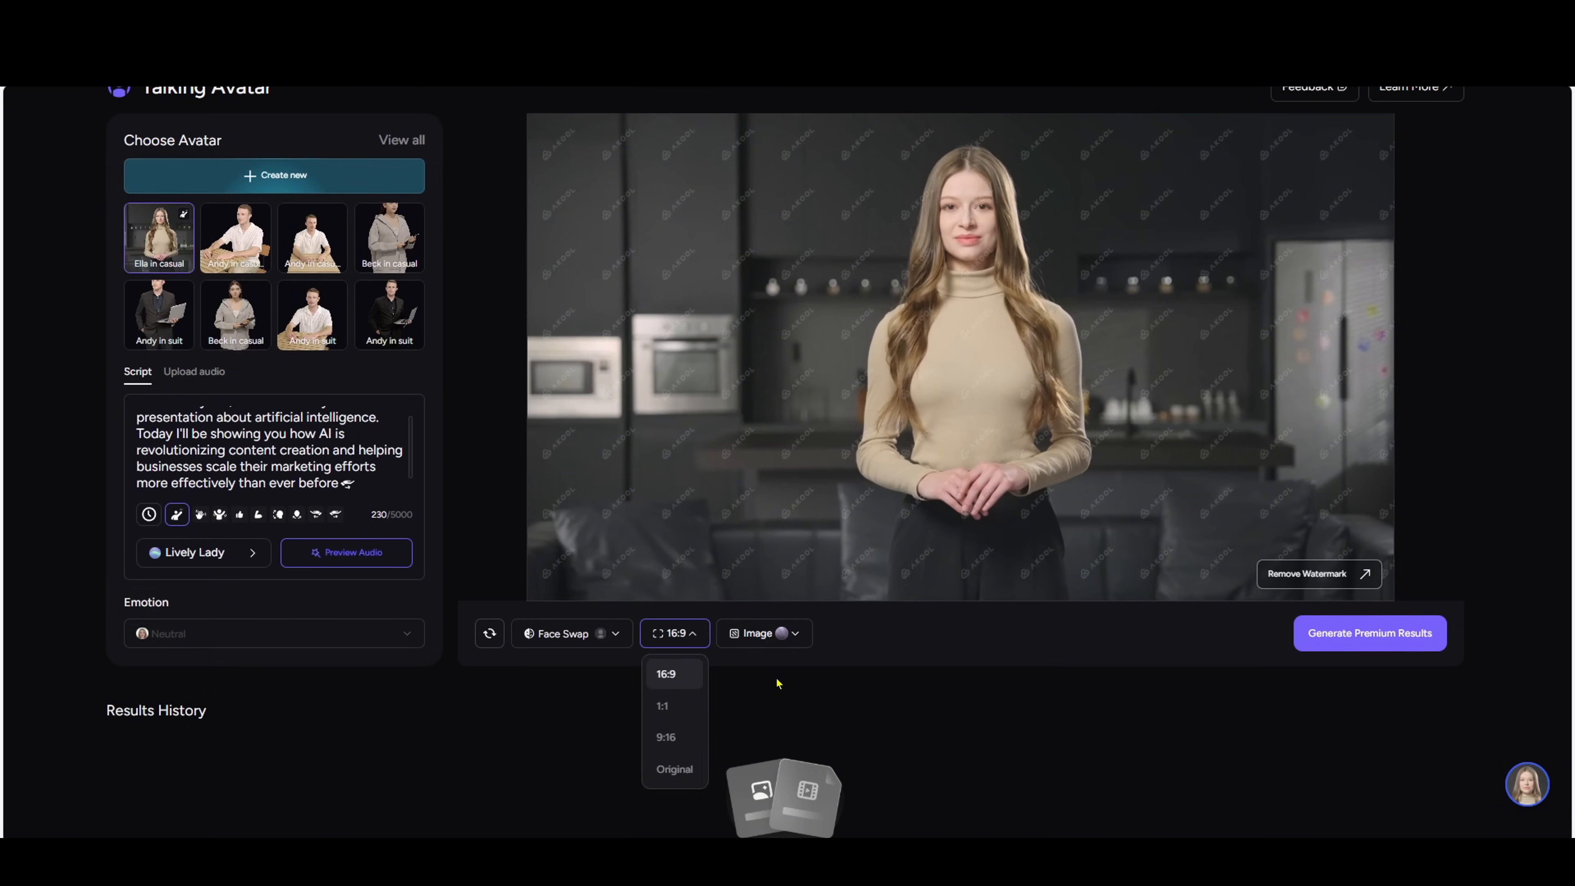
{"action": "left_click", "coordinate": [760, 632]}
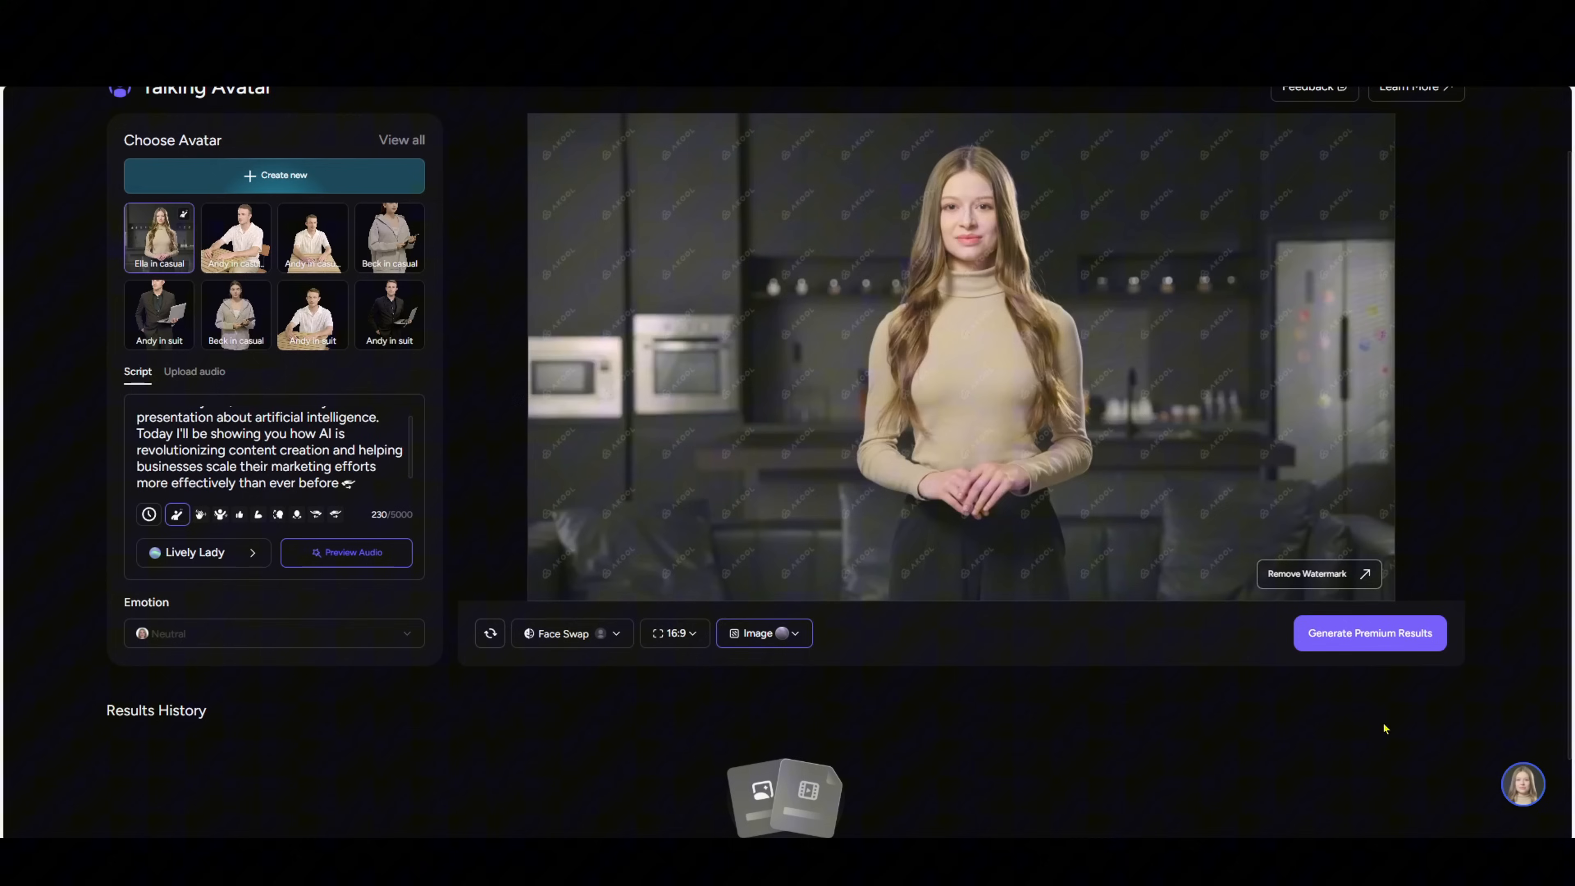
{"action": "left_click", "coordinate": [1368, 632]}
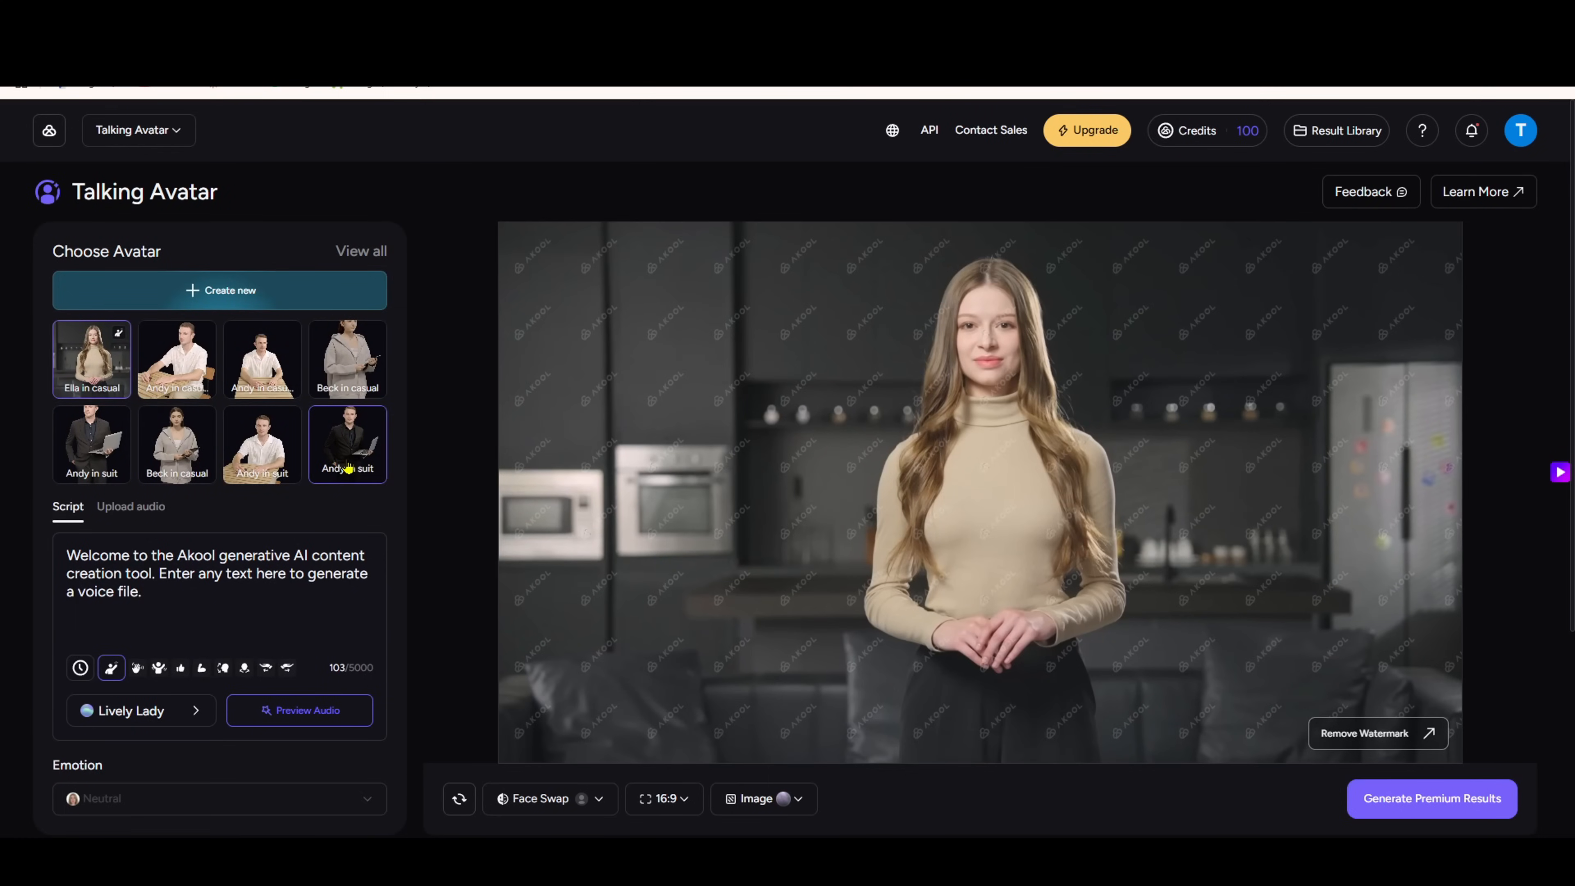
- Choose Andy in suit, generate the 9:16 welcome-script avatar video, and check Results History
{"action": "left_click", "coordinate": [348, 444]}
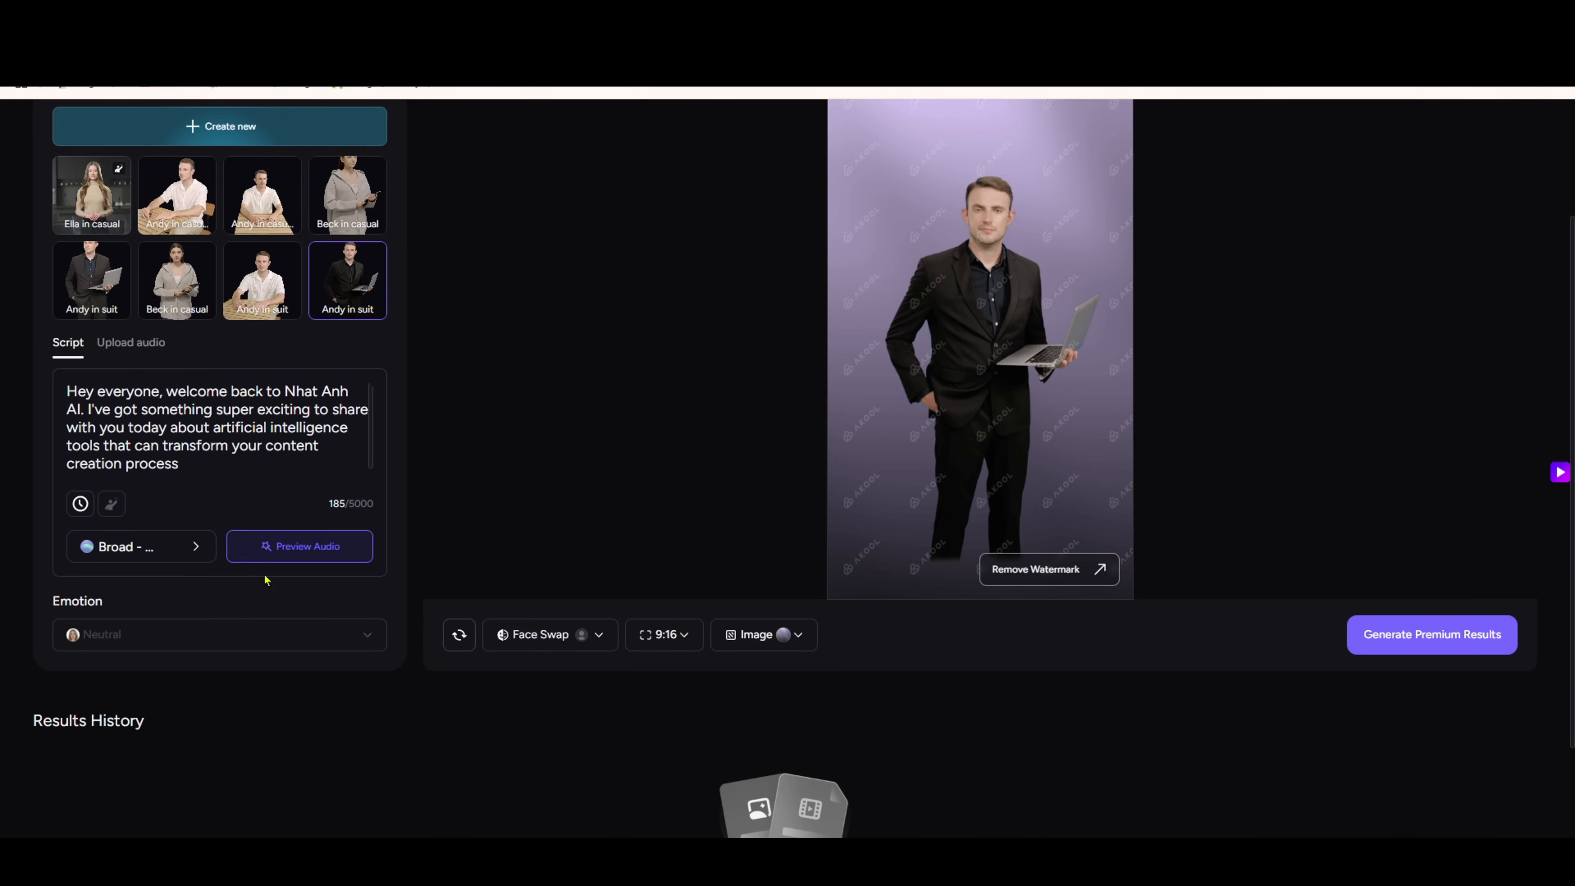
{"action": "mouse_move", "coordinate": [1163, 641]}
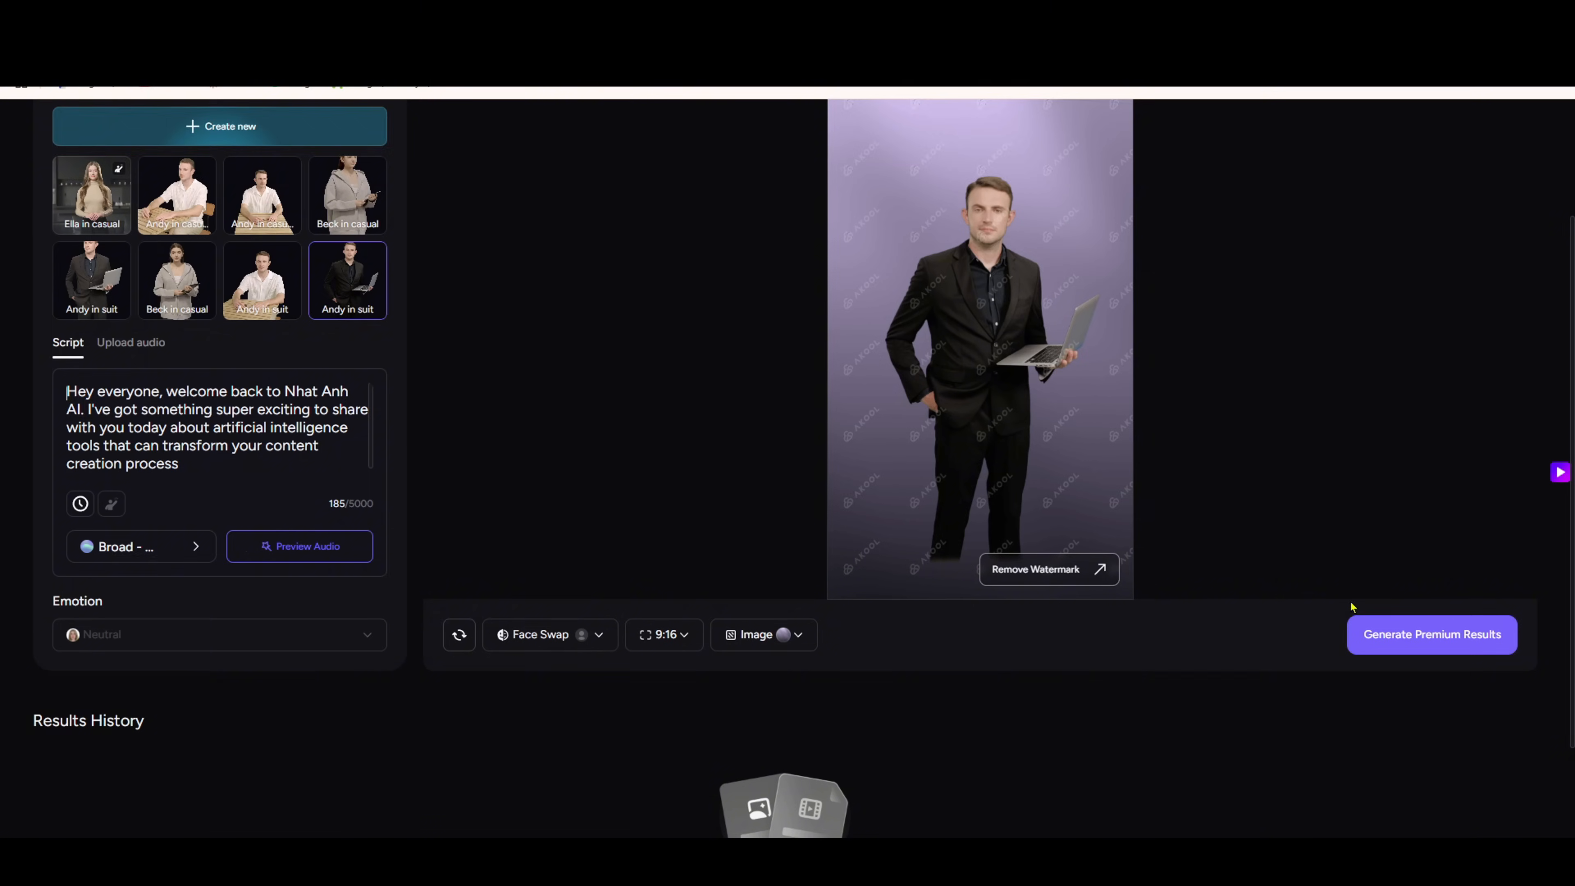
{"action": "left_click", "coordinate": [1431, 634]}
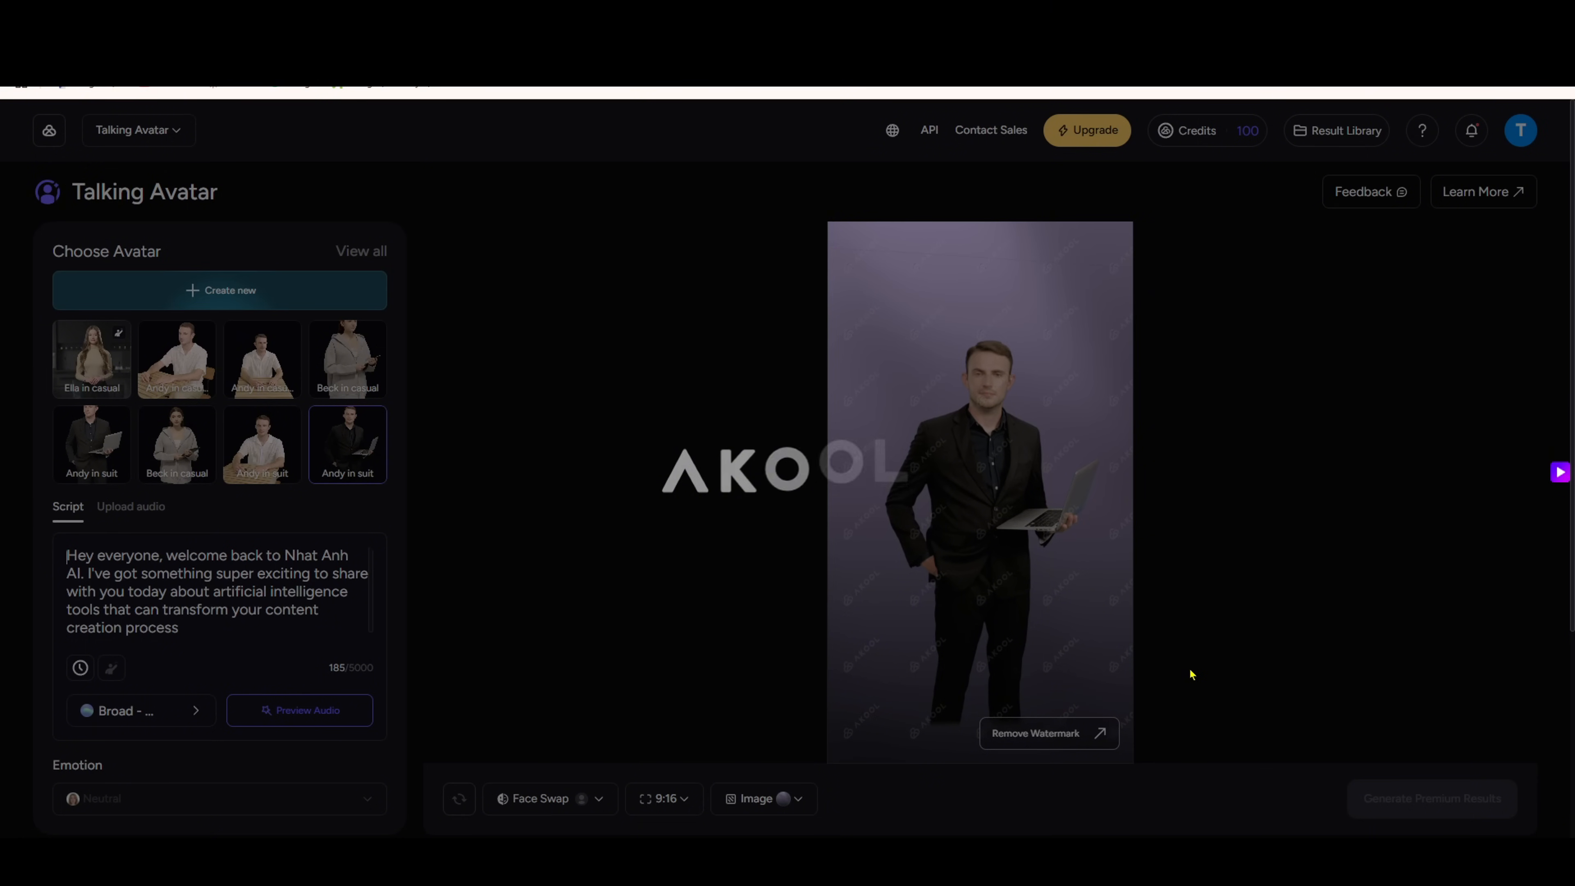
{"action": "left_click", "coordinate": [1431, 798]}
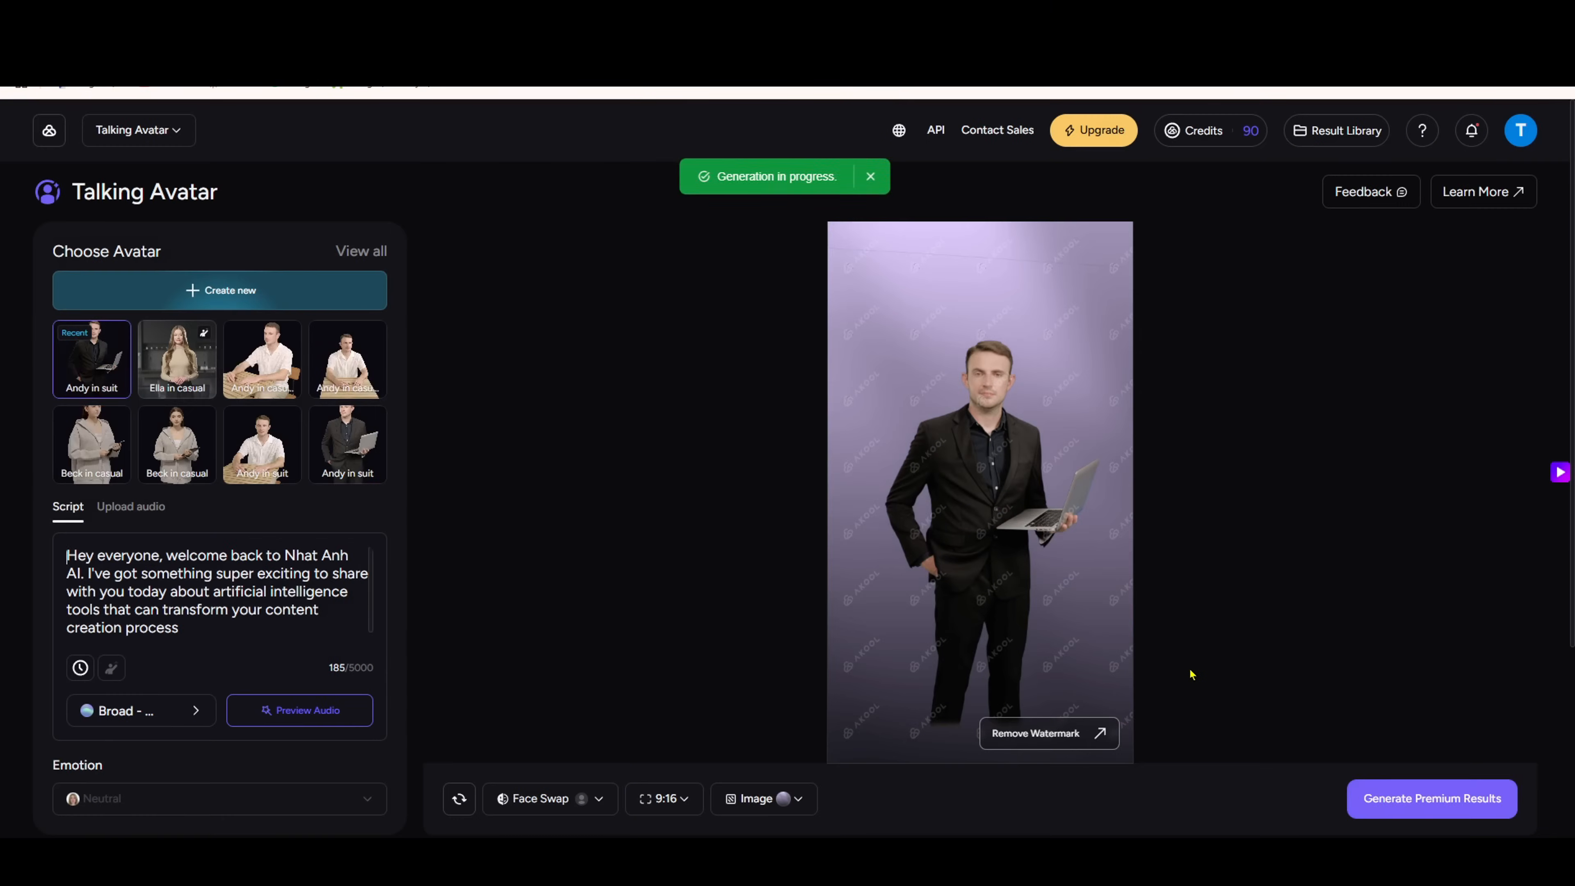
{"action": "scroll", "scroll_direction": "down", "scroll_amount": 3}
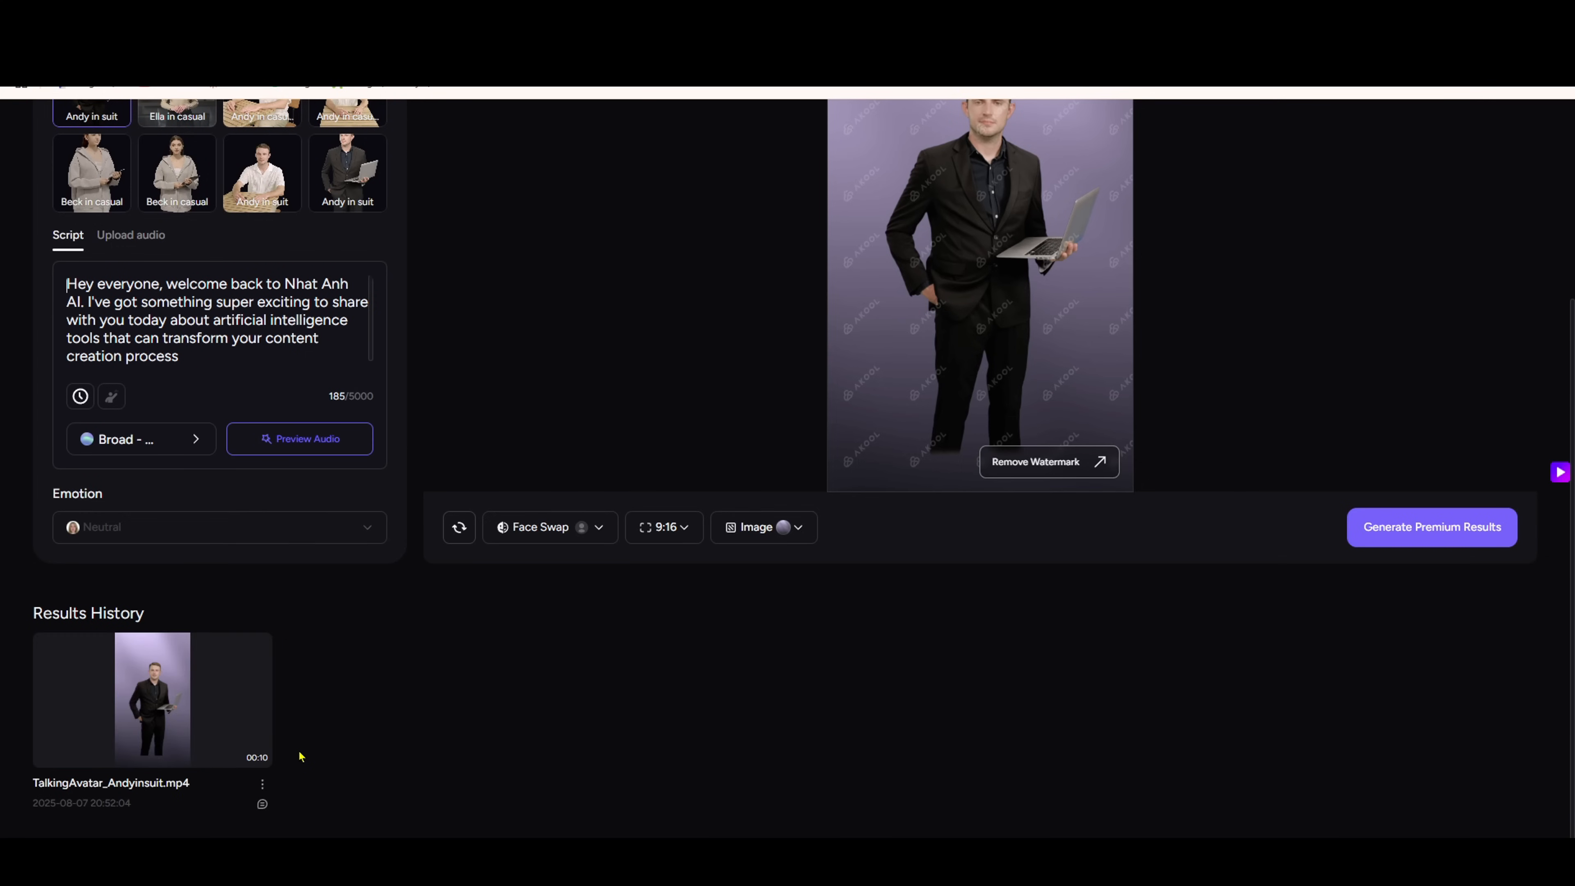
{"action": "left_click", "coordinate": [152, 700]}
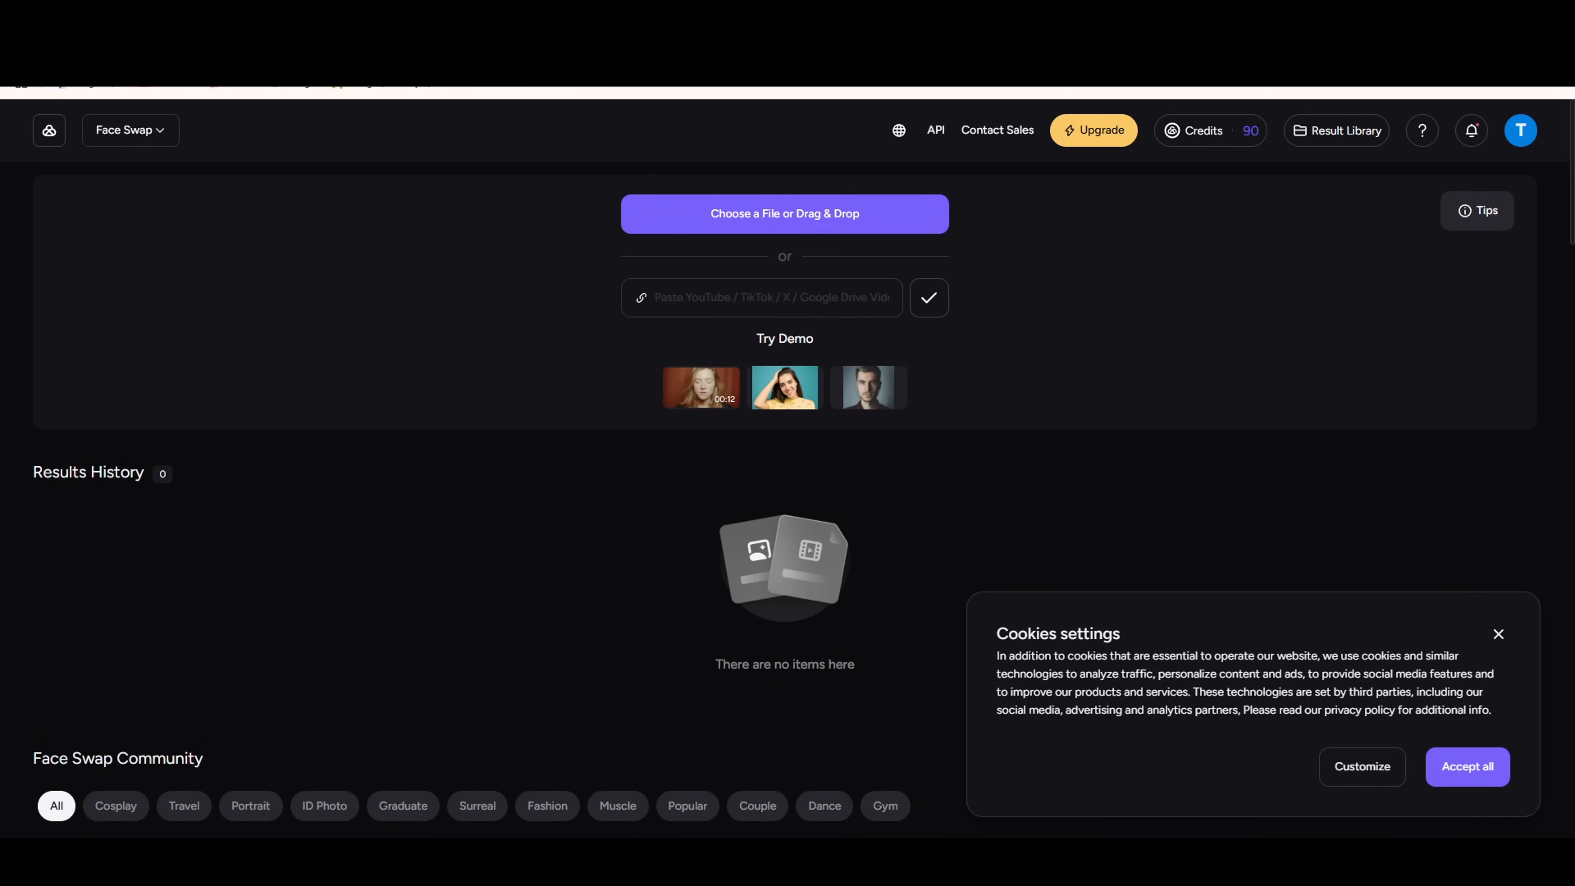
{"action": "mouse_move", "coordinate": [797, 397]}
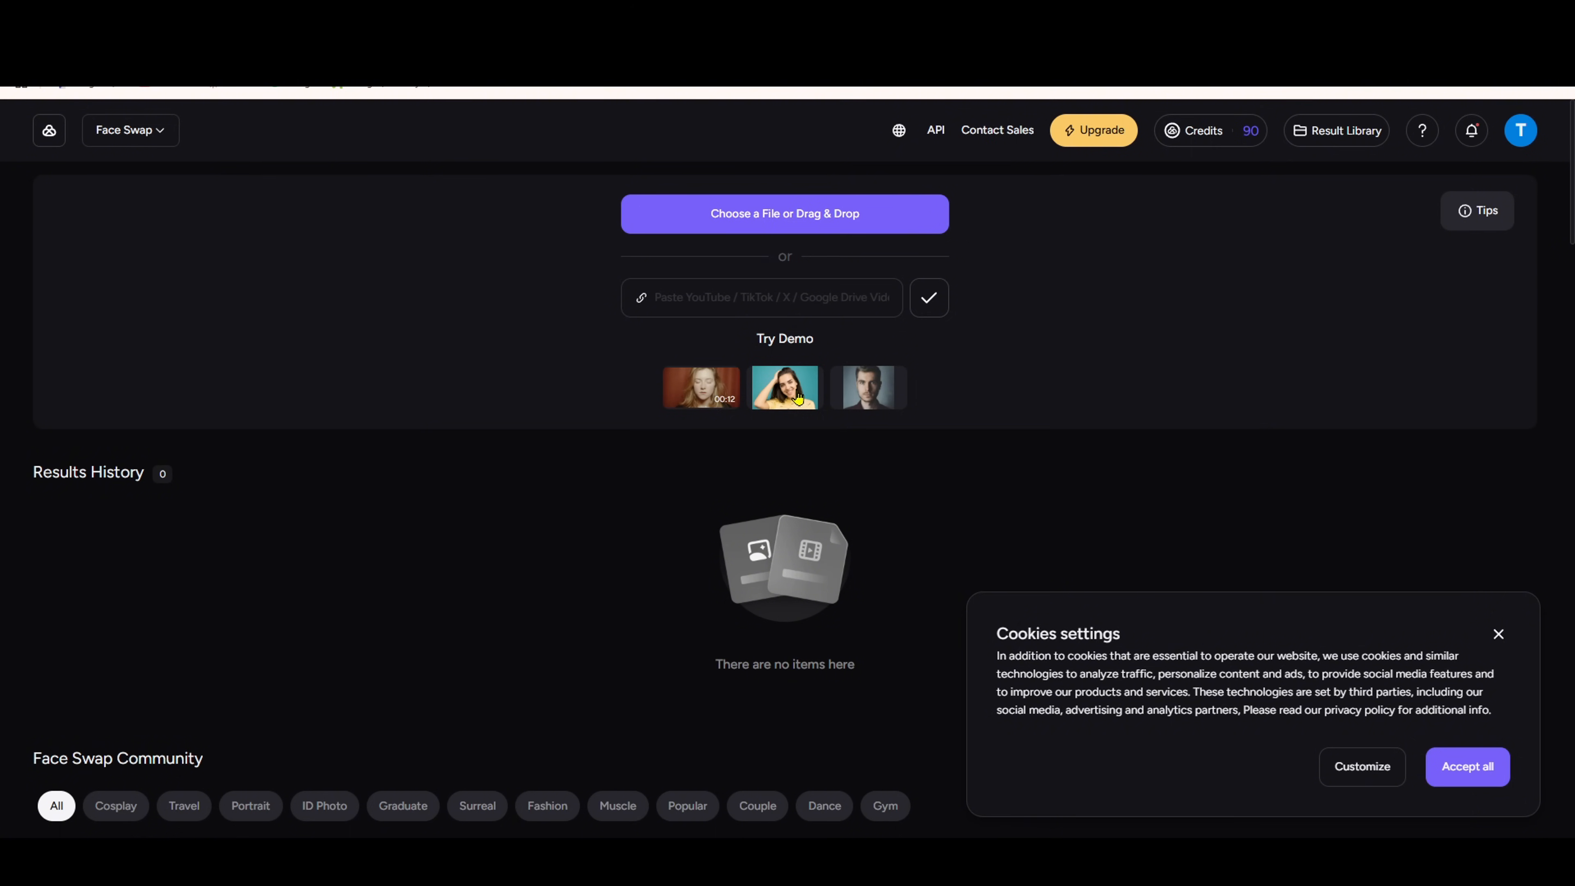
- Swap the first demo face onto the smiling woman clip and generate the face swap video
{"action": "left_click", "coordinate": [785, 389]}
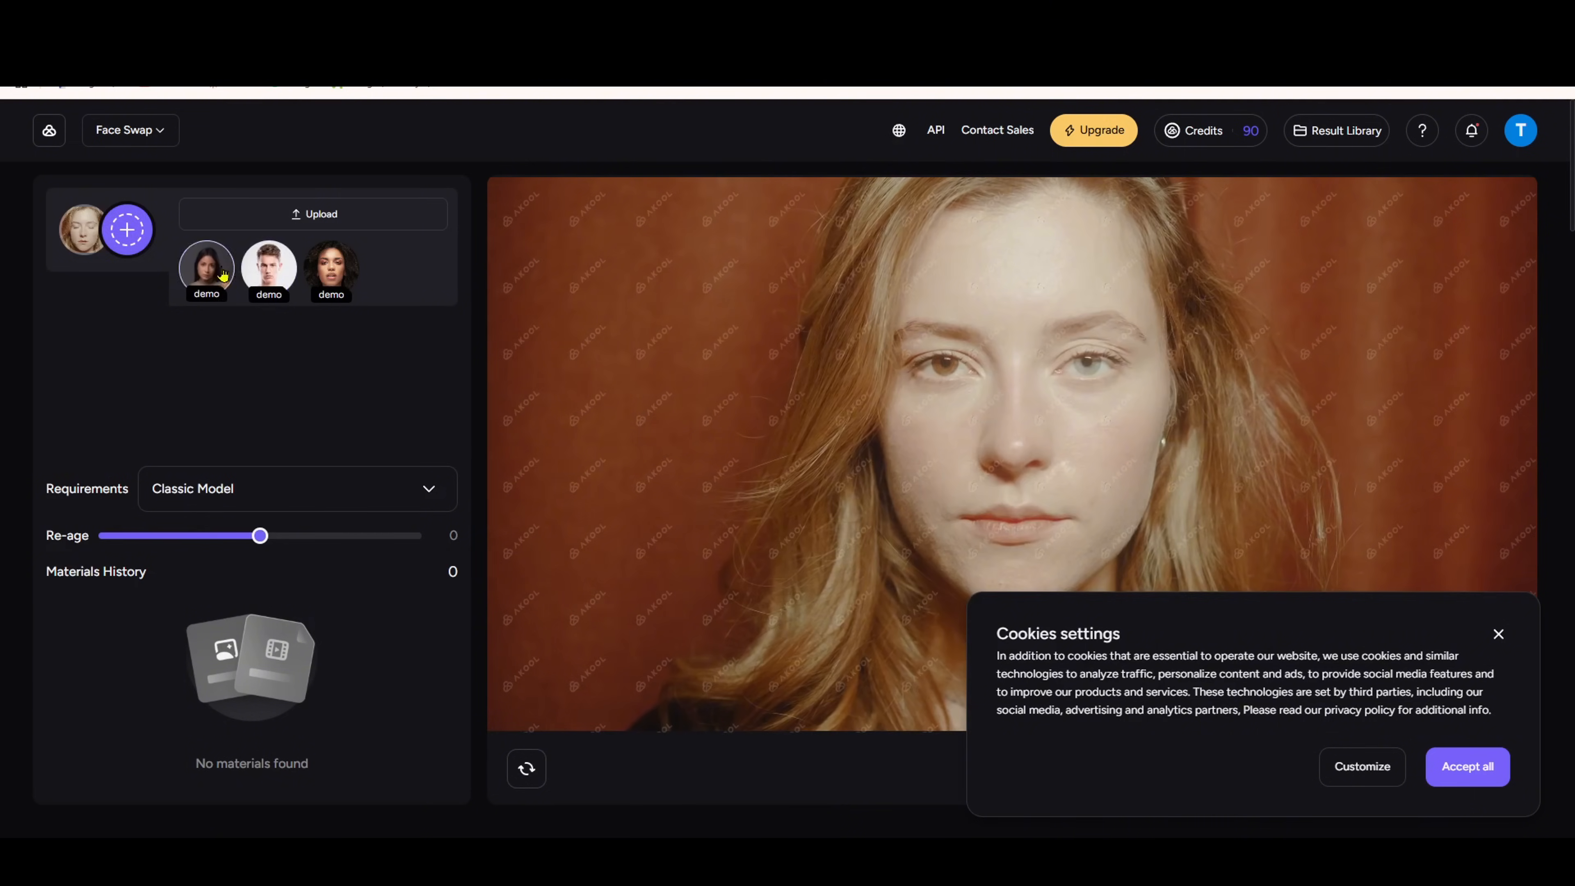
{"action": "left_click", "coordinate": [206, 269]}
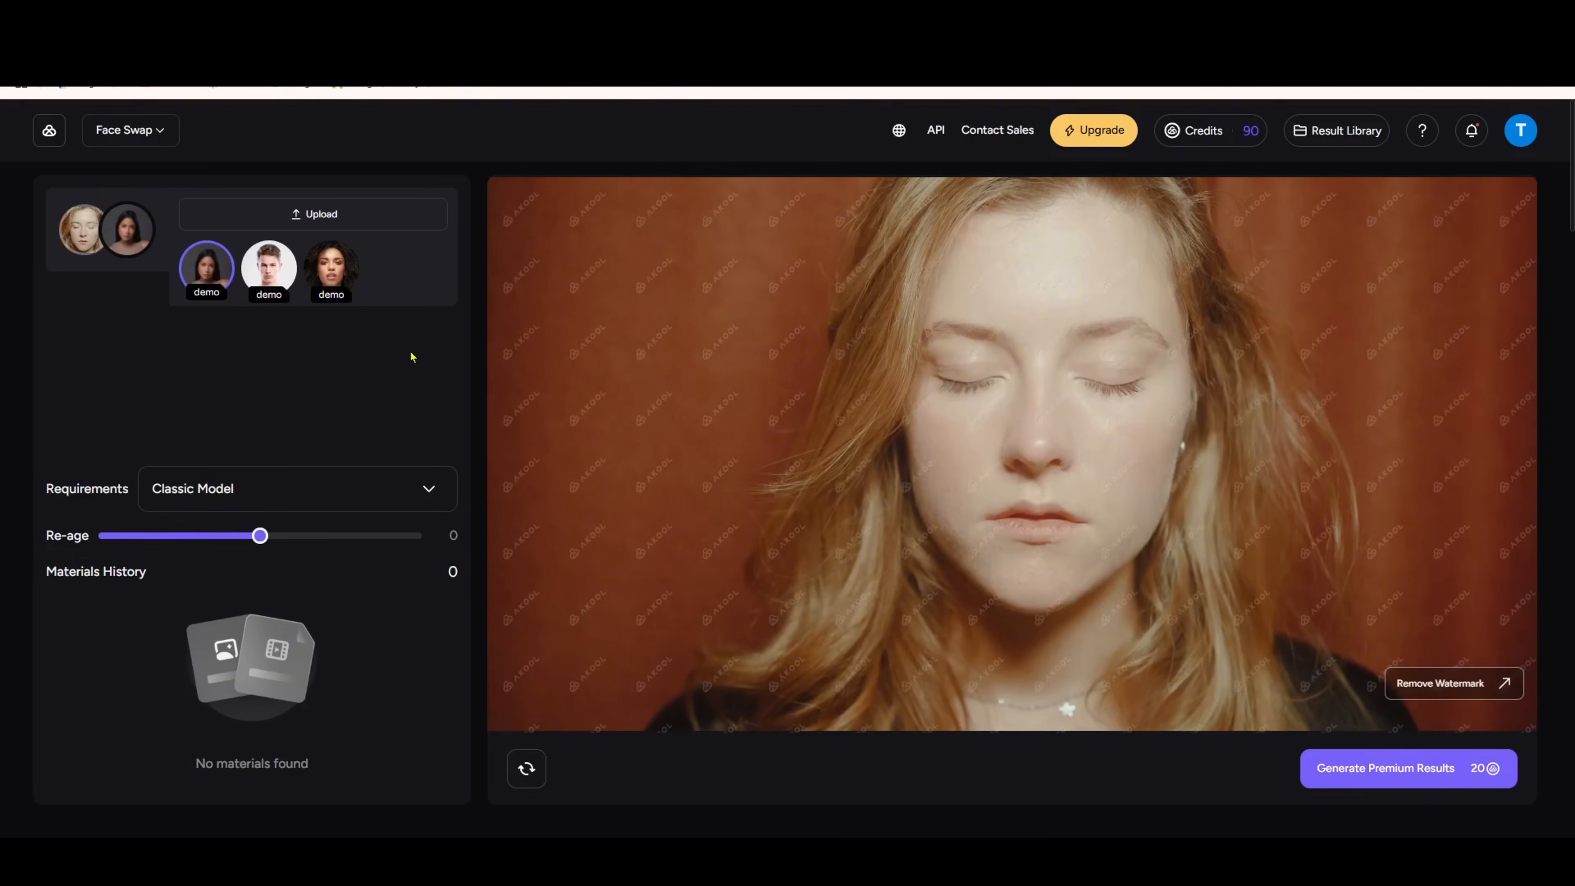
{"action": "left_click", "coordinate": [296, 489]}
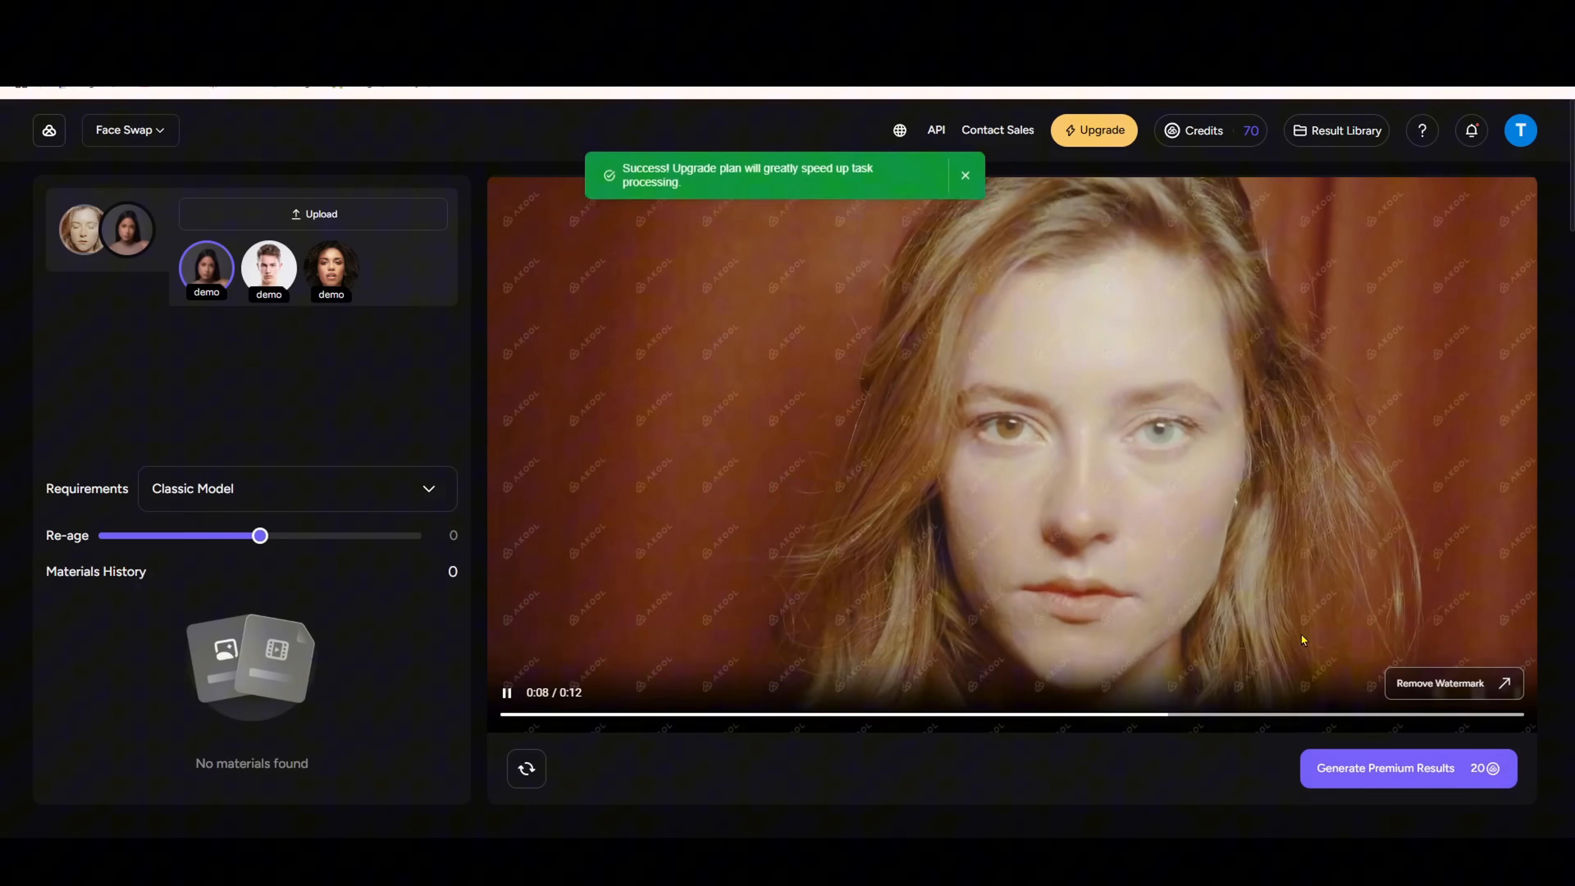
- Preview the 12-second face-swapped result, then return to the home page
{"action": "scroll", "scroll_direction": "down", "scroll_amount": 3}
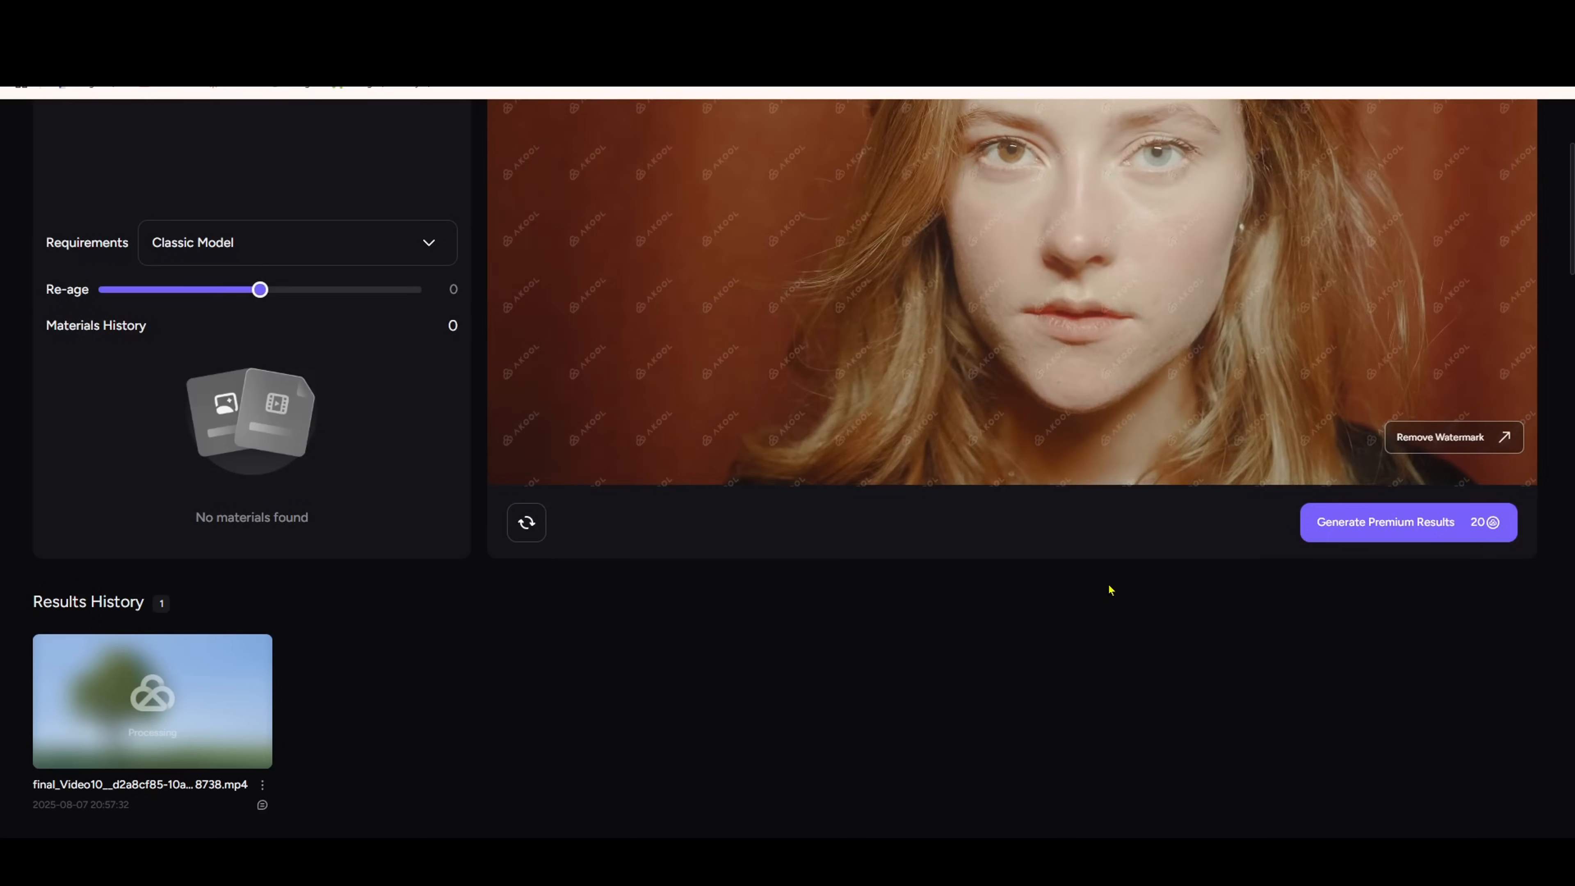
{"action": "left_click", "coordinate": [151, 700]}
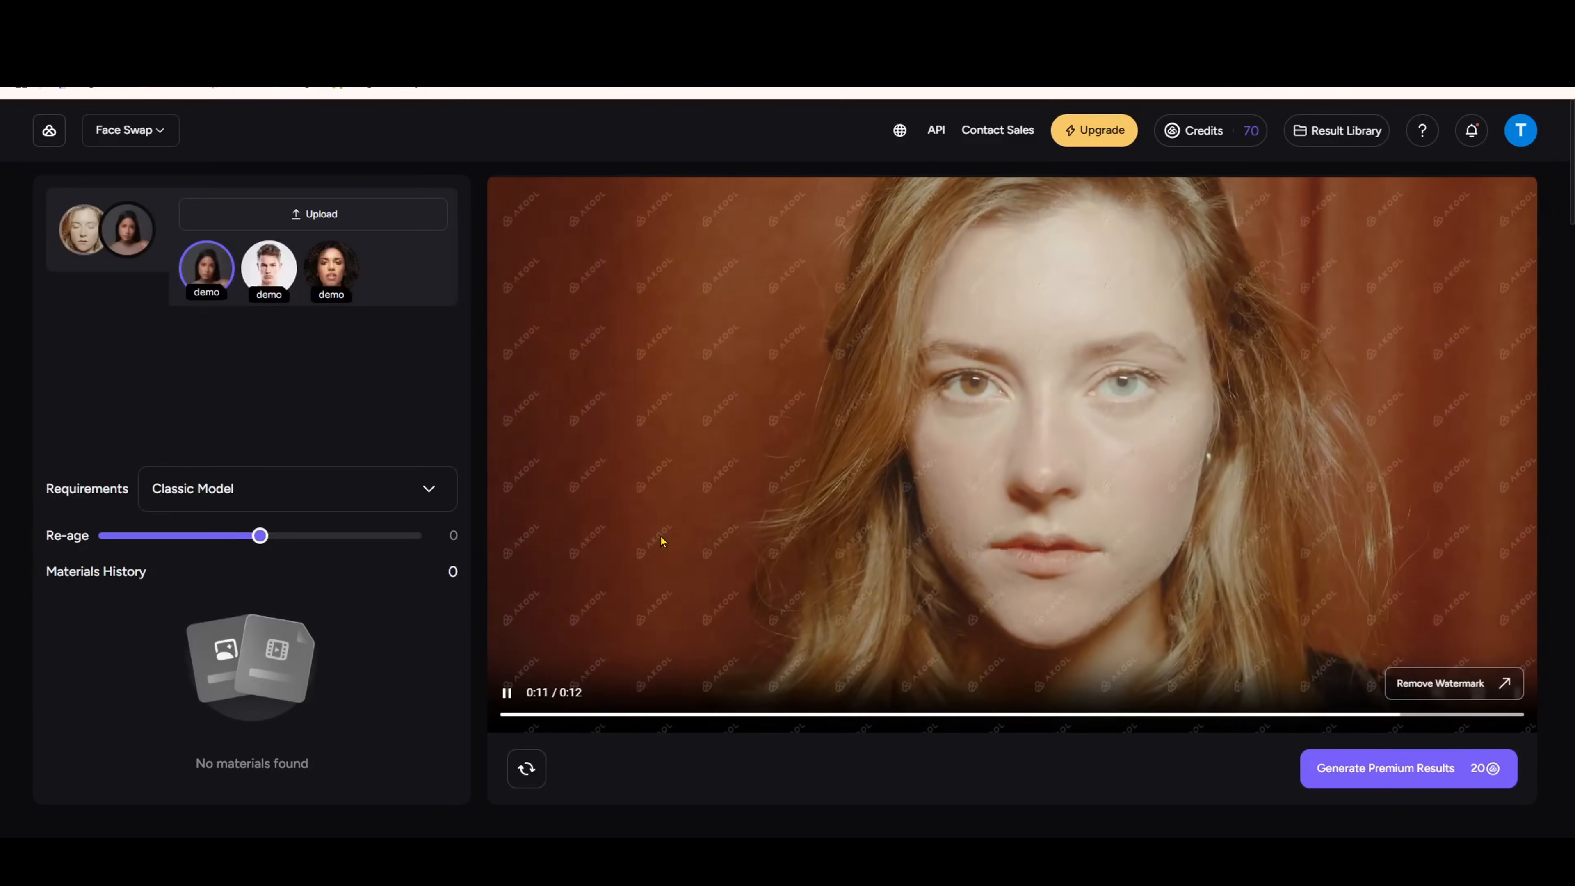
{"action": "left_click", "coordinate": [507, 692]}
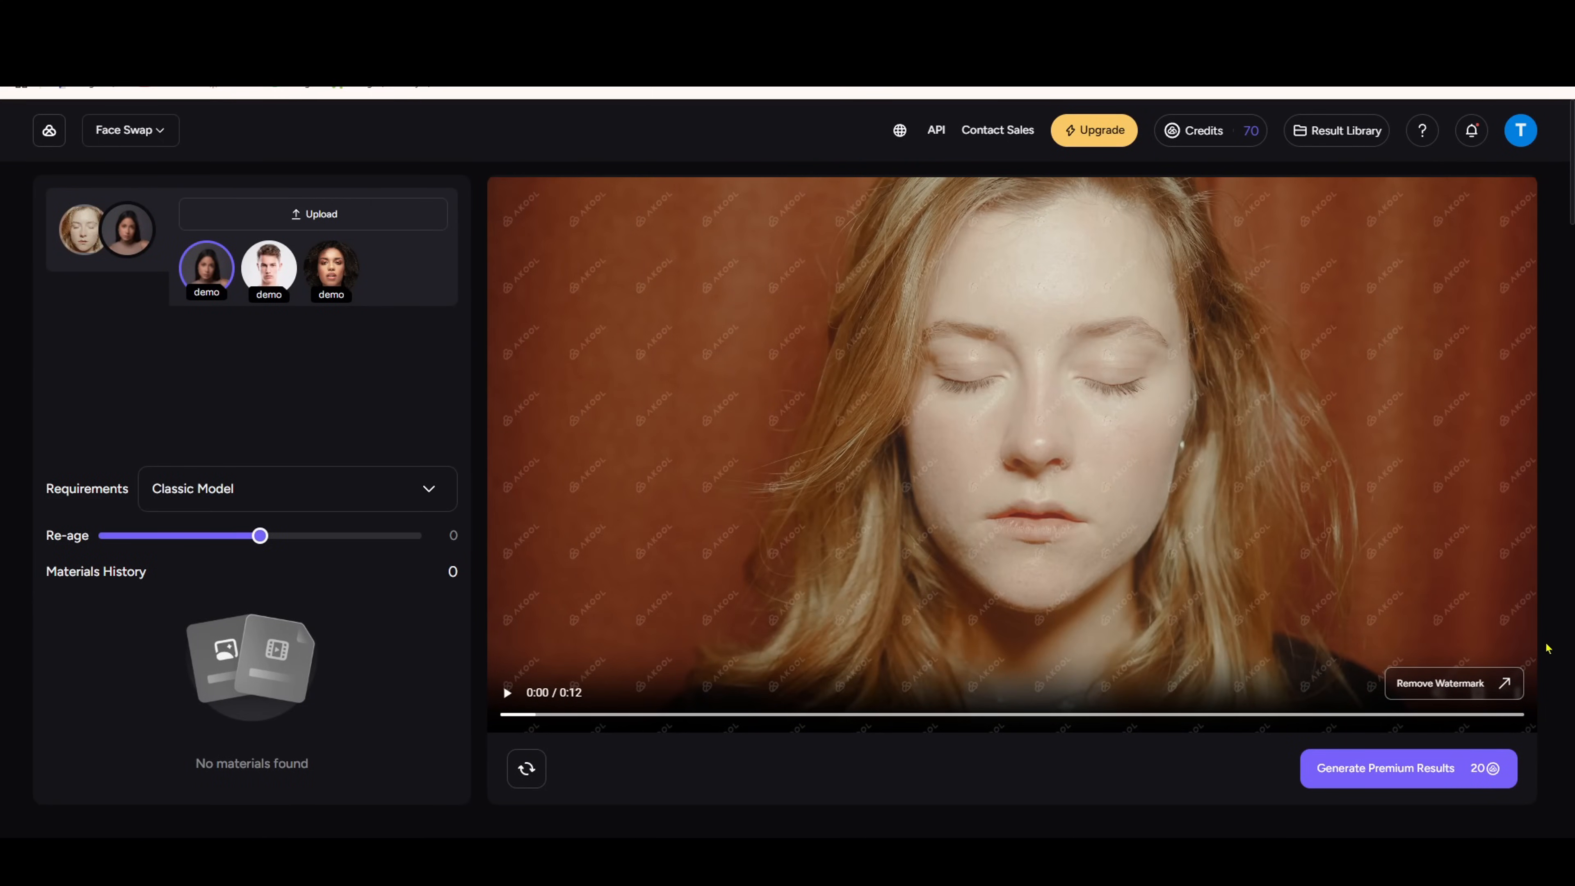
{"action": "left_click", "coordinate": [509, 693]}
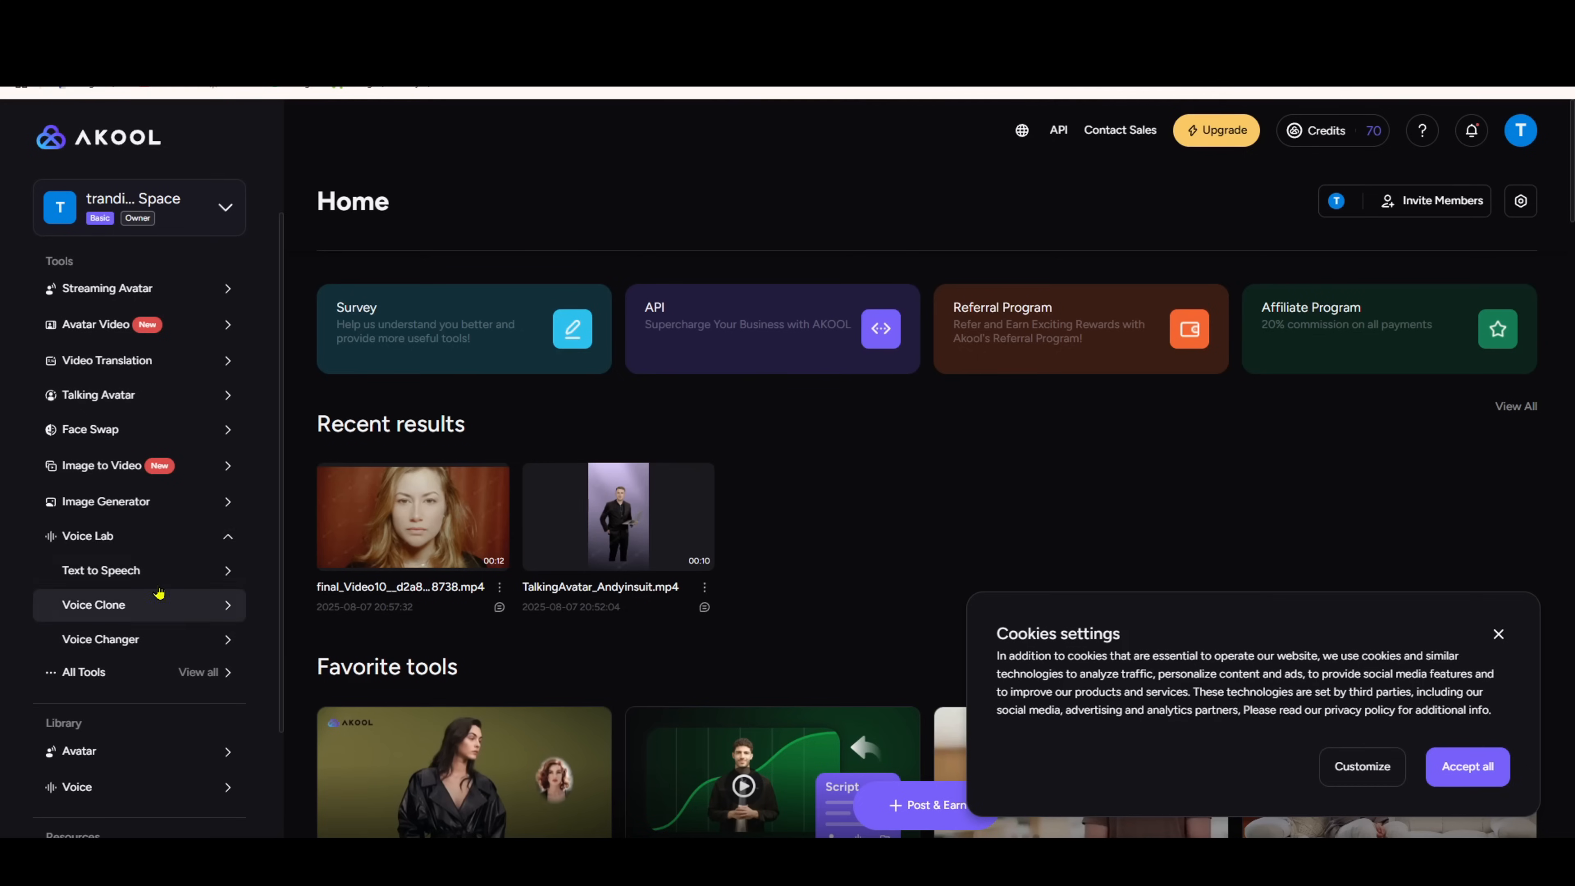
{"action": "mouse_move", "coordinate": [195, 601]}
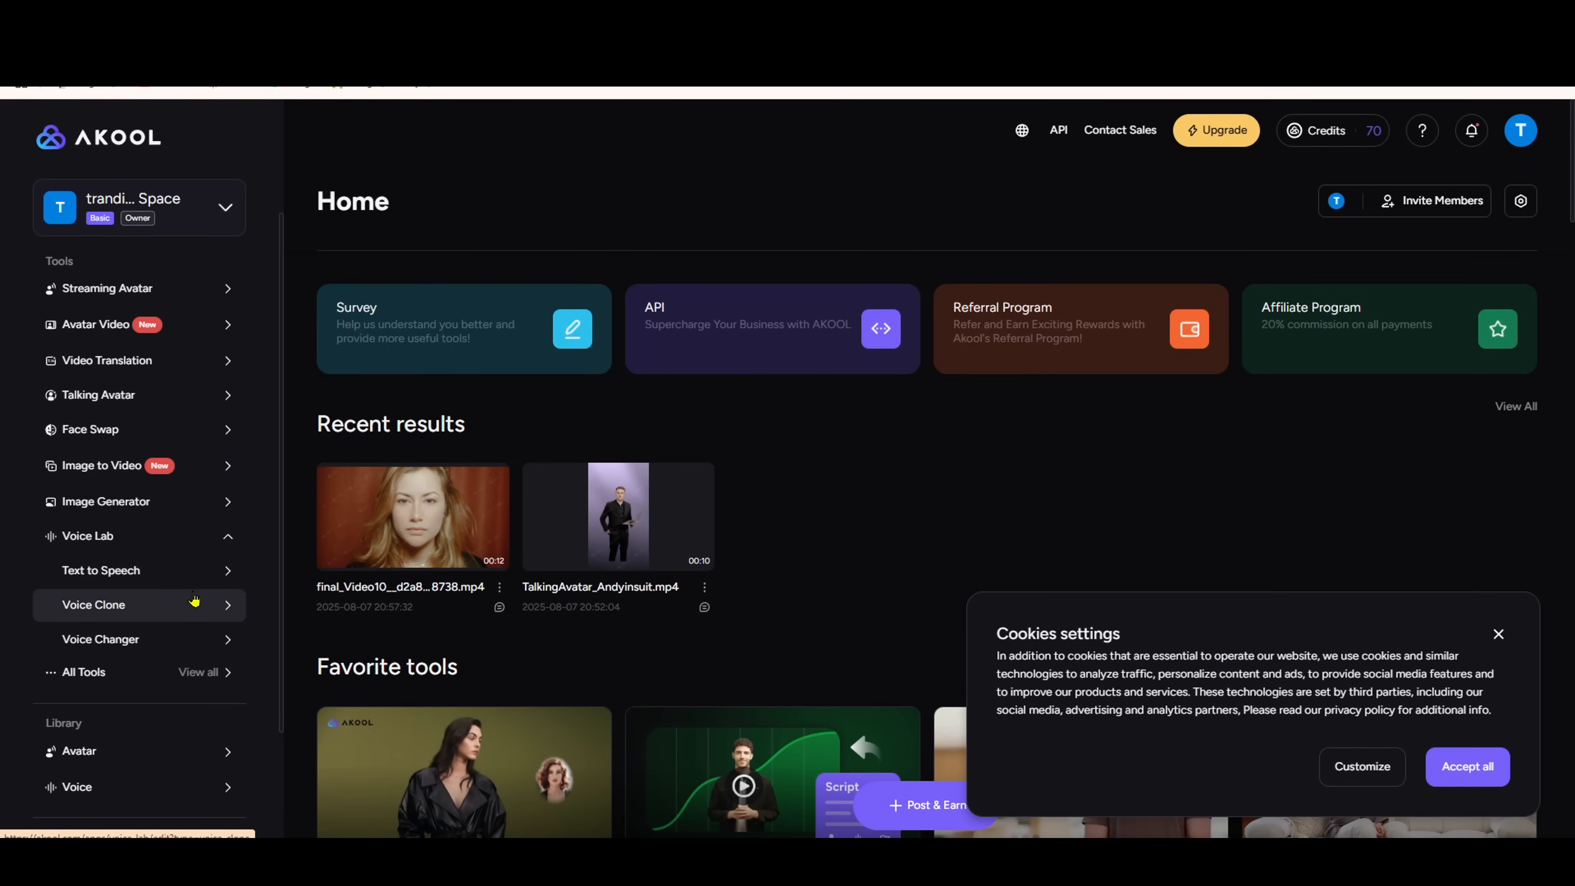
- In Text to Speech, pick a narrator voice for the welcome script and accept cookies
{"action": "left_click", "coordinate": [100, 571]}
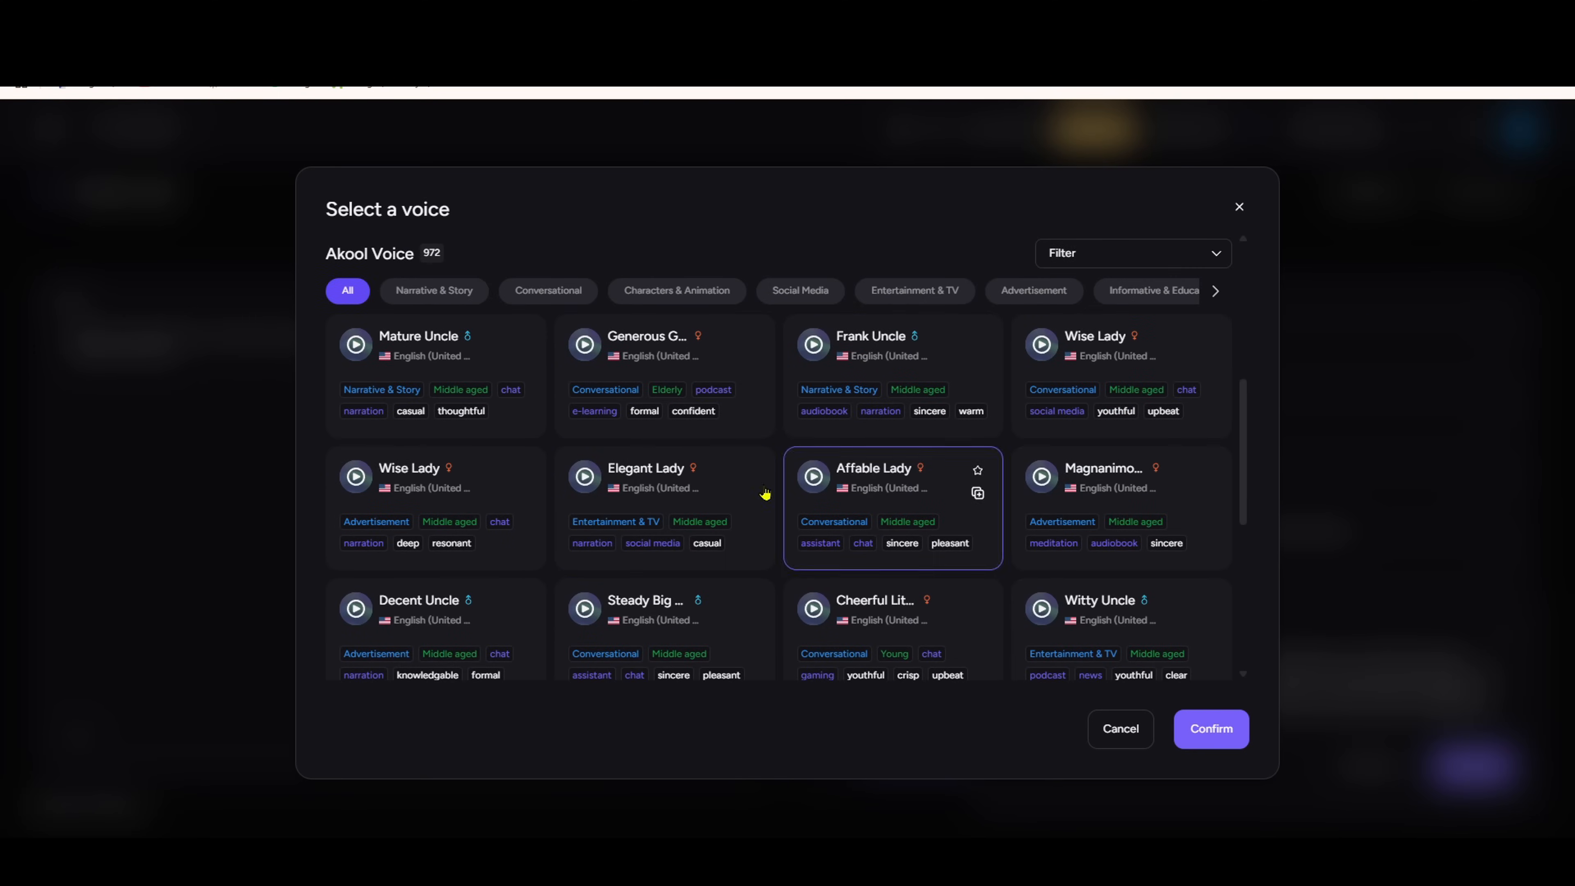
{"action": "scroll", "scroll_direction": "down", "scroll_amount": 3}
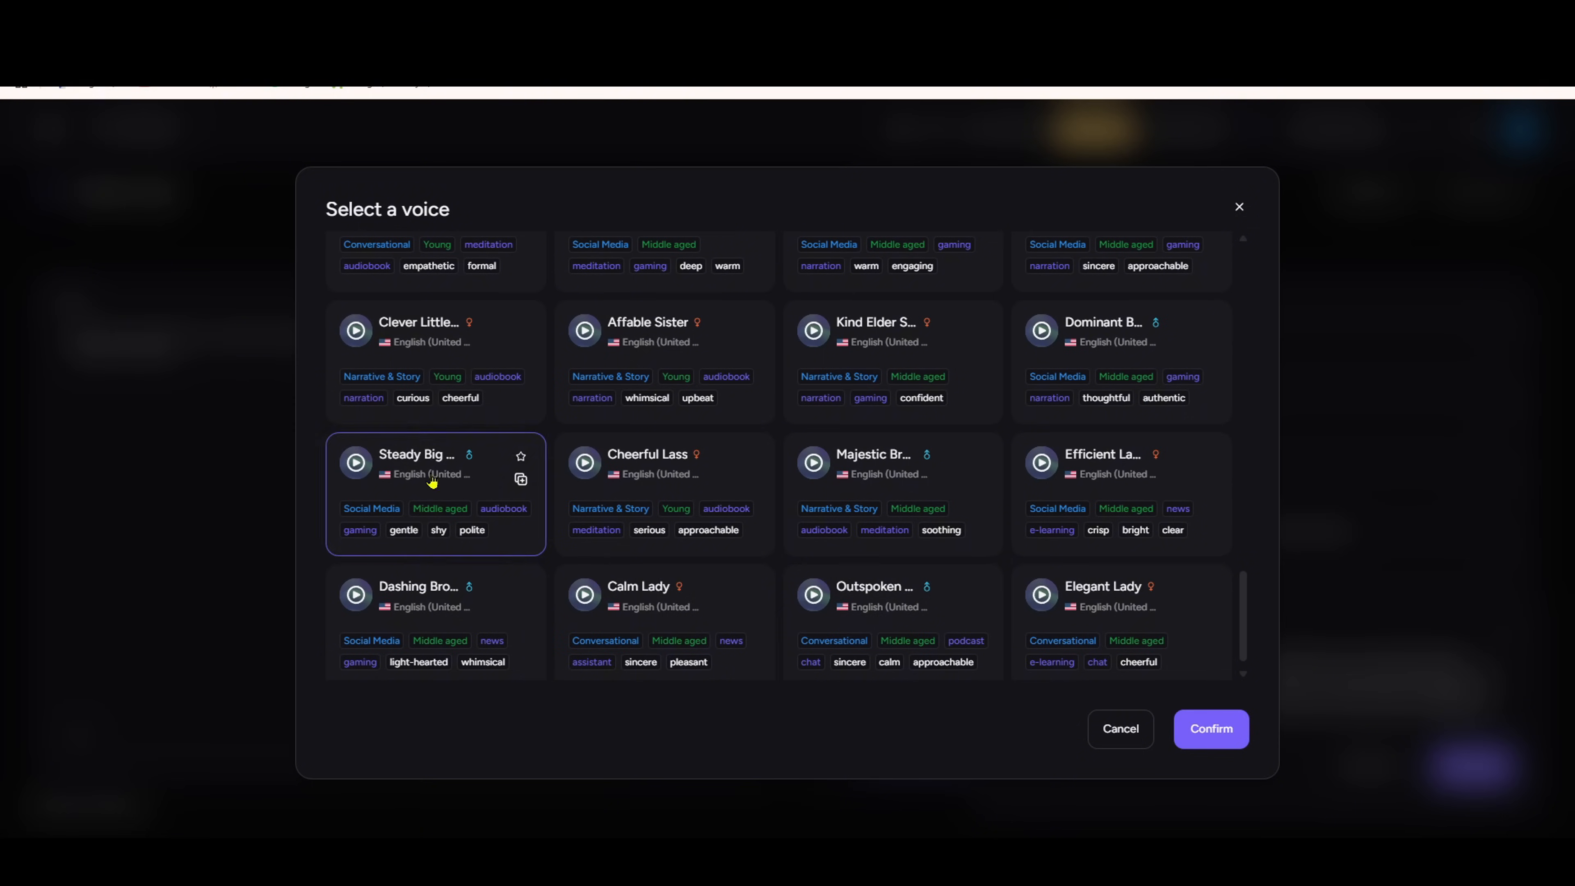
{"action": "left_click", "coordinate": [1211, 729]}
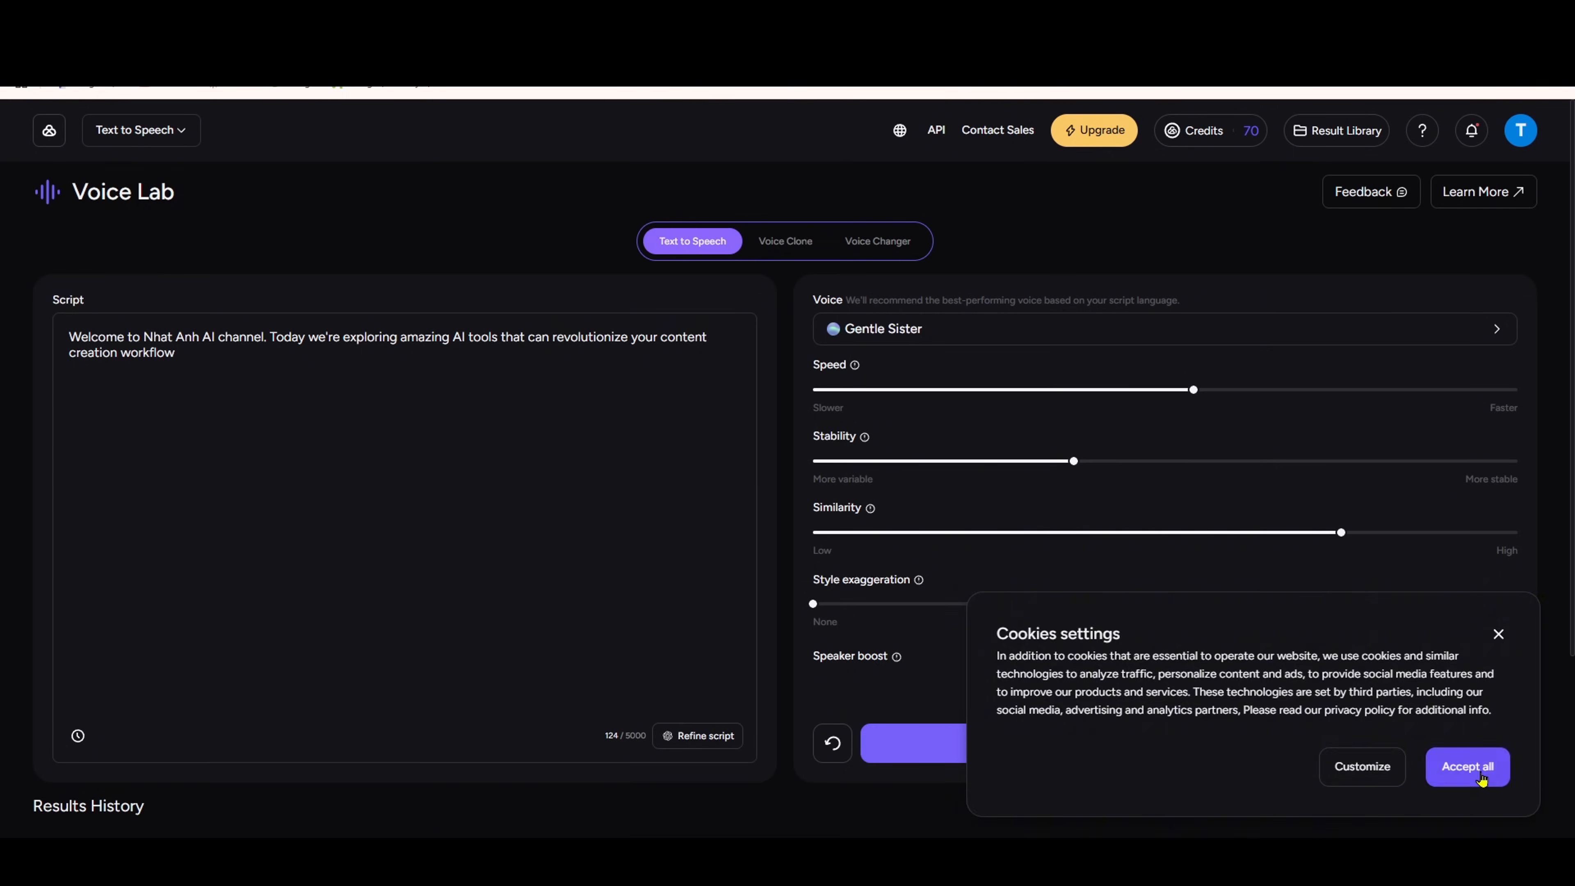
{"action": "left_click", "coordinate": [1467, 767]}
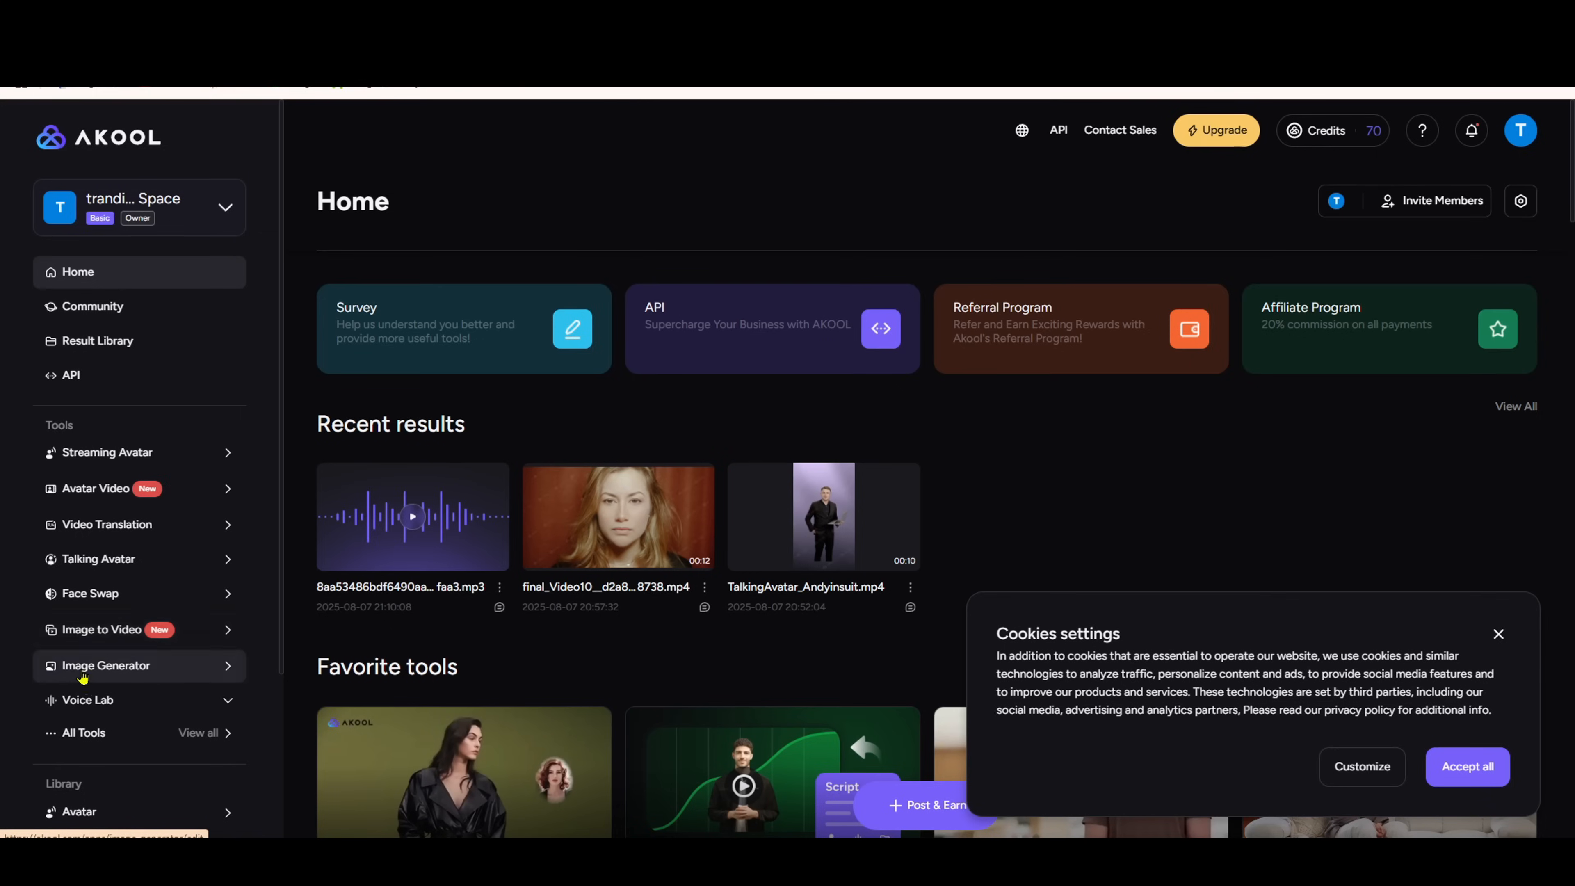
- Enter the 'professional Asian woman presenting AI technology' prompt, keeping Base style
{"action": "left_click", "coordinate": [106, 666]}
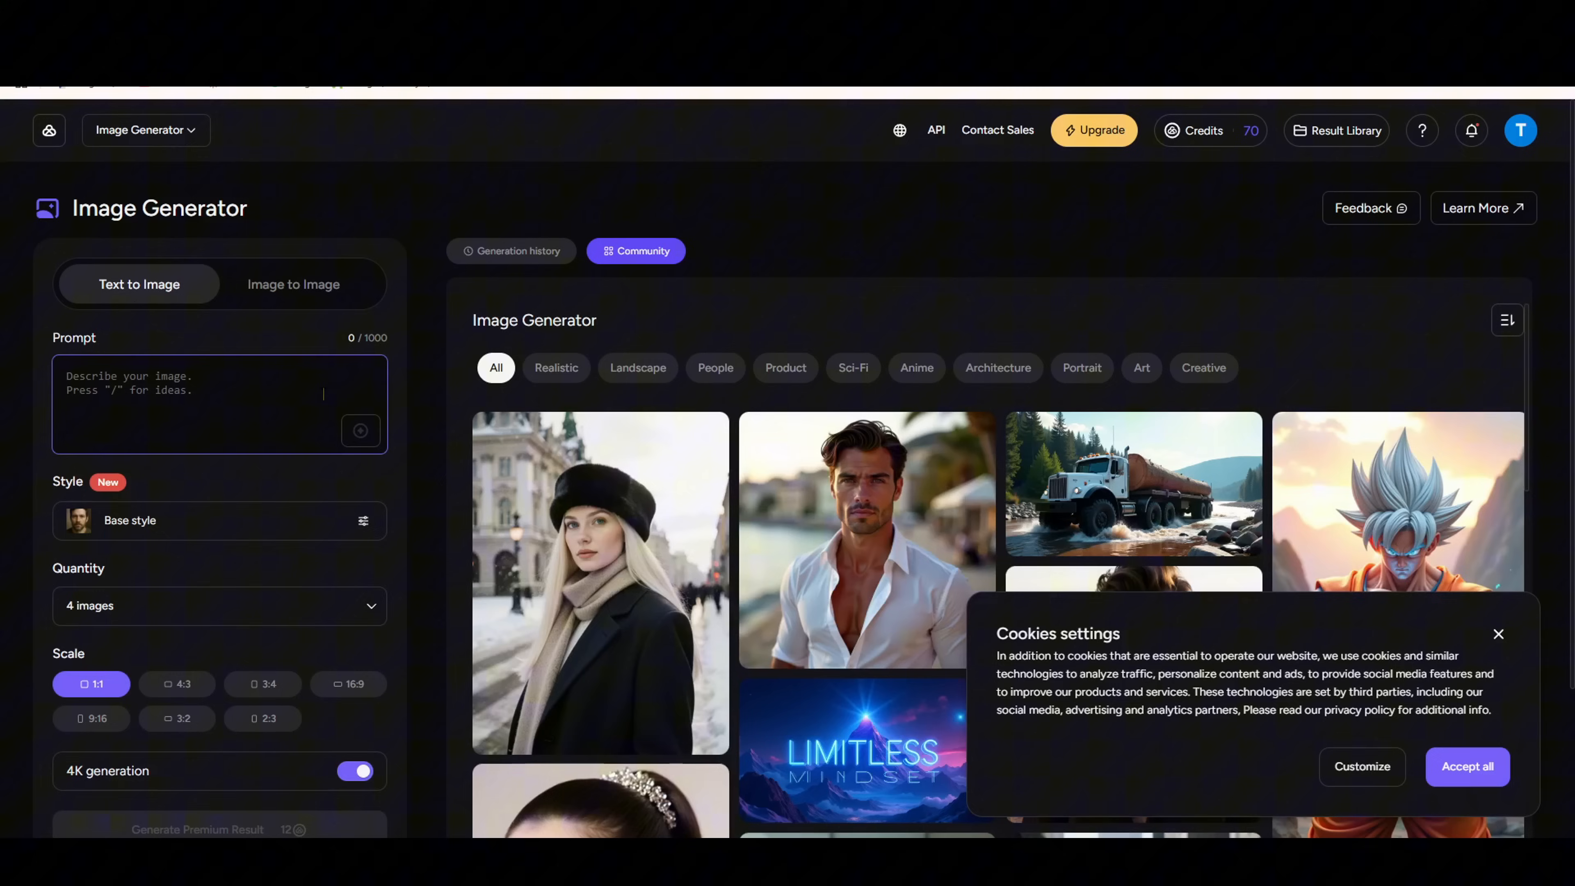
{"action": "type", "text": "A professional Asian woman presenting AI technology in a modern conference room, cinematic lighting, high quality, realistic, 4K resolution, business attire, confident expression"}
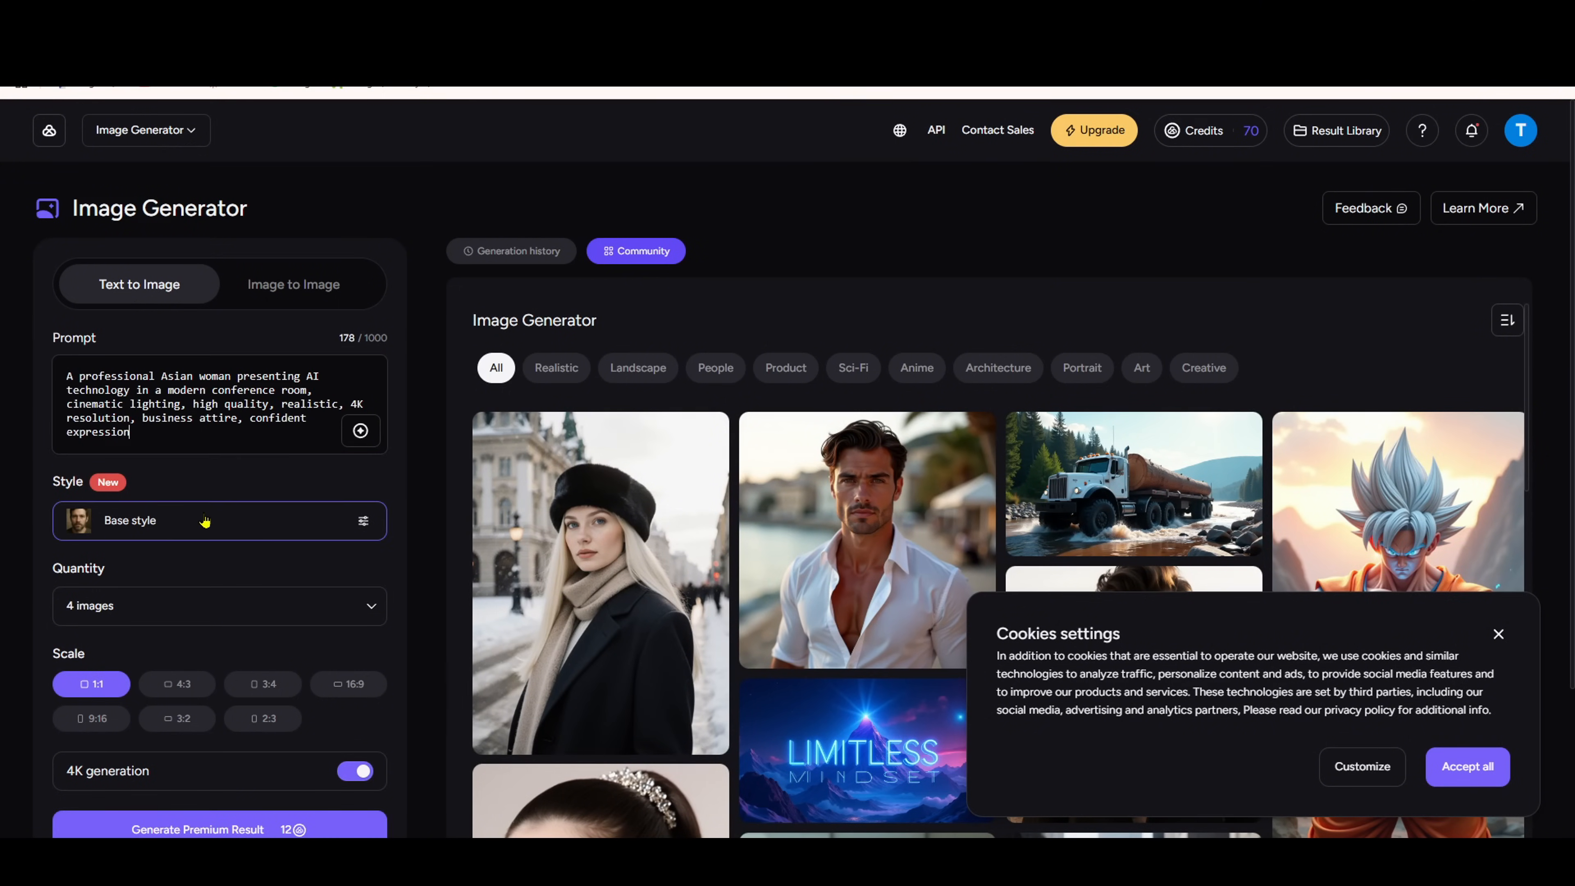
{"action": "left_click", "coordinate": [357, 520]}
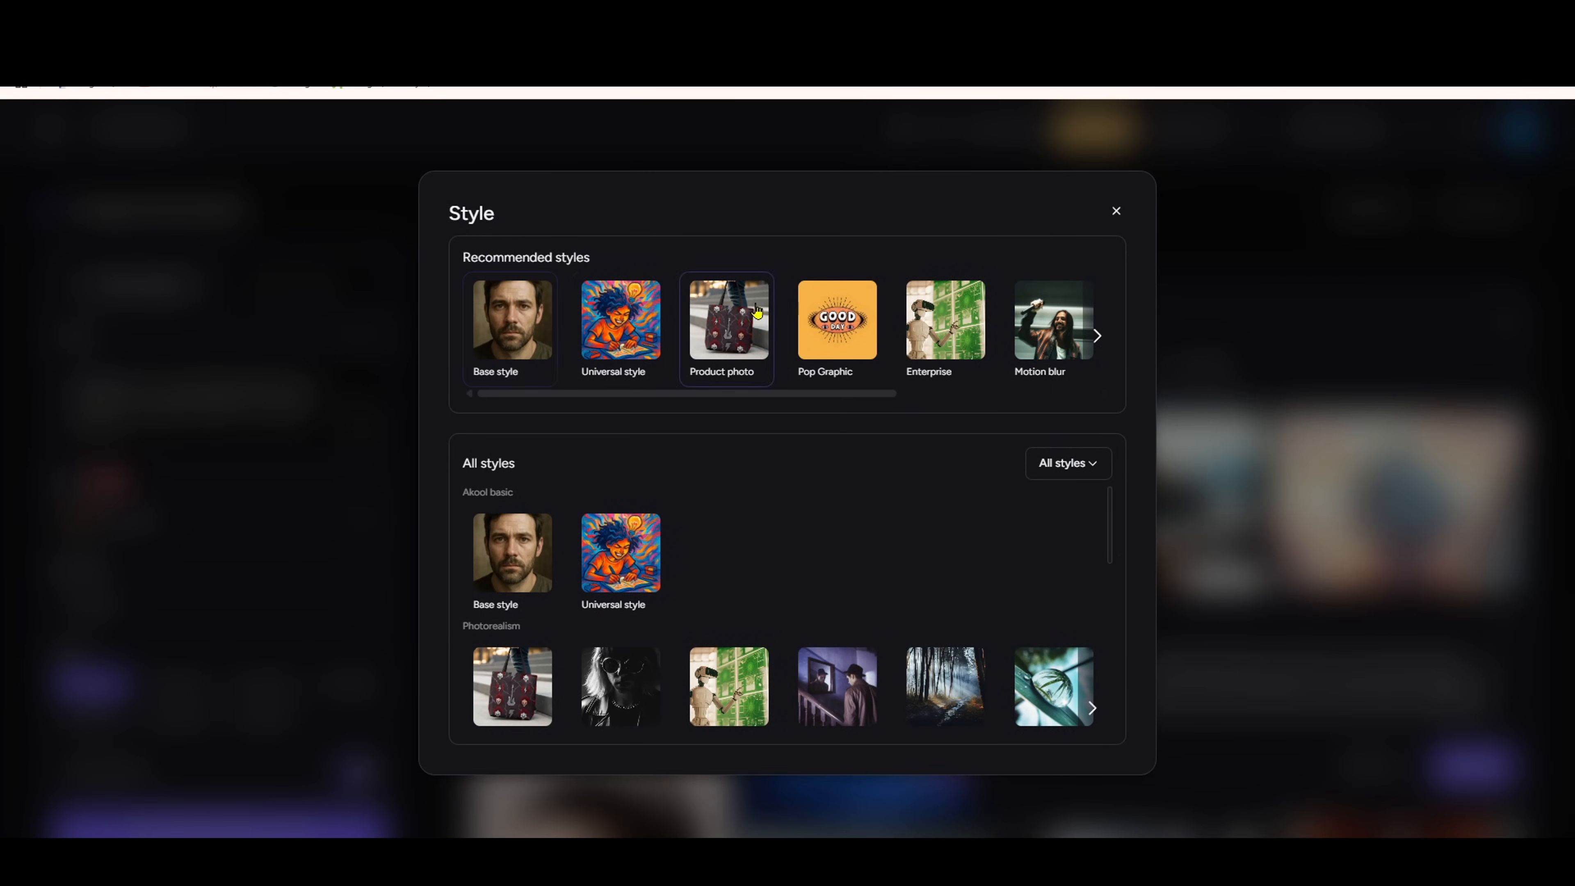
{"action": "left_click", "coordinate": [1115, 211]}
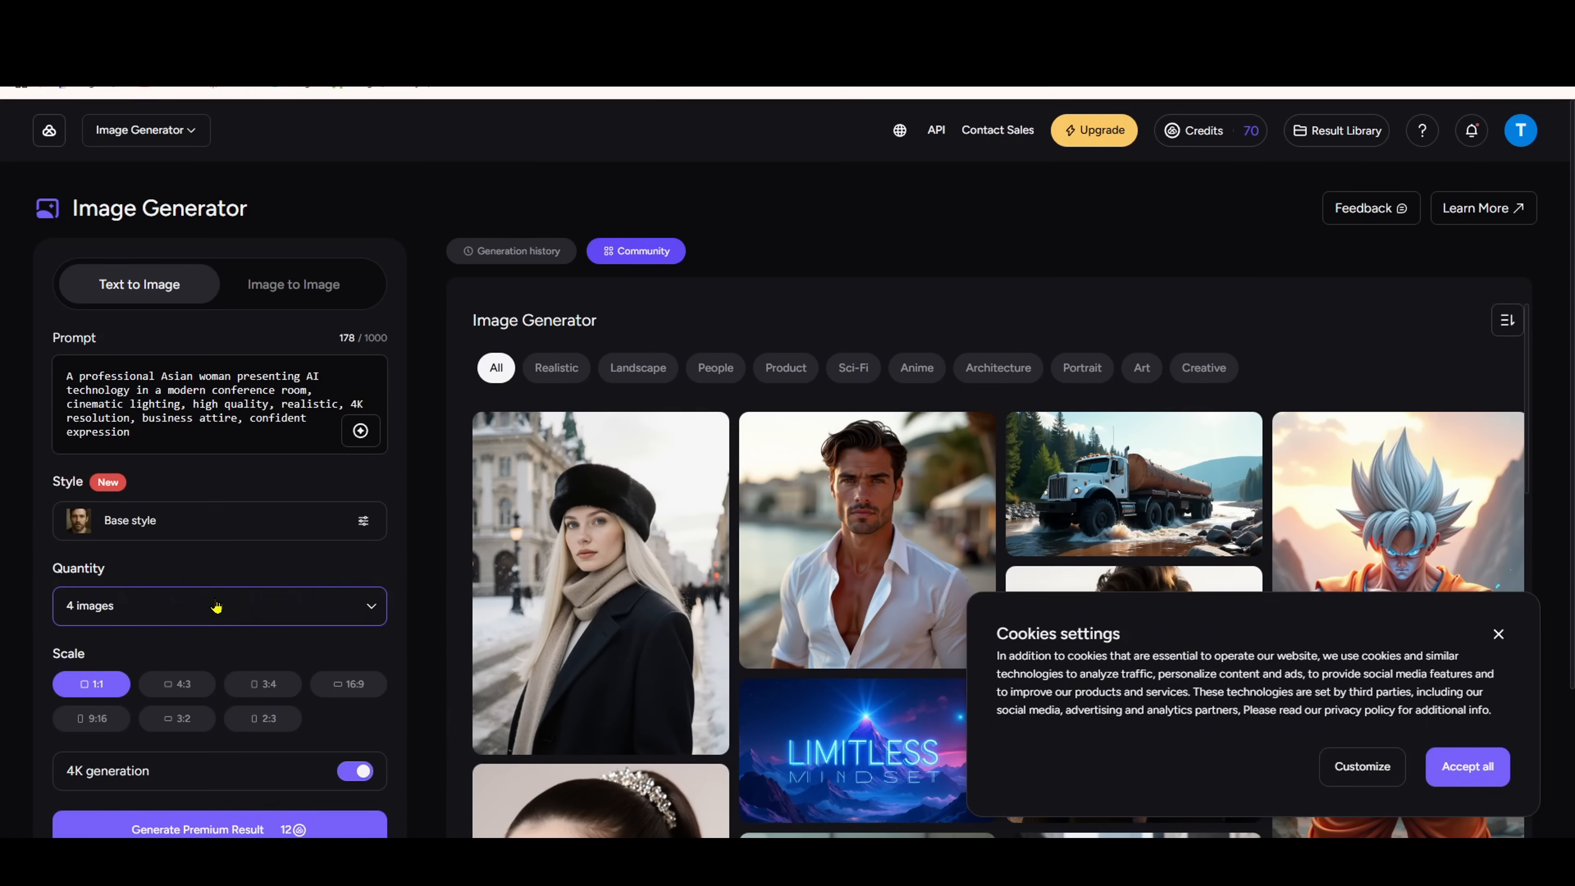
- Generate the four business-woman images, then view the subscription pricing plans
{"action": "scroll", "scroll_direction": "down", "scroll_amount": 3}
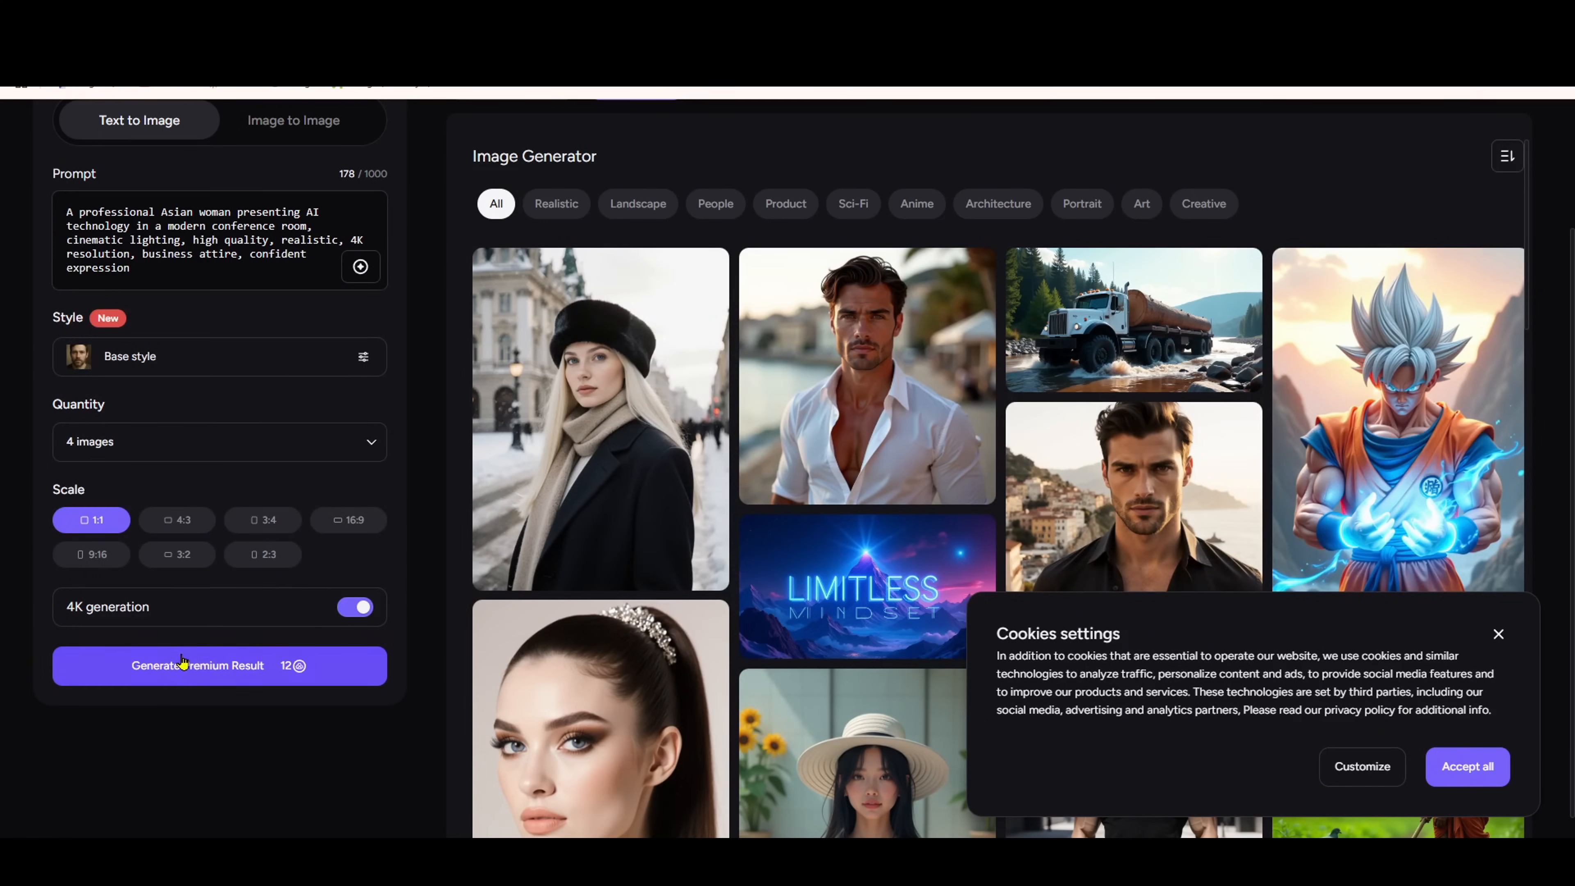
{"action": "left_click", "coordinate": [197, 666]}
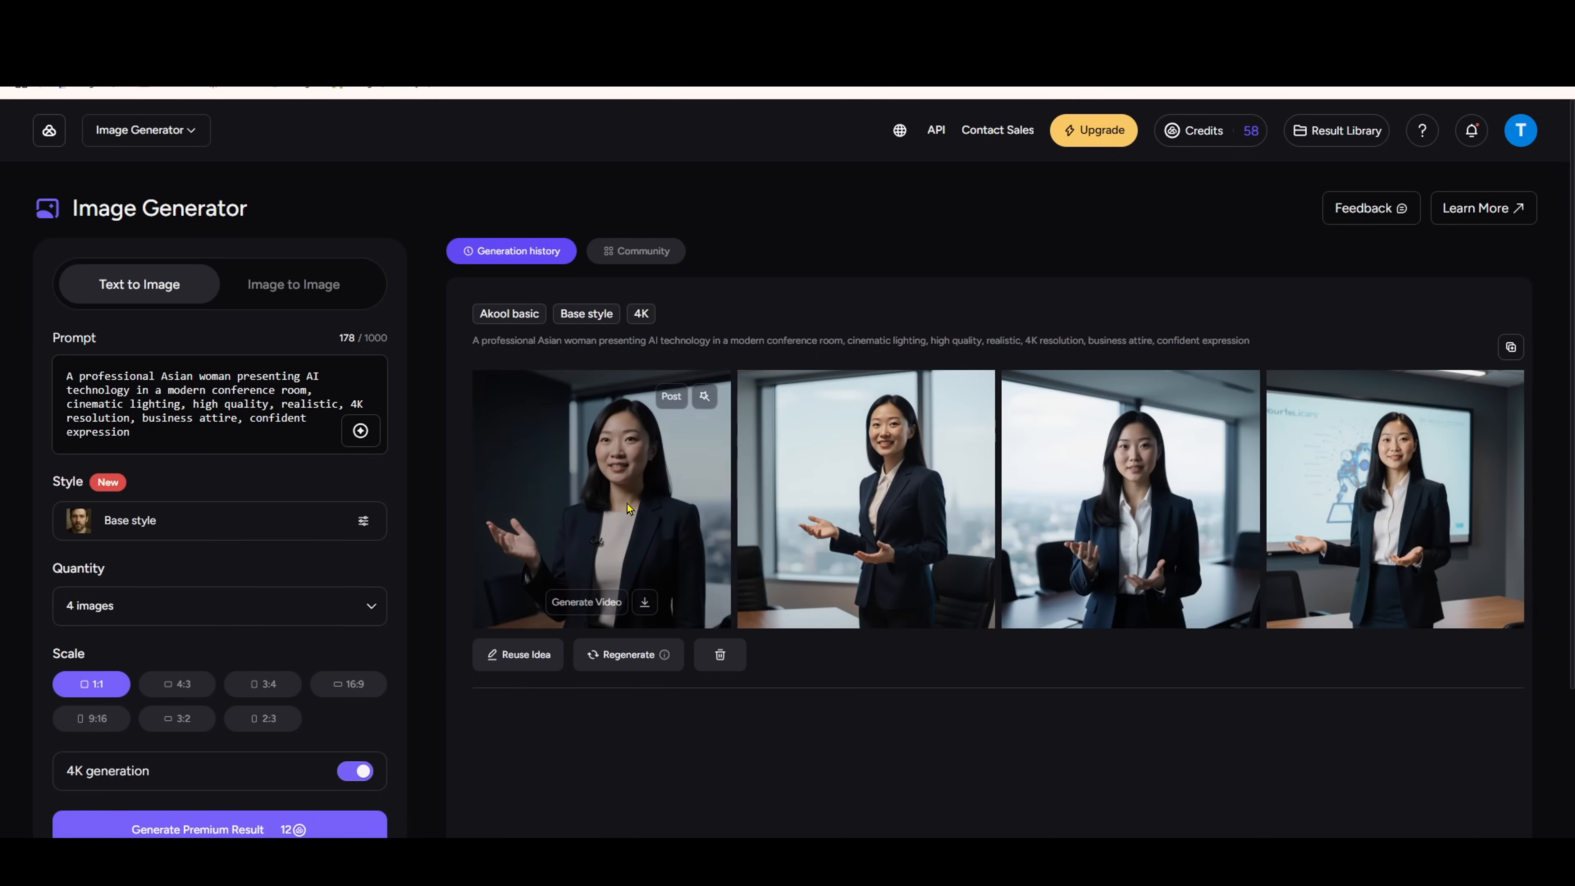
{"action": "left_click", "coordinate": [1093, 130]}
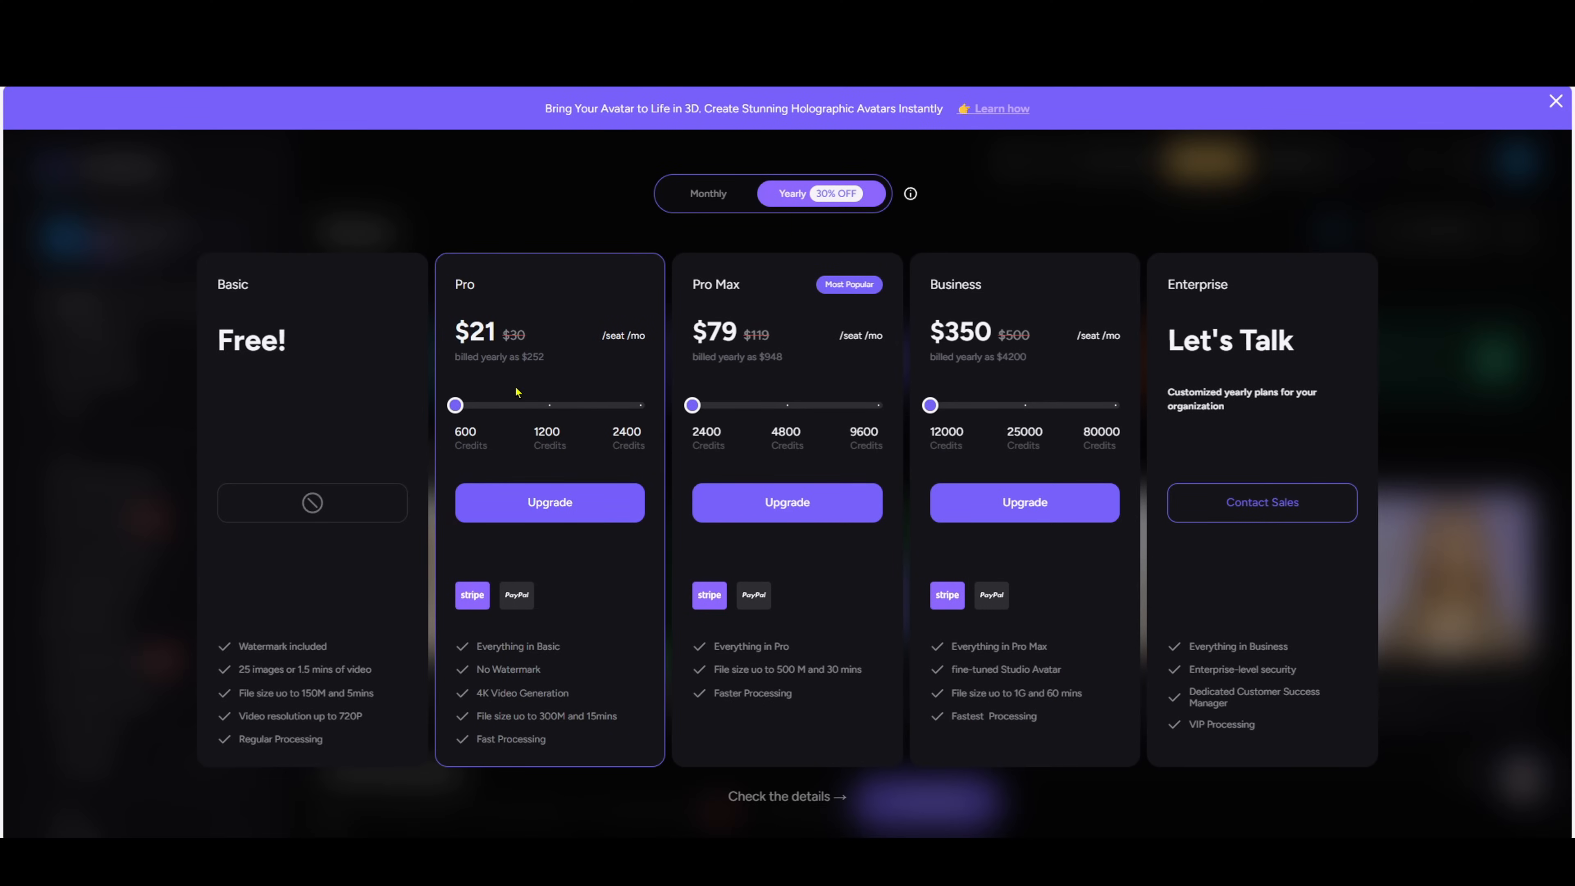
{"action": "mouse_move", "coordinate": [876, 350]}
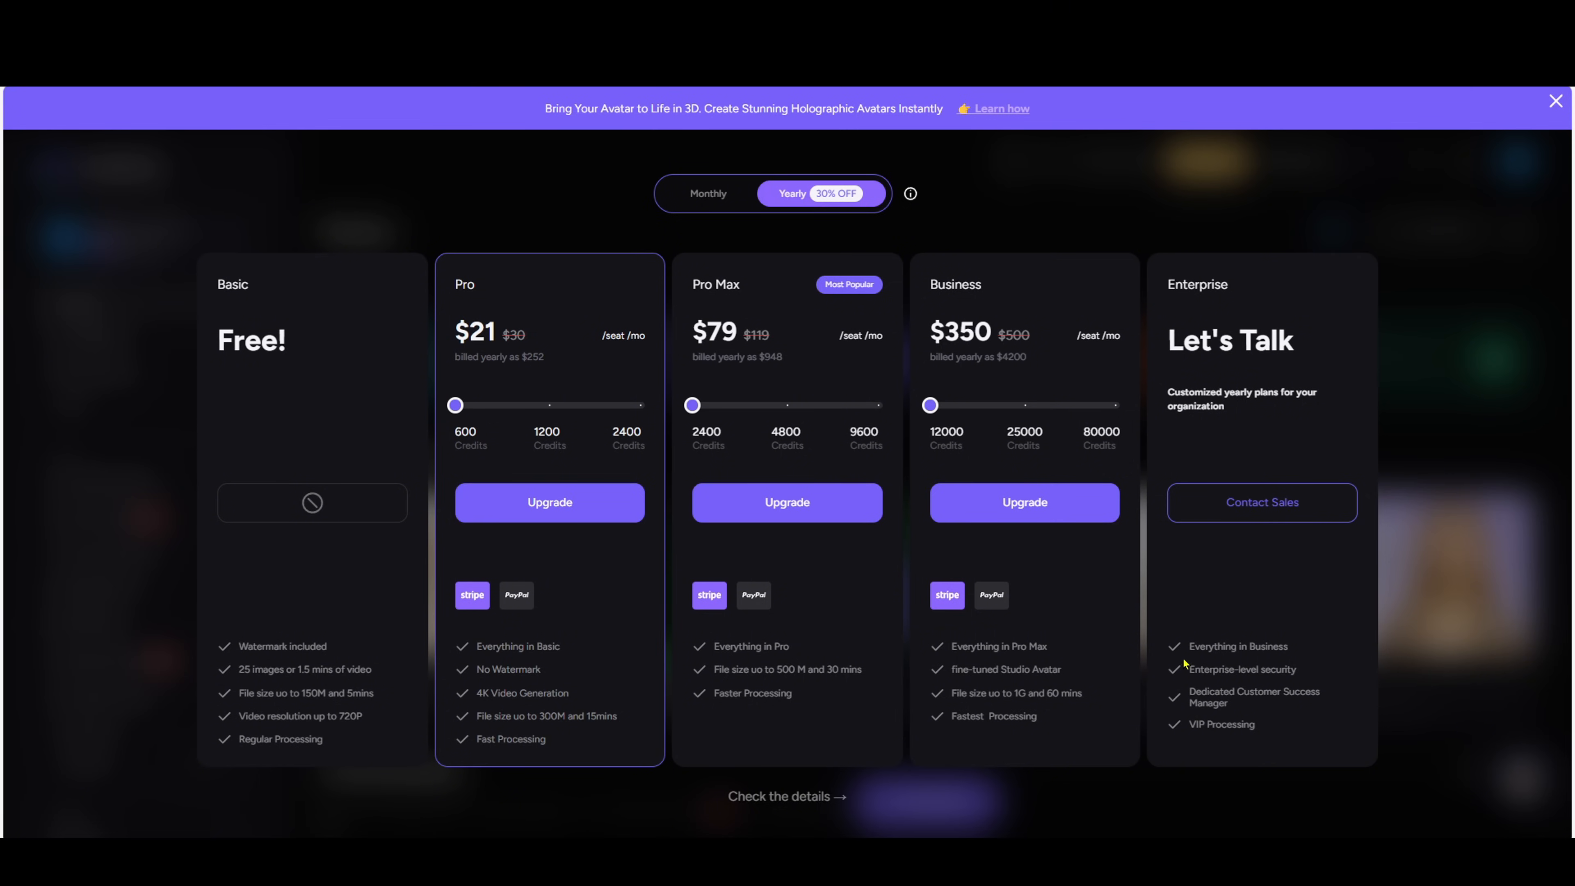
{"action": "mouse_move", "coordinate": [758, 440]}
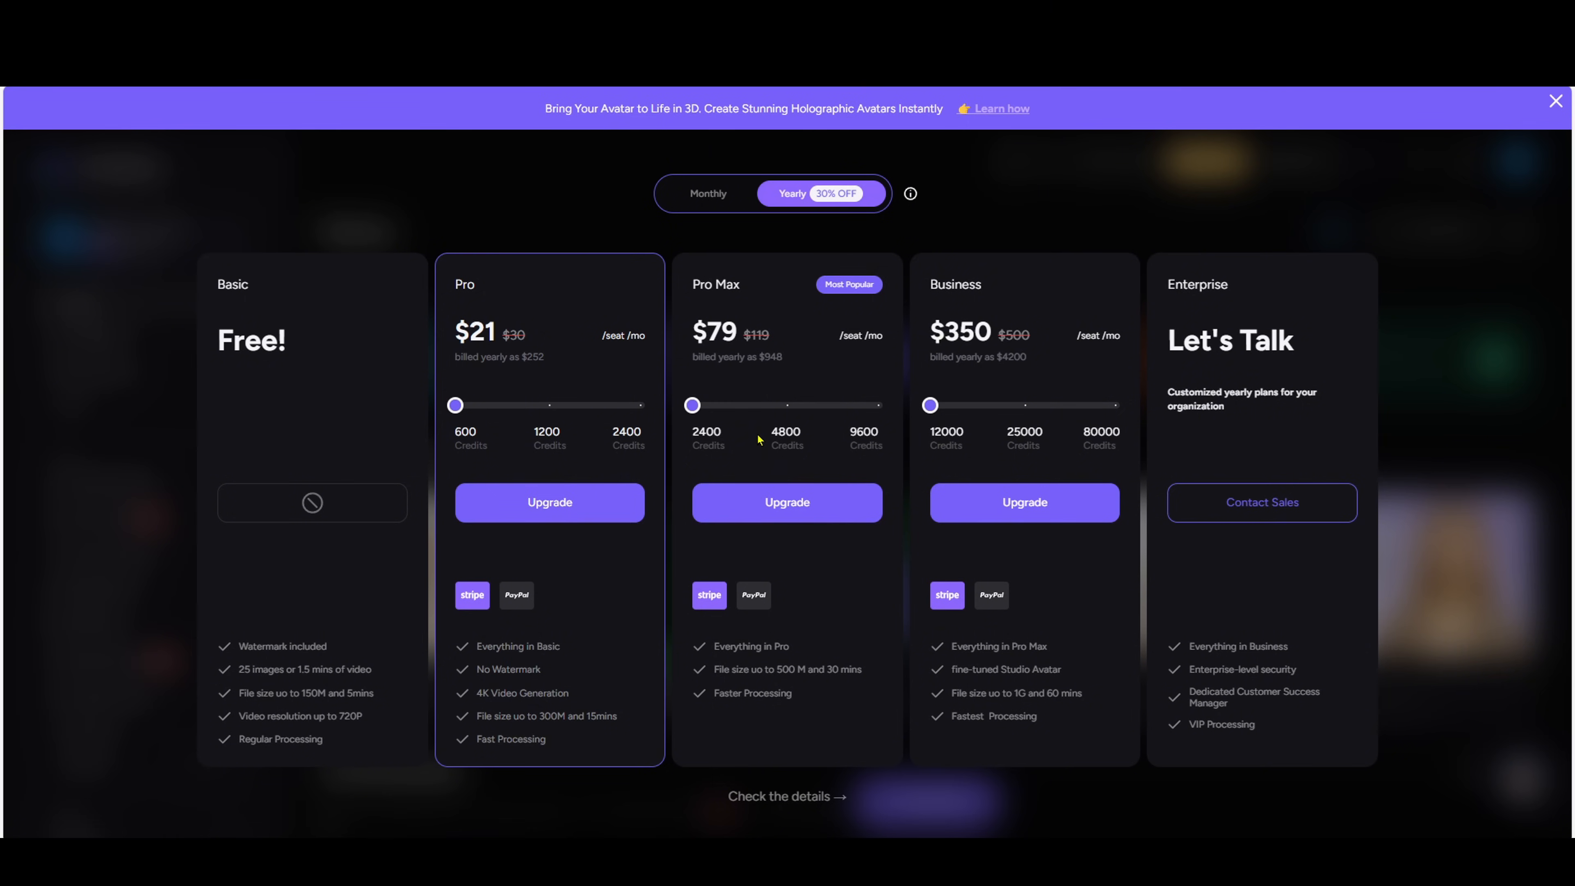
{"action": "mouse_move", "coordinate": [310, 645]}
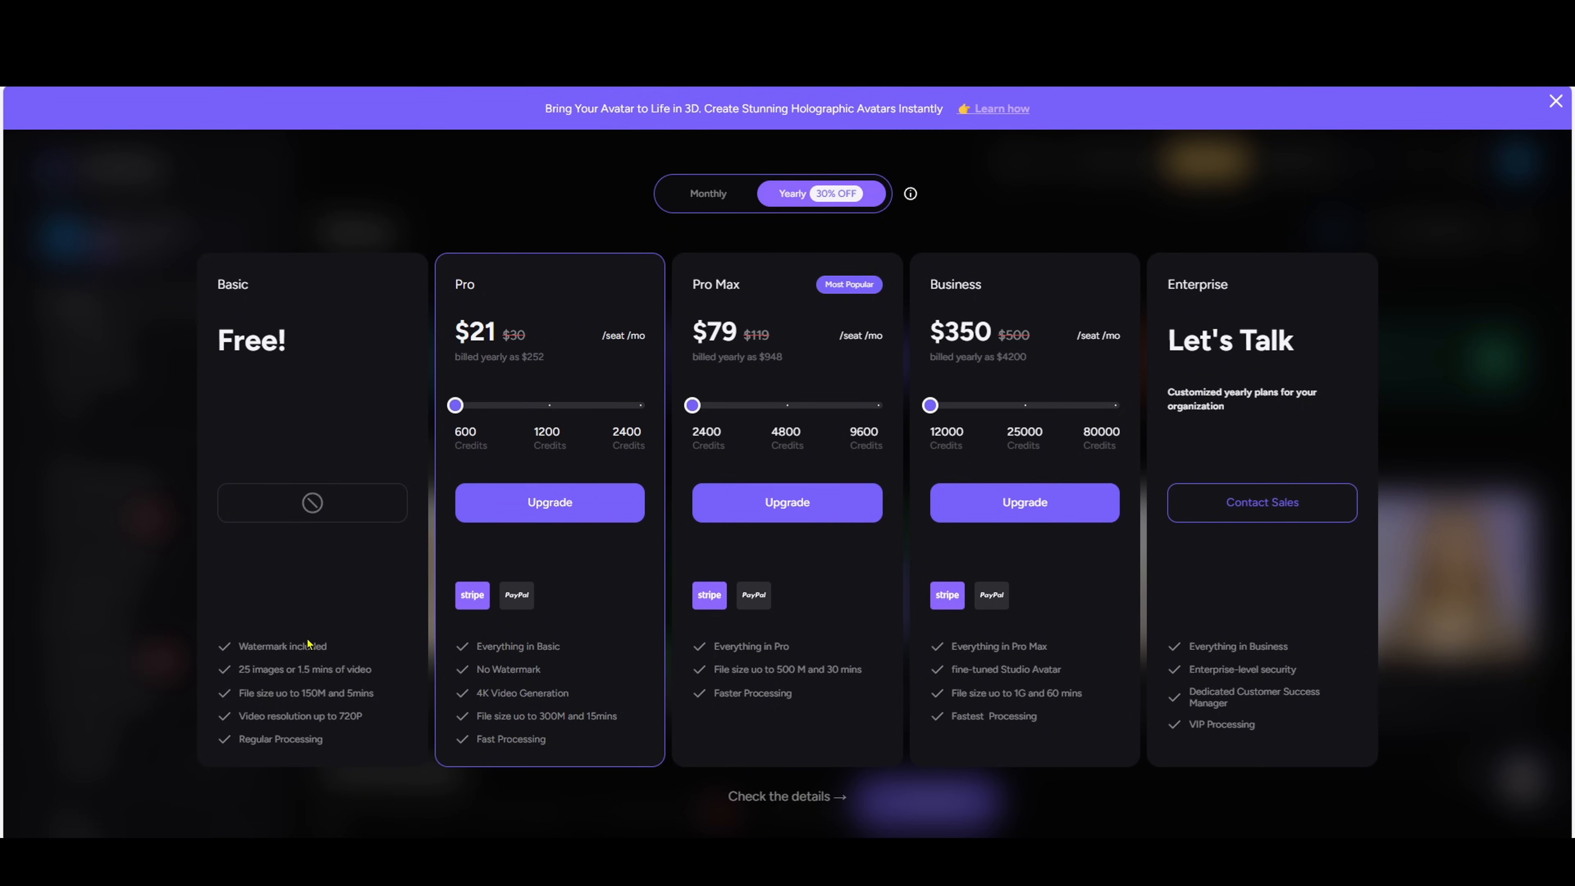
{"action": "mouse_move", "coordinate": [336, 743]}
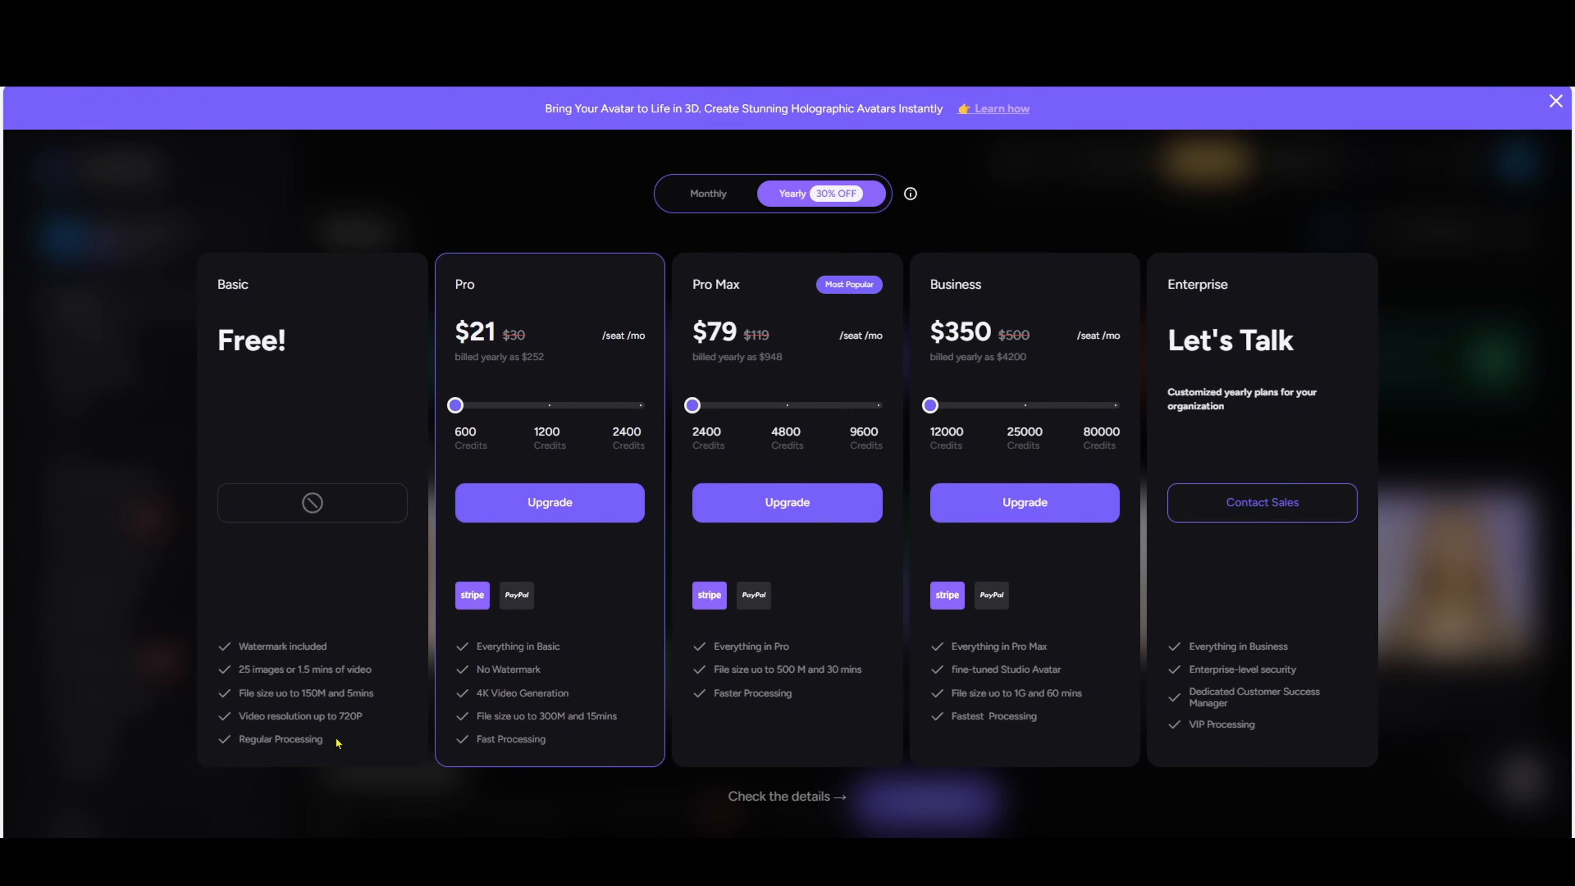
{"action": "mouse_move", "coordinate": [657, 266]}
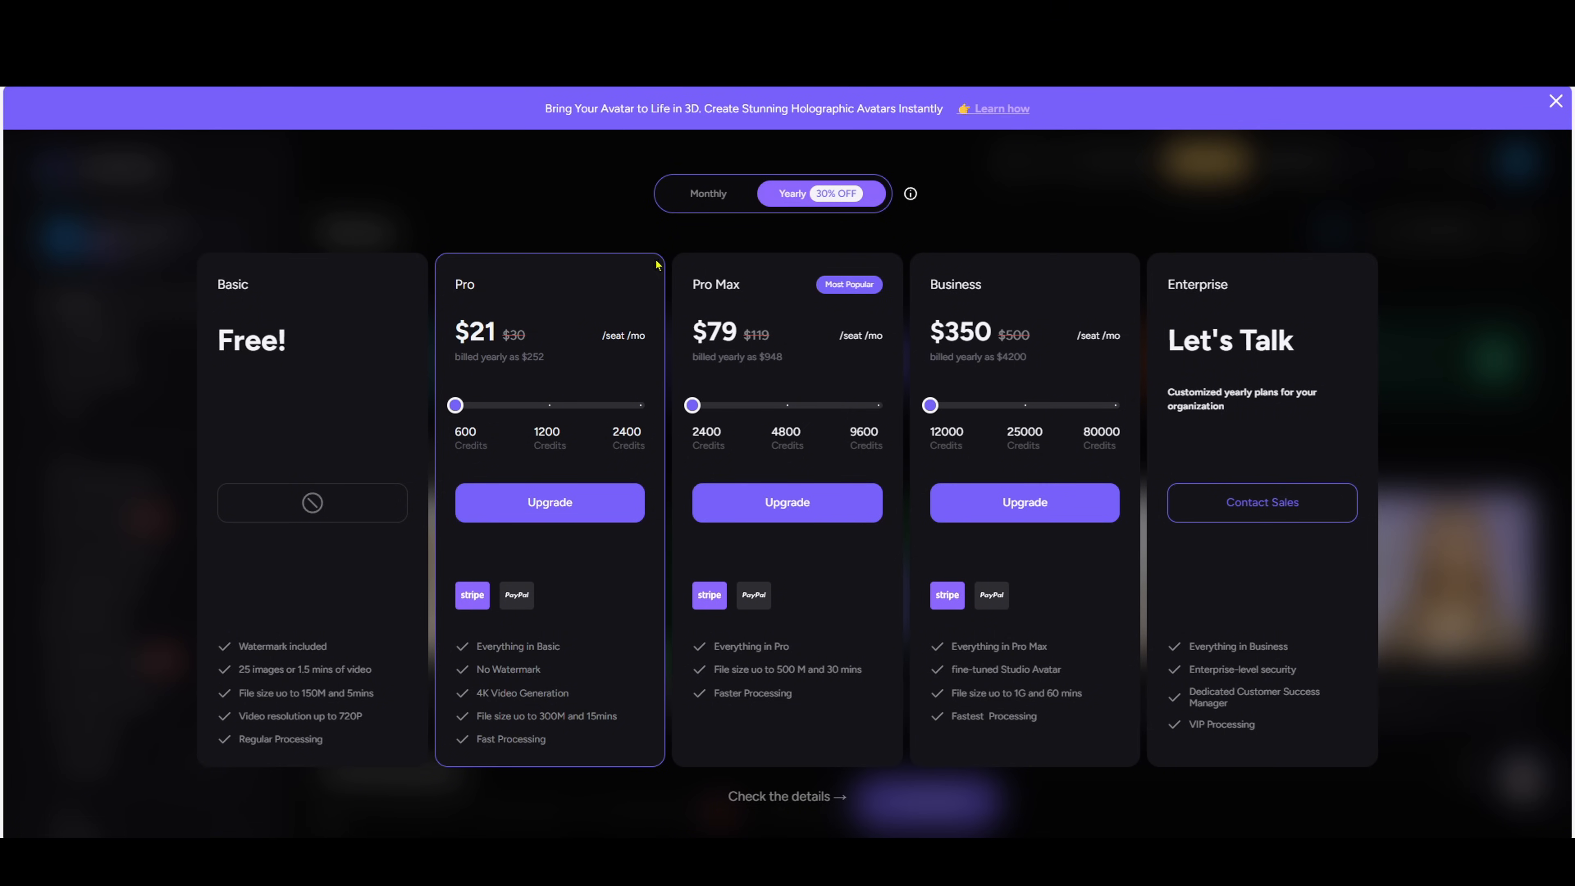
- Switch pricing to monthly billing and upgrade to the $30 Pro 600 plan
{"action": "left_click", "coordinate": [708, 193]}
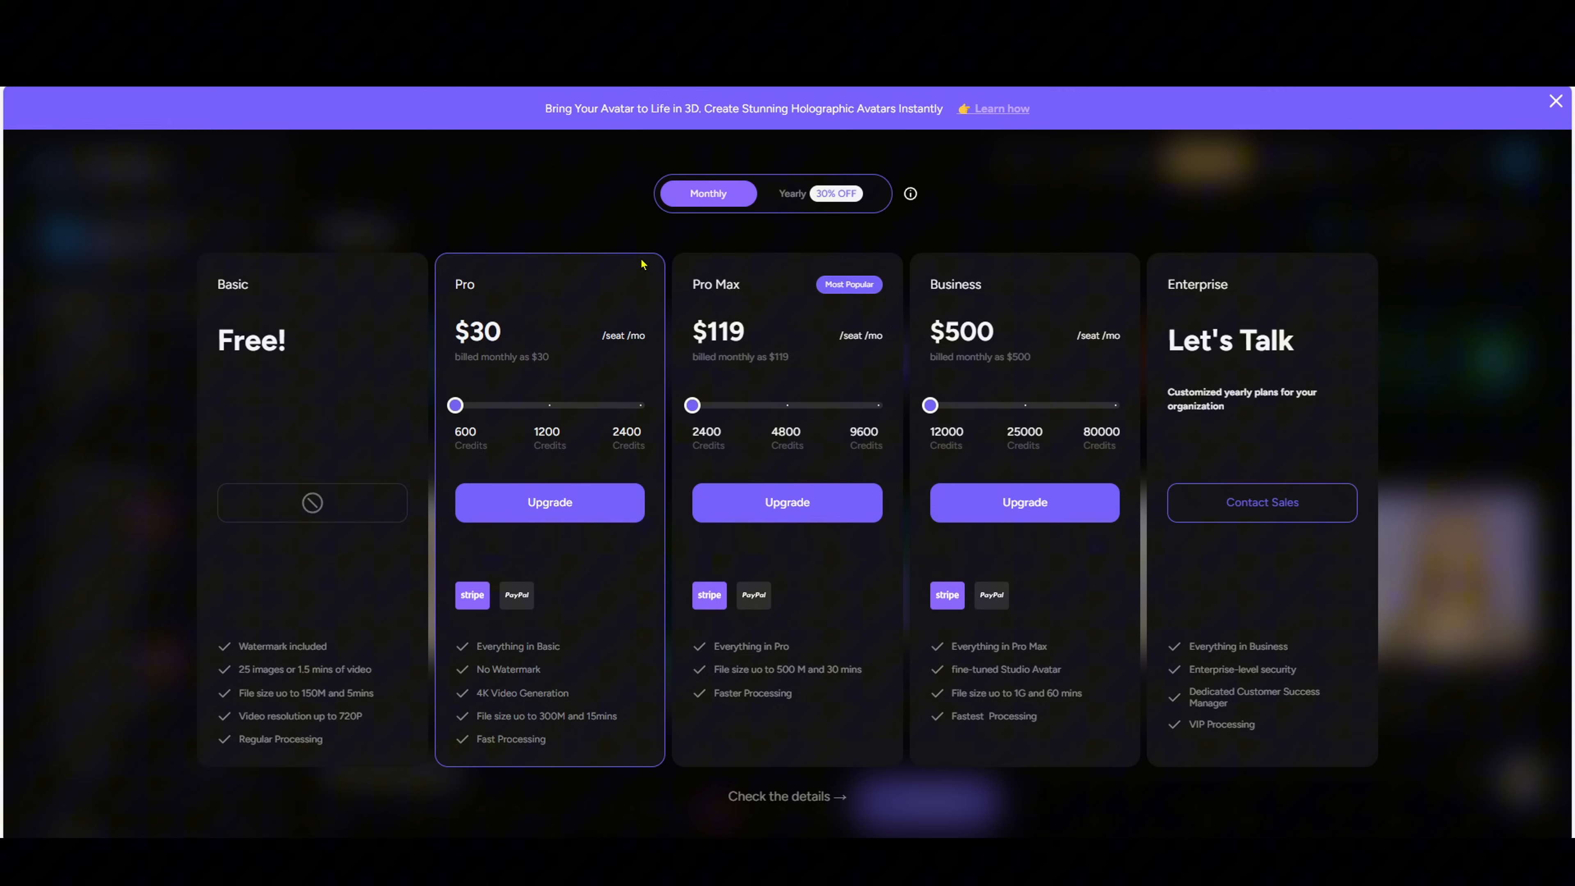
{"action": "mouse_move", "coordinate": [605, 453]}
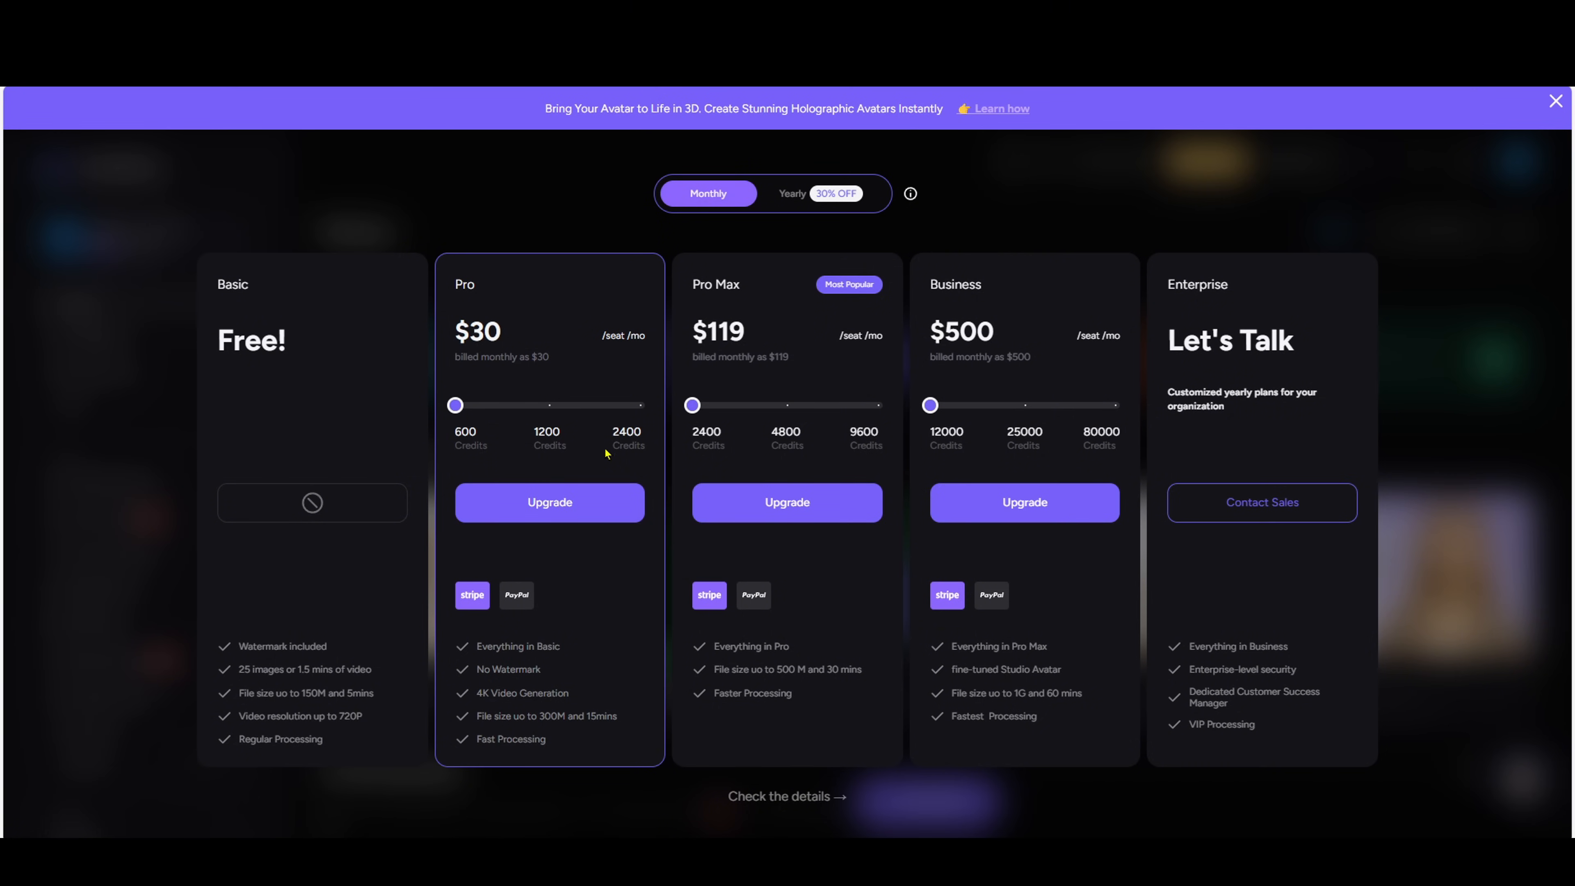
{"action": "mouse_move", "coordinate": [867, 419]}
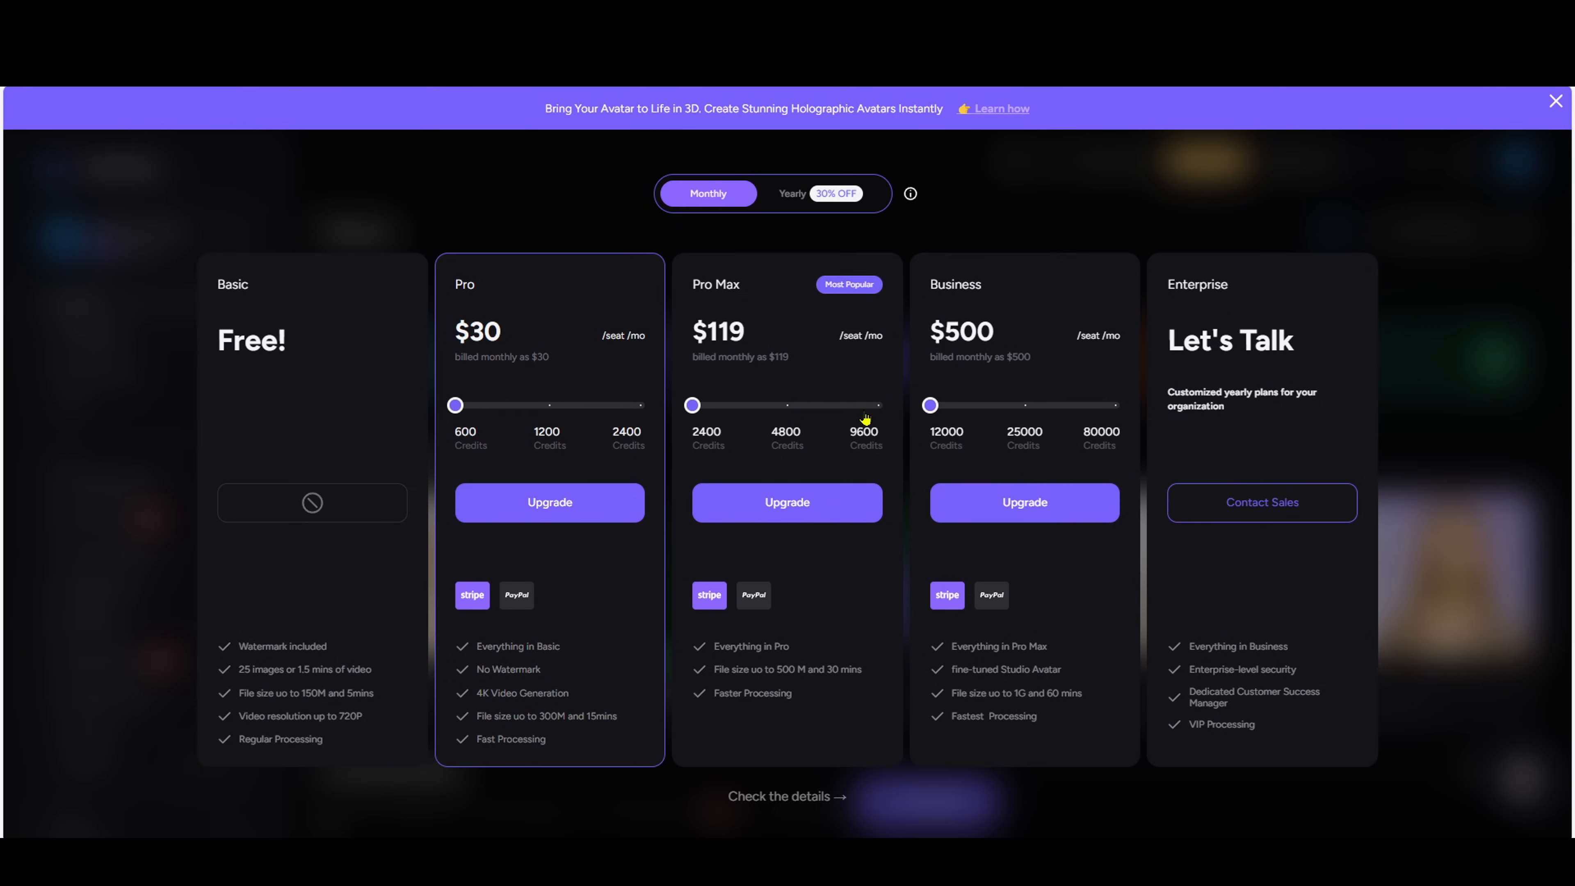
{"action": "mouse_move", "coordinate": [979, 473]}
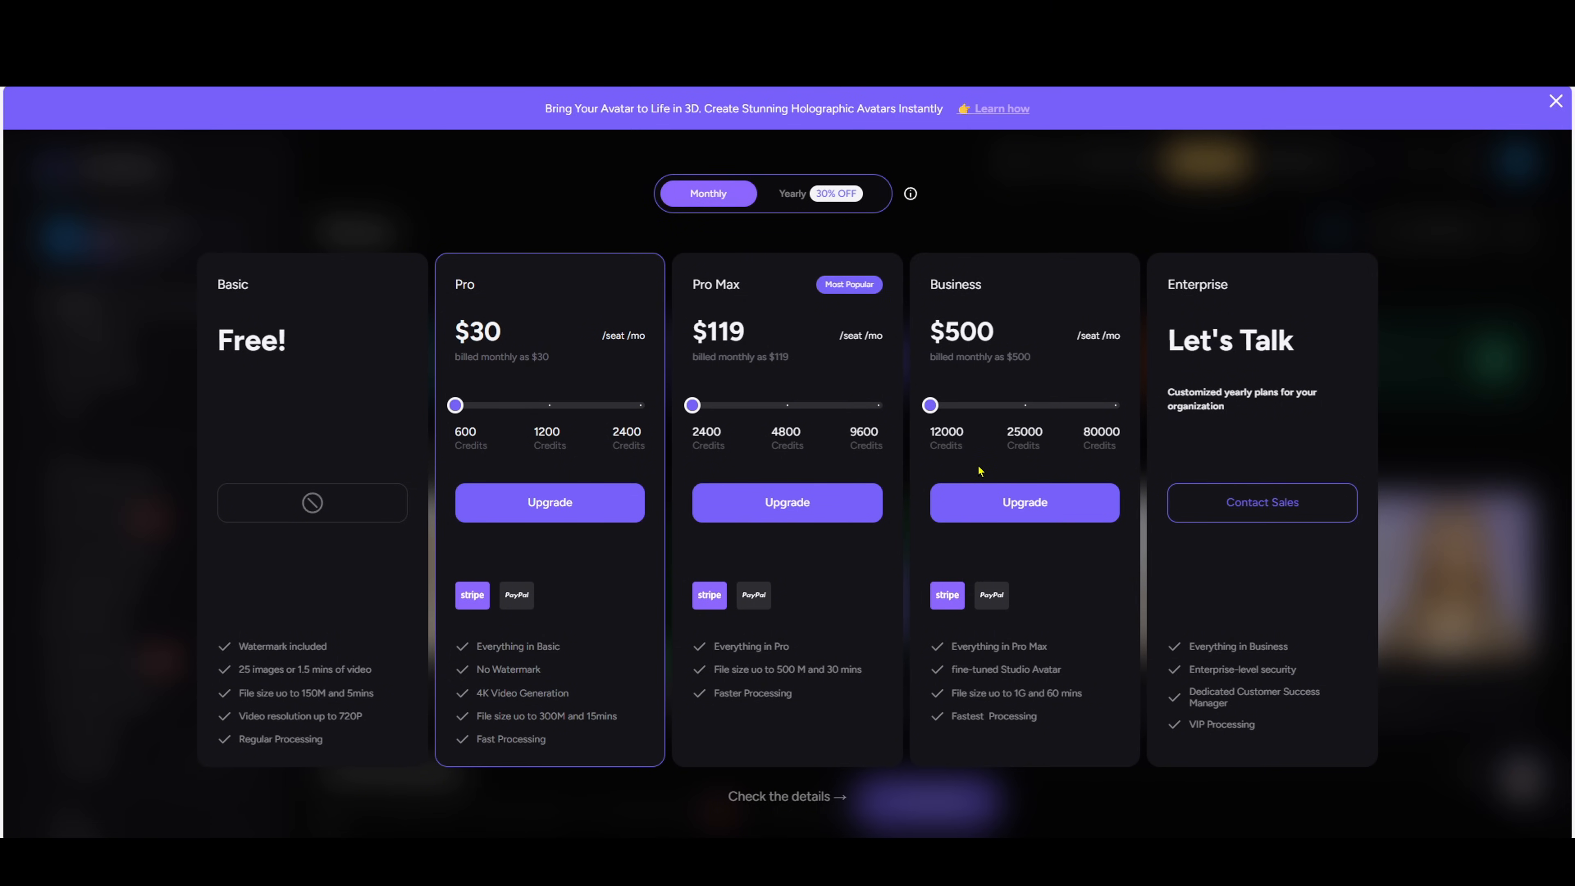
{"action": "mouse_move", "coordinate": [695, 389]}
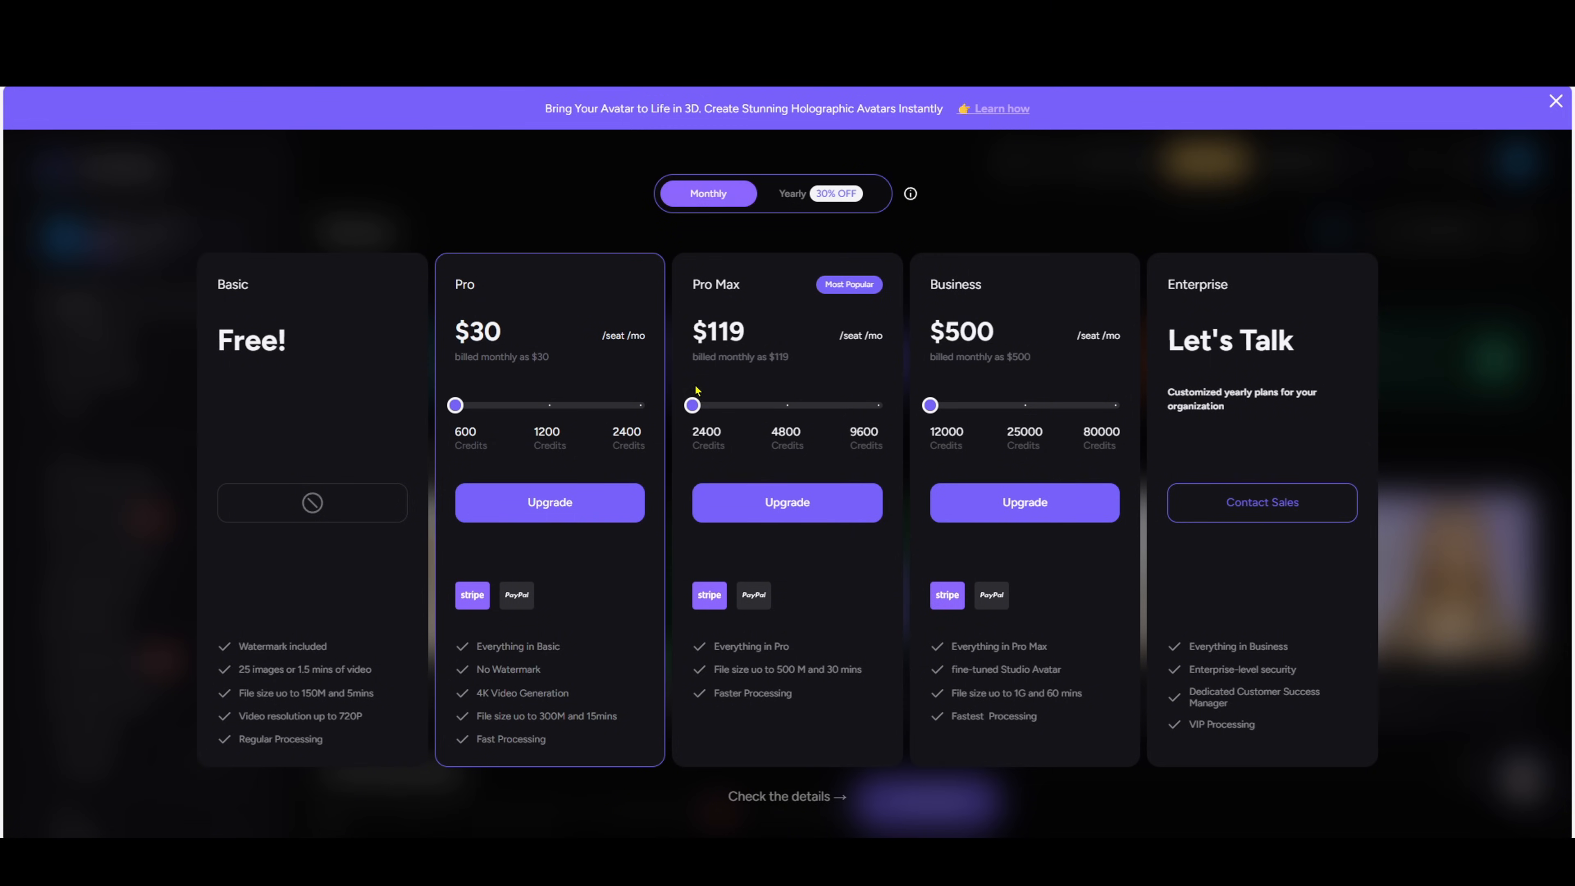
{"action": "mouse_move", "coordinate": [549, 502]}
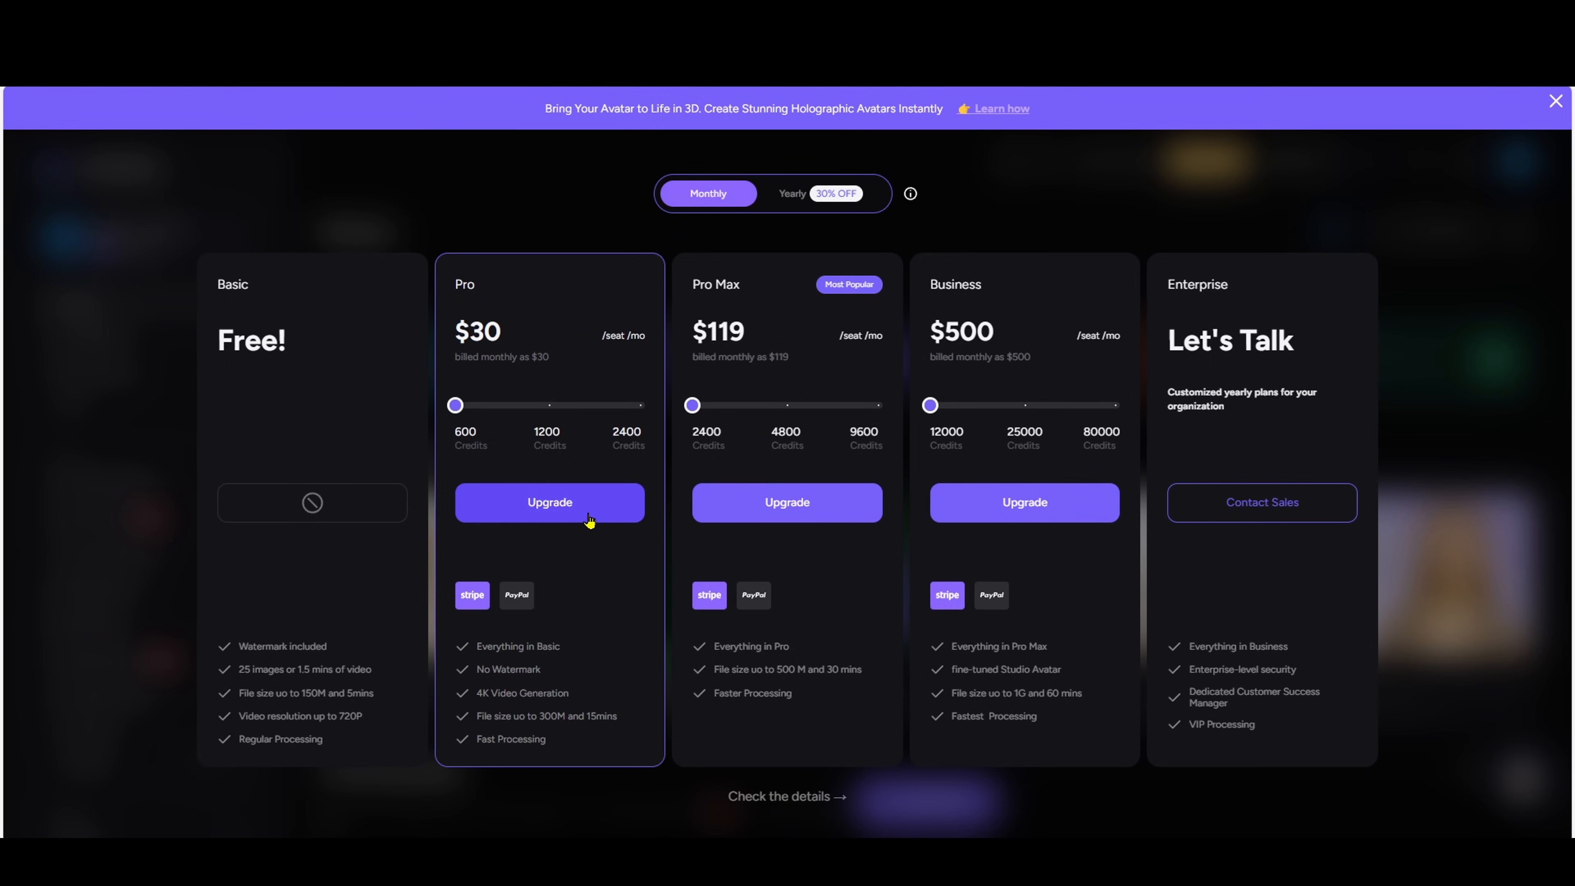
{"action": "left_click", "coordinate": [550, 502]}
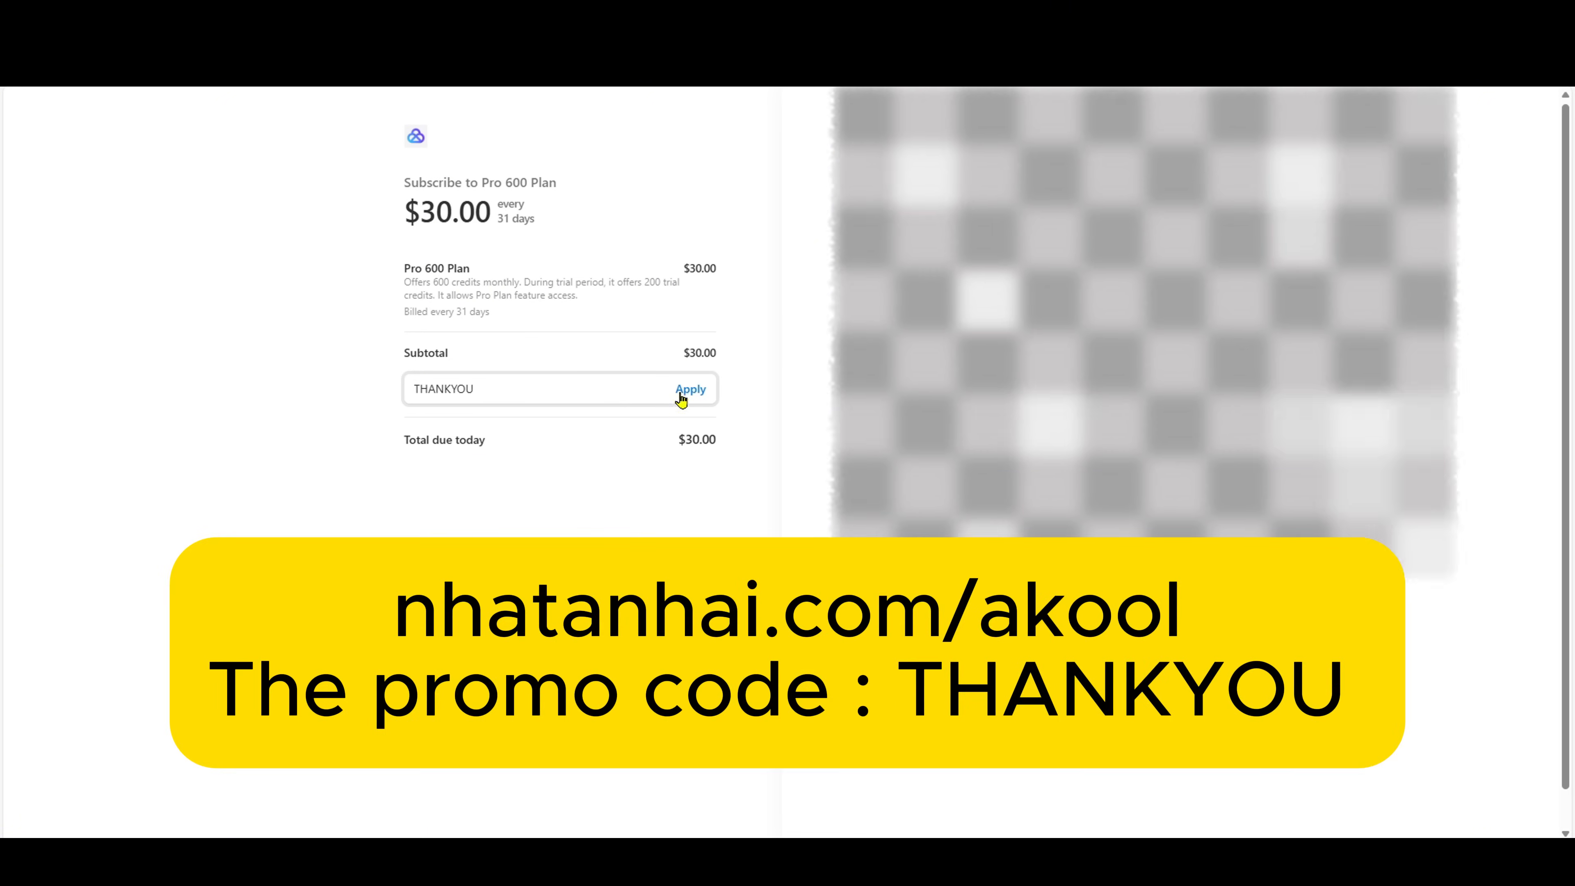